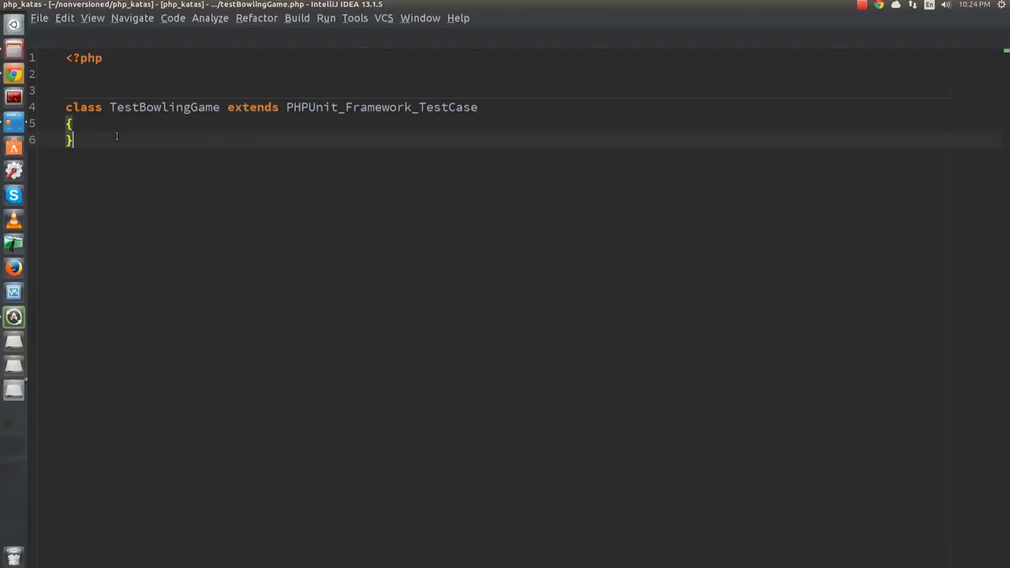
Start the gutterGame test in testBowlingGame.php with a BowlingGame that rolls 0 pins
{"action": "type", "text": "t"}
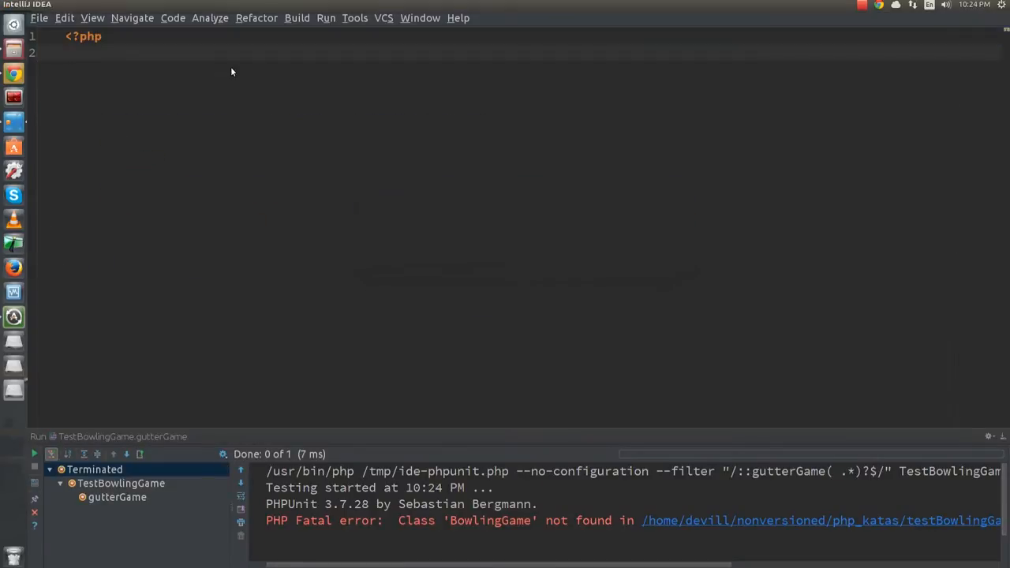
{"action": "type", "text": "class Bowlion"}
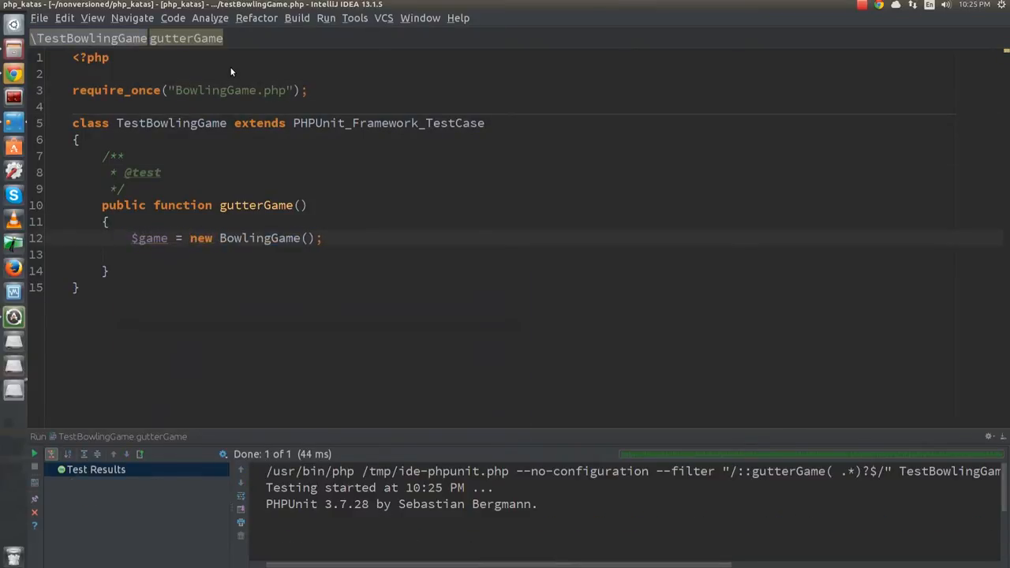
{"action": "type", "text": "$game->roll(-0"}
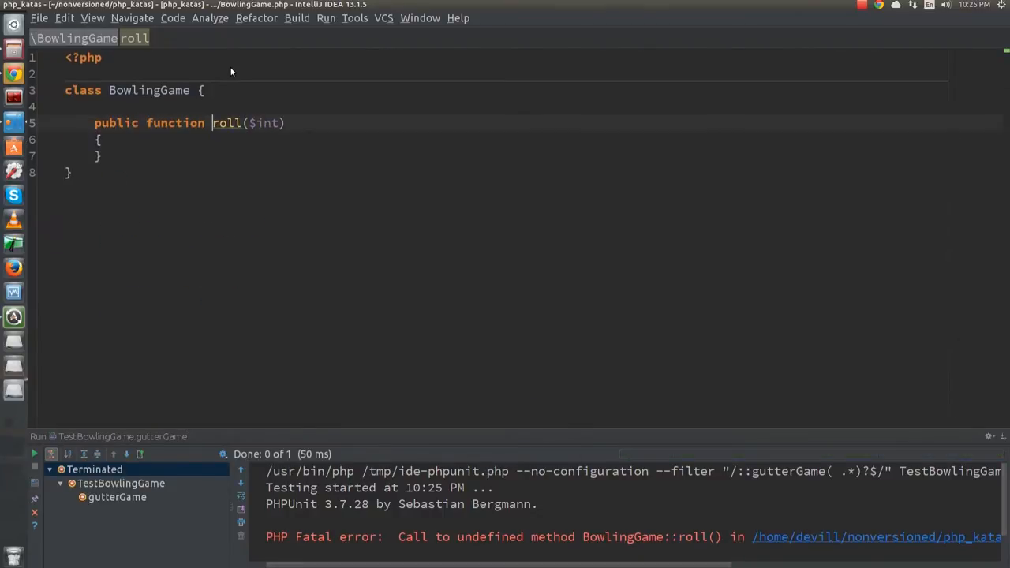
{"action": "type", "text": "pins"}
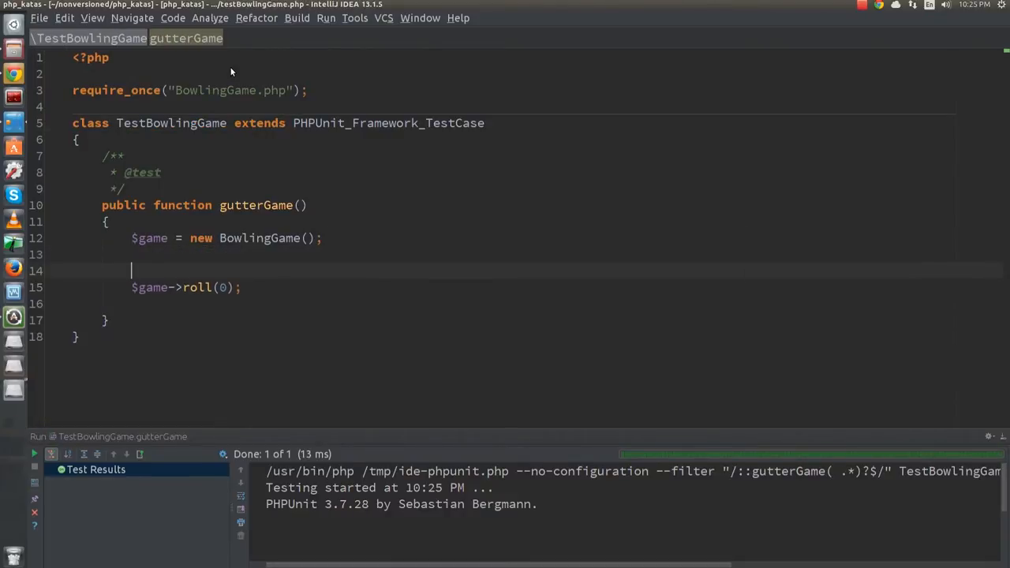
Loop twenty rolls, assert a score of 0, and generate the missing score() method on BowlingGame
{"action": "type", "text": "for($i = 0; )"}
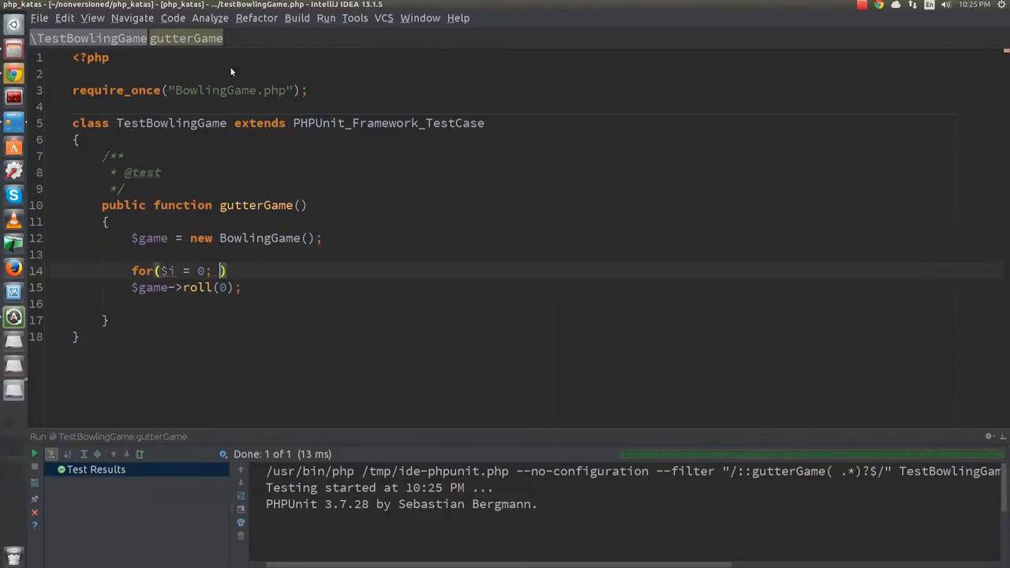
{"action": "type", "text": "$i < 20; $i++"}
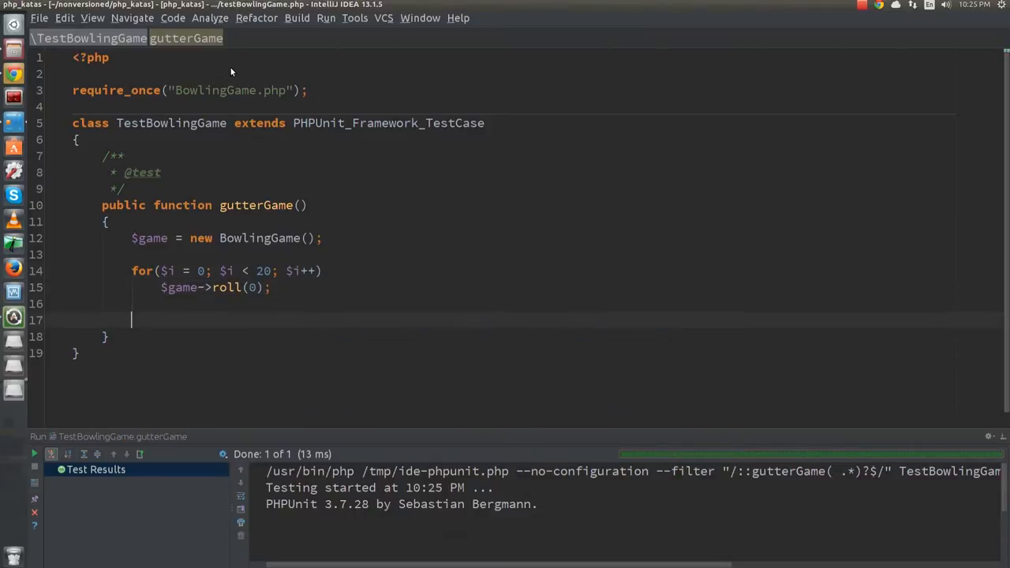
{"action": "type", "text": "$this->assertSame(0, $game->score());"}
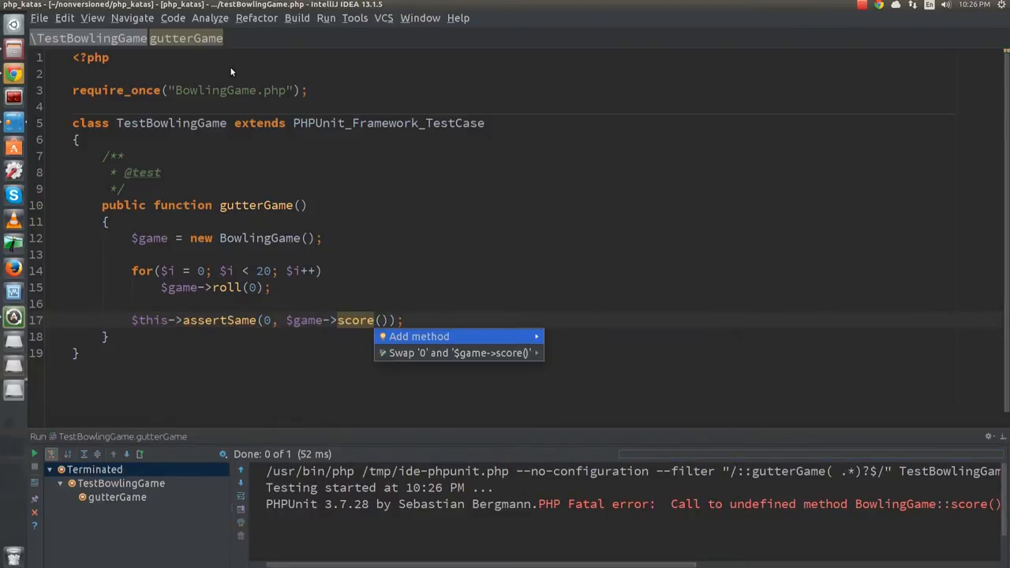
{"action": "left_click", "coordinate": [420, 336]}
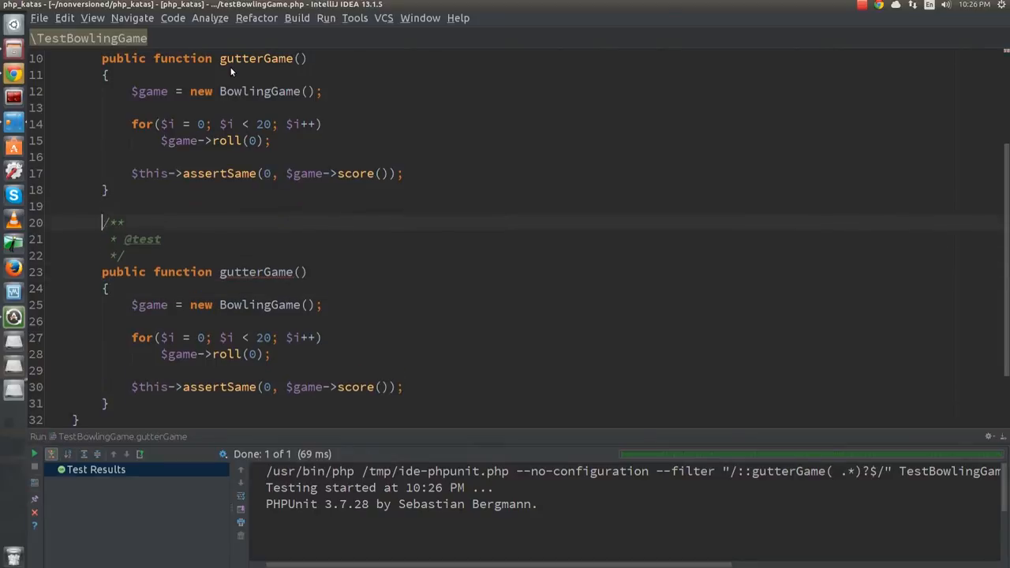
Add the allOnesGame test and make roll() accumulate $pins into a declared score field
{"action": "type", "text": "allOneGame"}
{"action": "left_click", "coordinate": [267, 387]}
{"action": "type", "text": "2"}
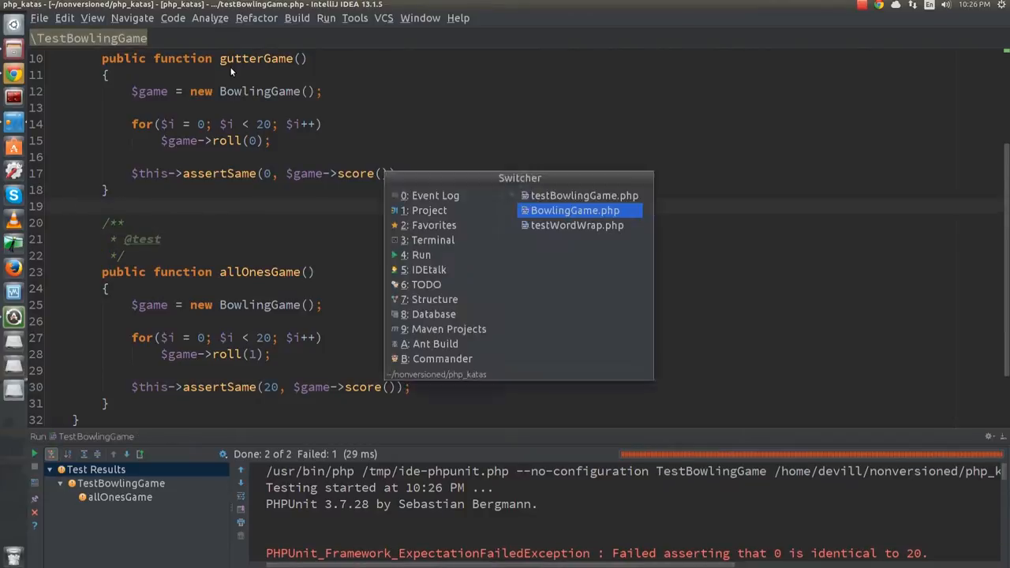
{"action": "left_click", "coordinate": [574, 210]}
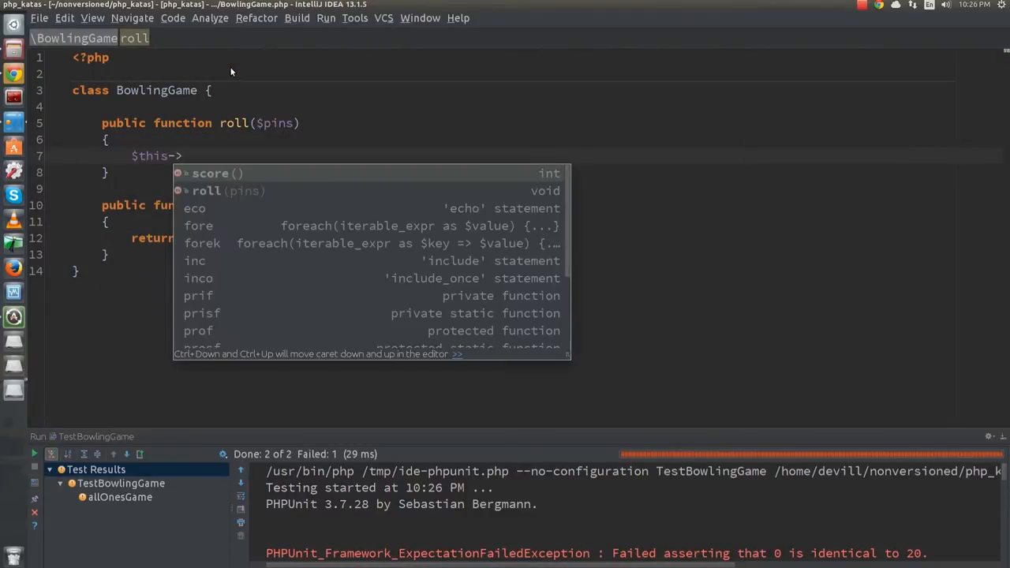
{"action": "type", "text": "score +="}
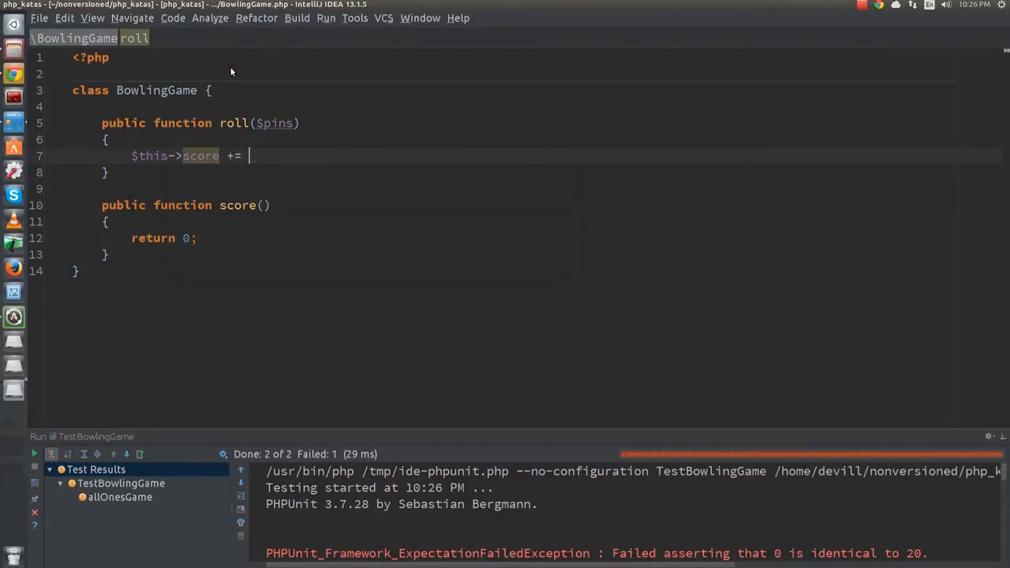
{"action": "type", "text": "$pins;"}
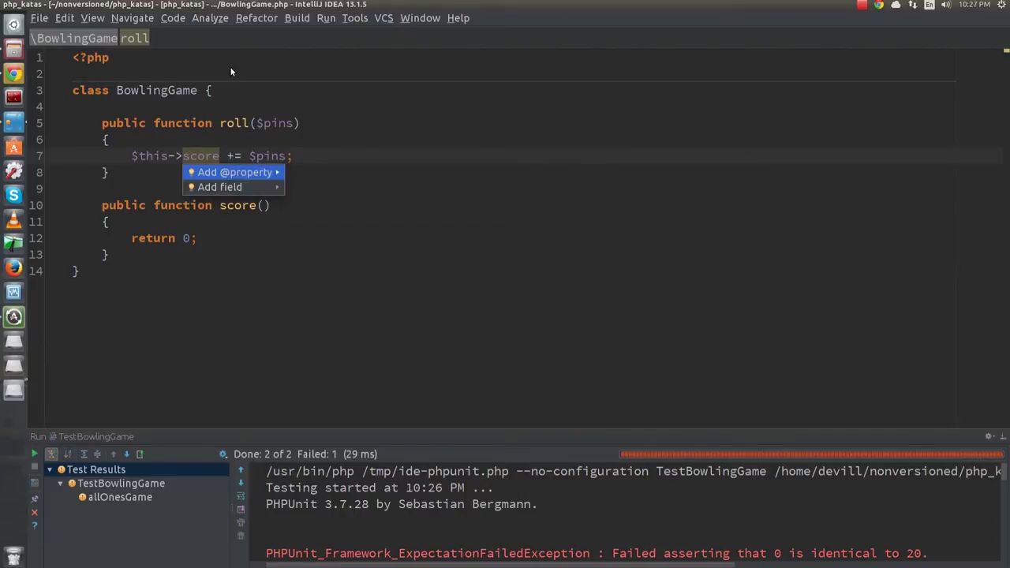
{"action": "left_click", "coordinate": [219, 186]}
{"action": "type", "text": "public function setI"}
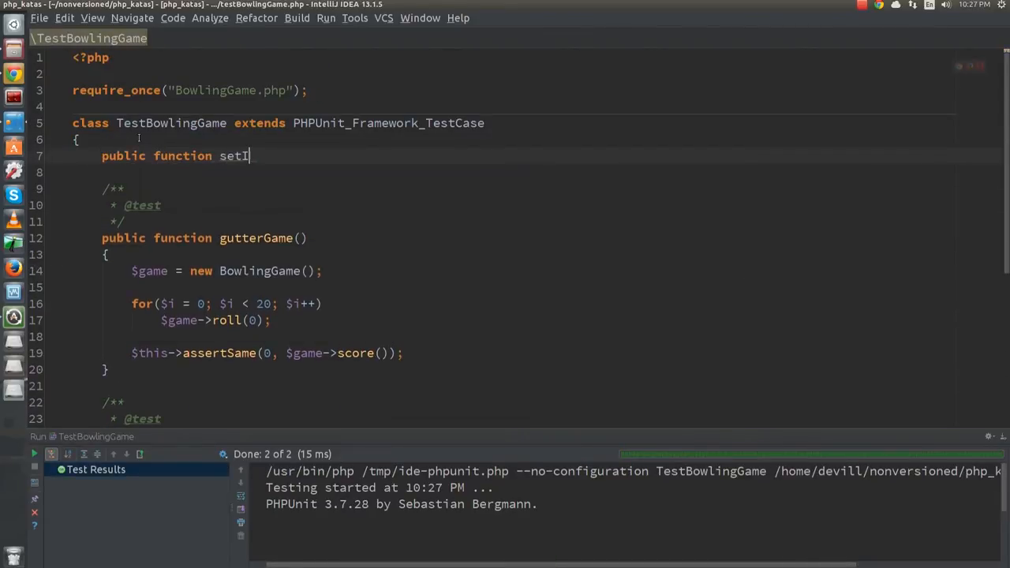
{"action": "type", "text": "Up()"}
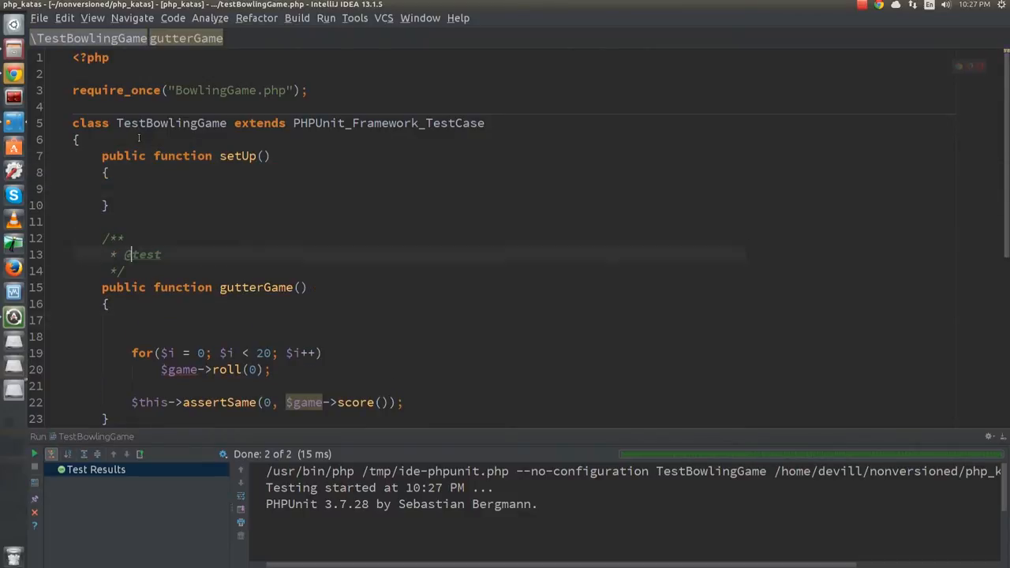
{"action": "type", "text": "$this->game = new BowlingGame();"}
{"action": "type", "text": "private $game;"}
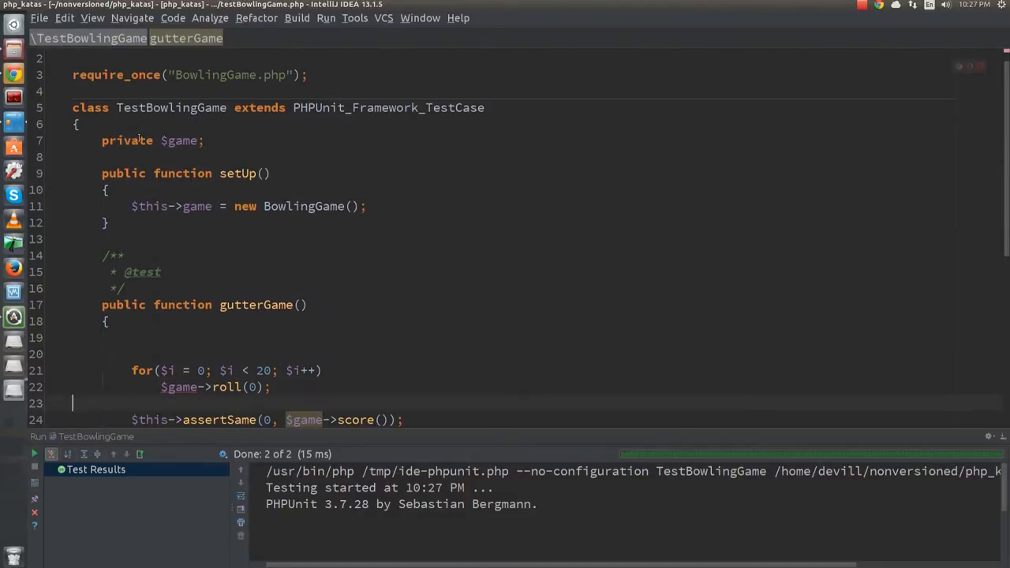
{"action": "scroll", "scroll_direction": "down", "scroll_amount": 3}
{"action": "type", "text": "this->"}
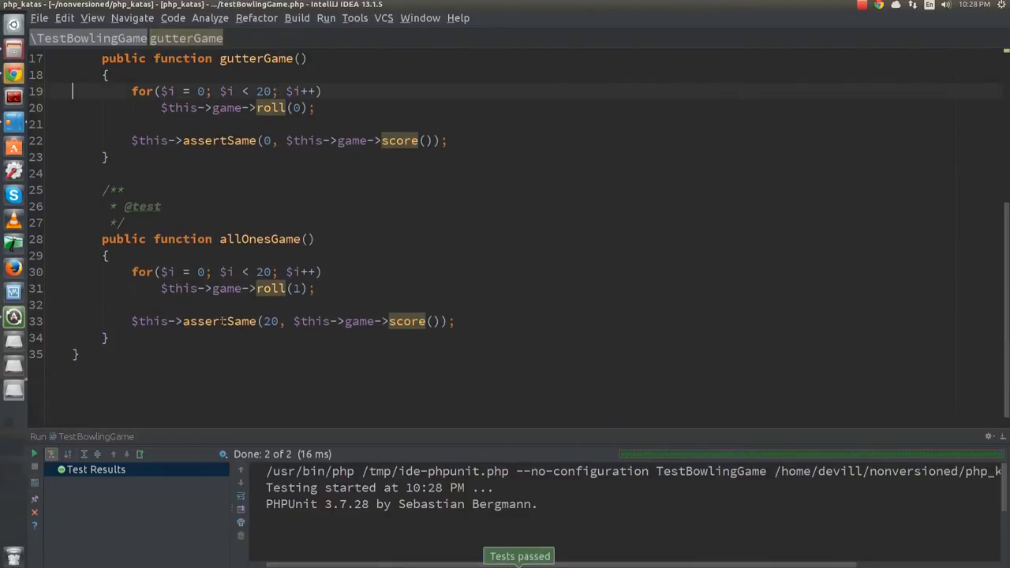
{"action": "scroll", "scroll_direction": "up", "scroll_amount": 3}
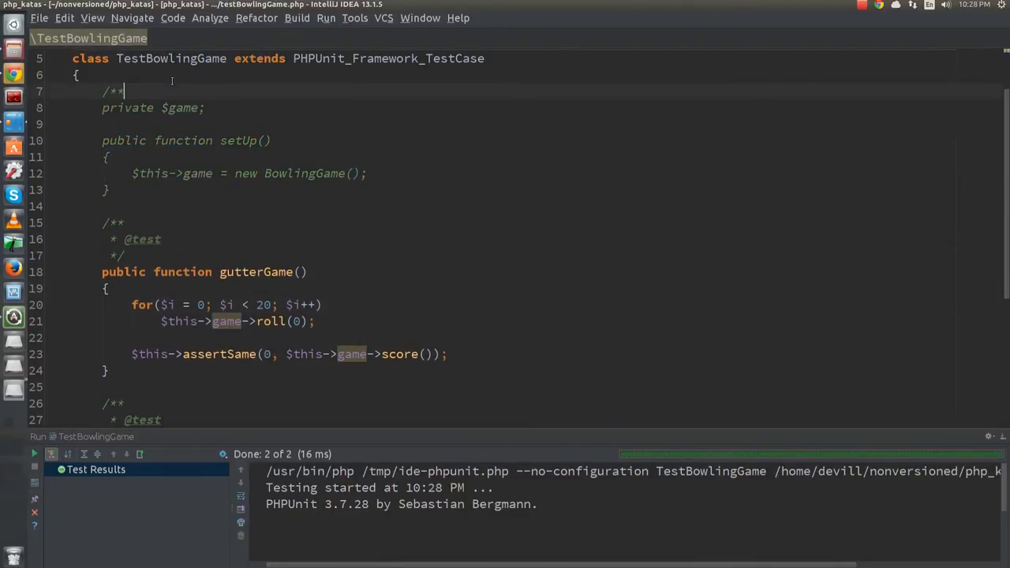
{"action": "type", "text": "@var Bowli"}
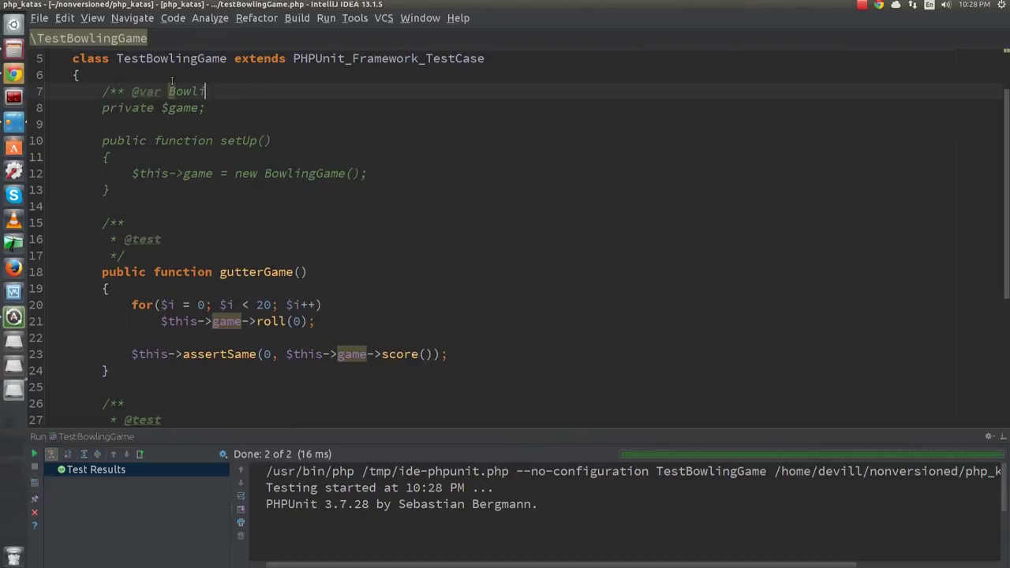
{"action": "scroll", "scroll_direction": "down", "scroll_amount": 3}
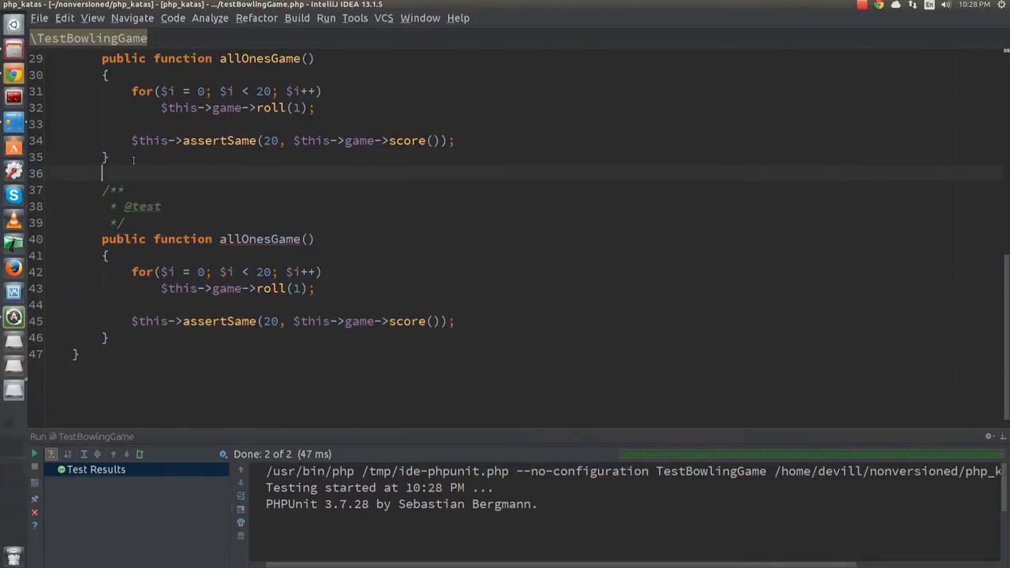
Write a spare() test rolling 7 and 3 with a spare comment on the roll sequence
{"action": "type", "text": "spare"}
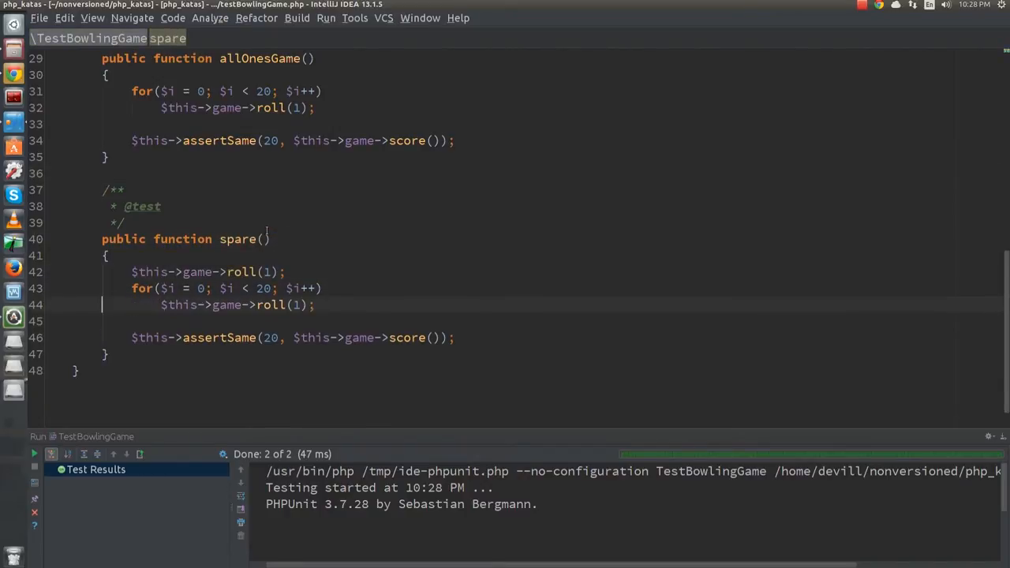
{"action": "type", "text": "7); //"}
{"action": "type", "text": "for("}
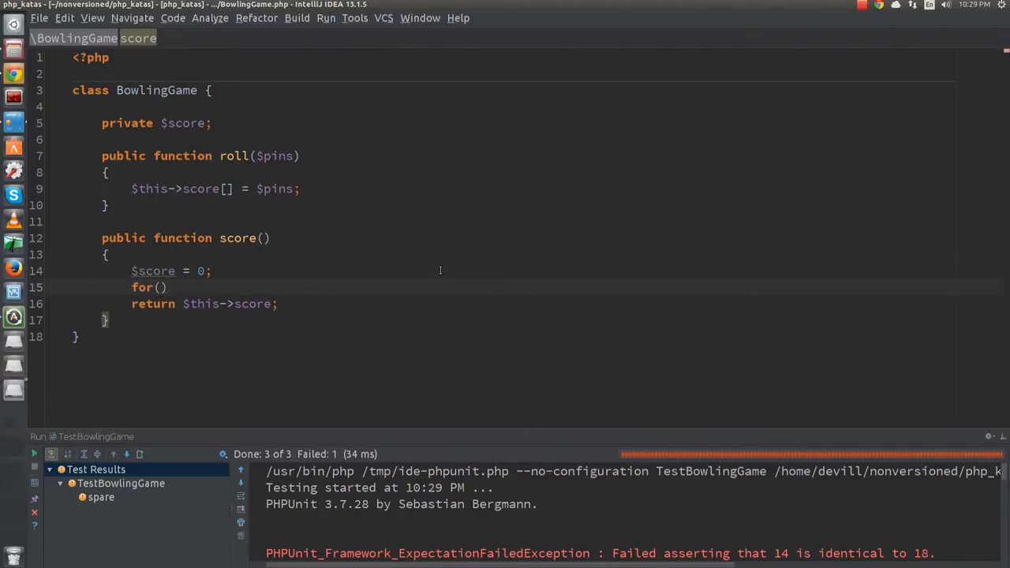
Initialise $score = array() and loop over the stored rolls summing them into $score in score()
{"action": "type", "text": "$i = 0; $i < 20"}
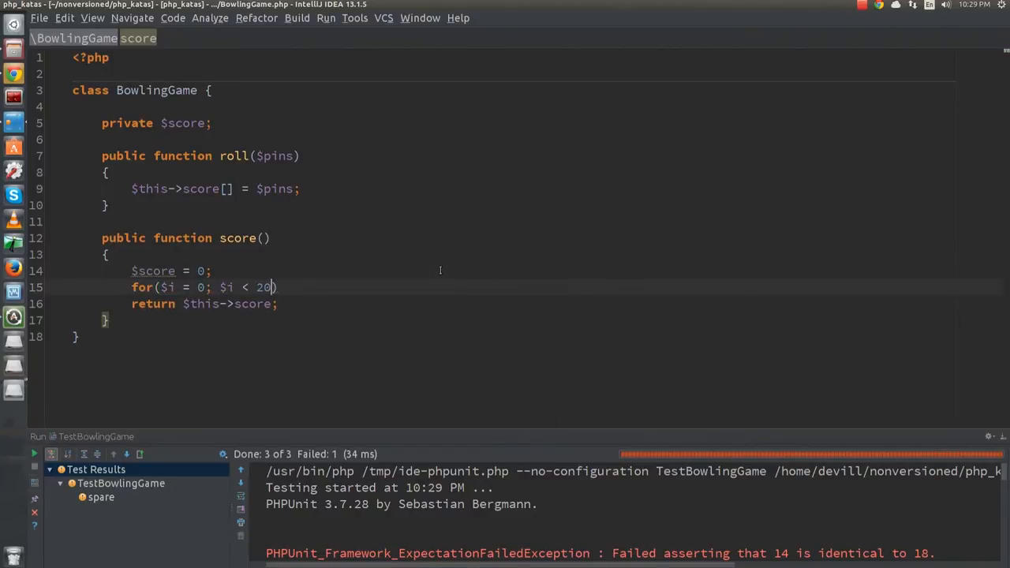
{"action": "type", "text": "; $i++"}
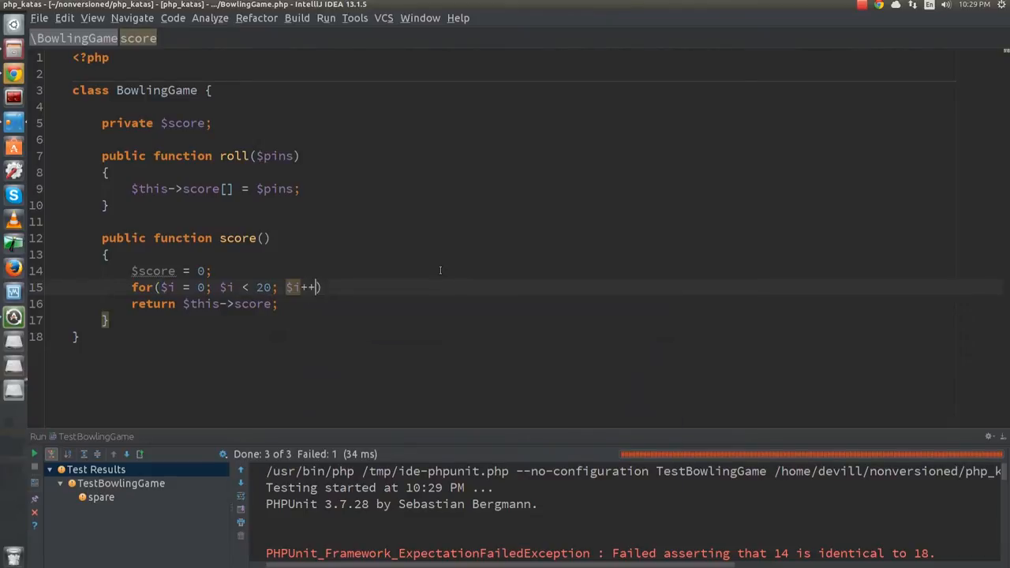
{"action": "type", "text": "$score += $this->score[$i];"}
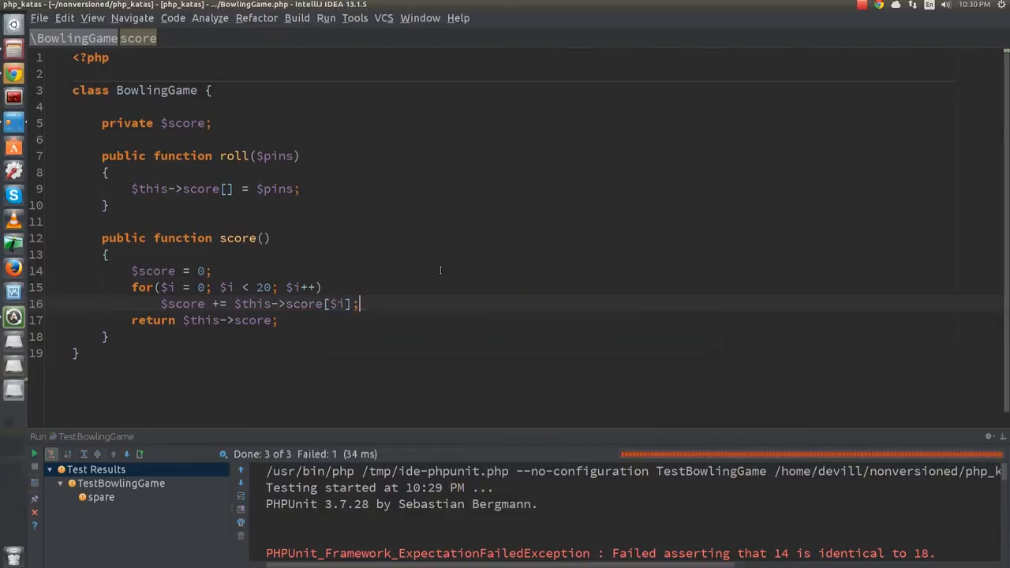
{"action": "type", "text": "= array()"}
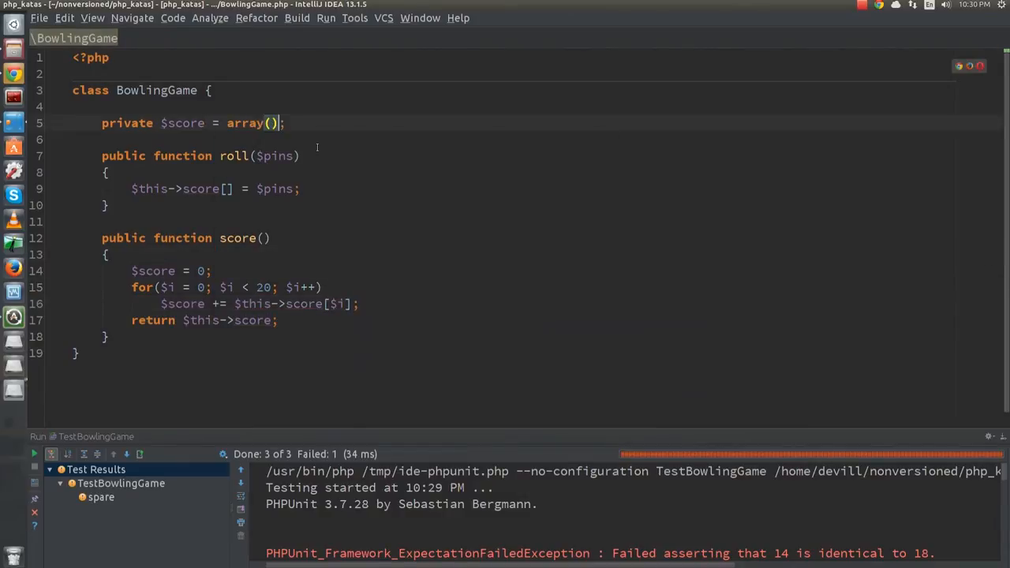
{"action": "left_click", "coordinate": [35, 453]}
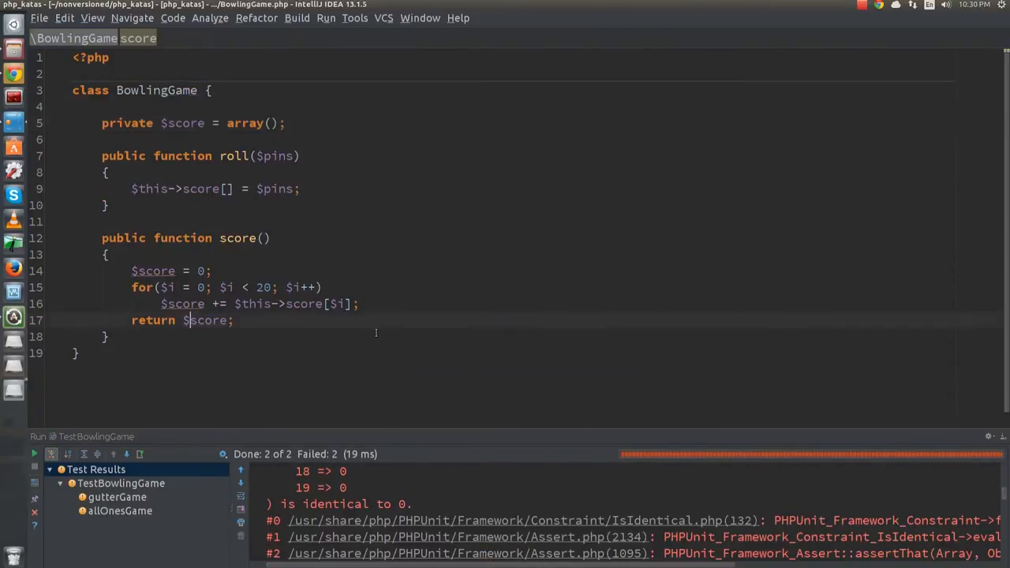
{"action": "left_click", "coordinate": [33, 453]}
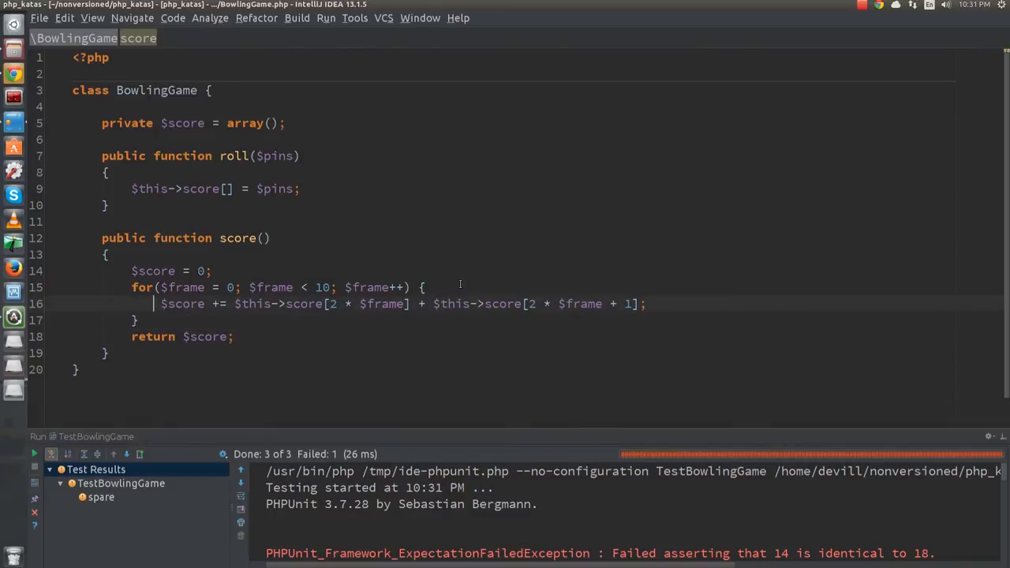
Add an if checking score[2*$frame] + score[2*$frame+1] == 10 as the spare condition
{"action": "type", "text": "if($this->score[2 * $frame] + $this->score[2 * $frame + 1]);"}
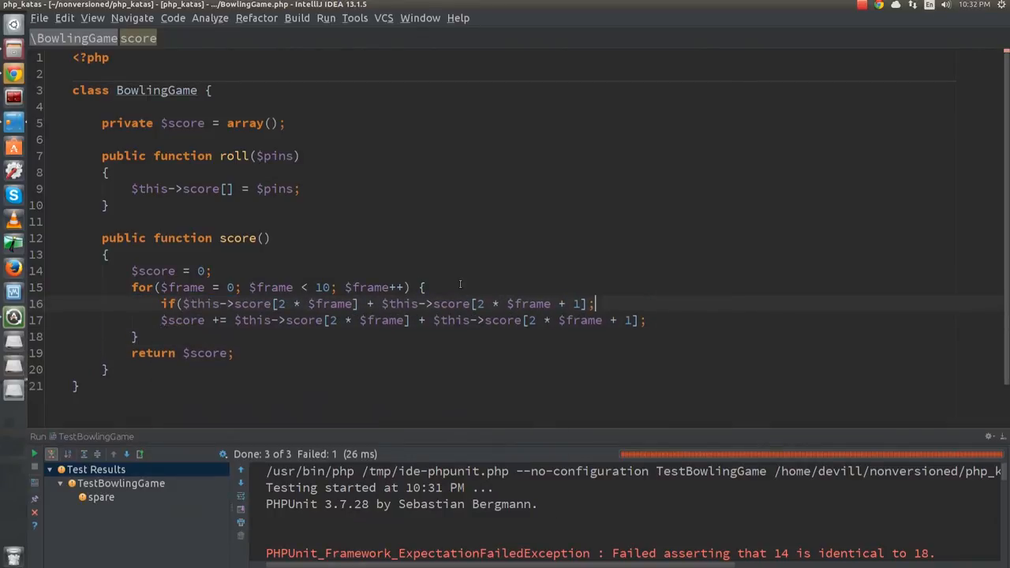
{"action": "type", "text": "== 10) //"}
{"action": "type", "text": "} else {}"}
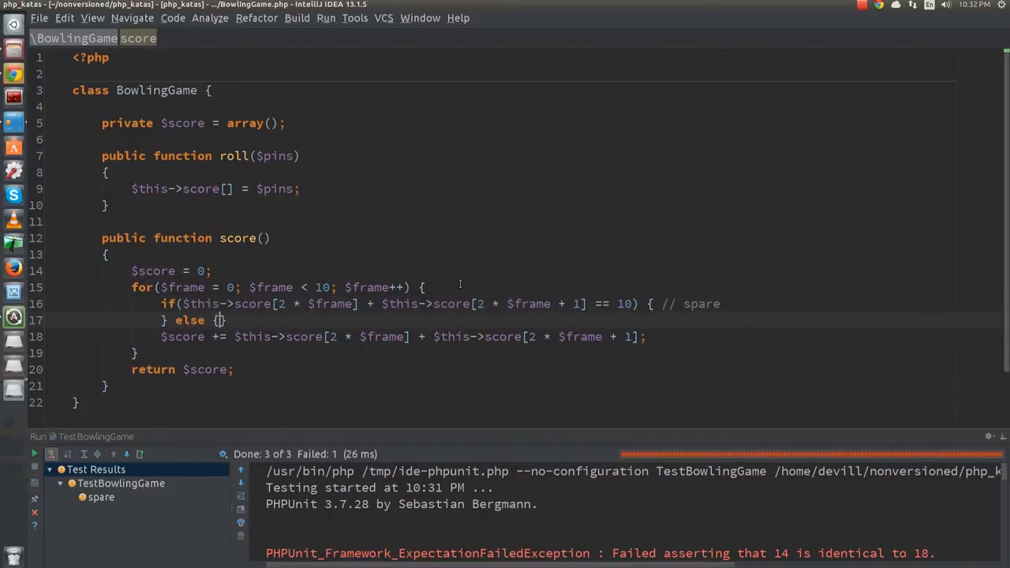
{"action": "type", "text": "$score += 10 +"}
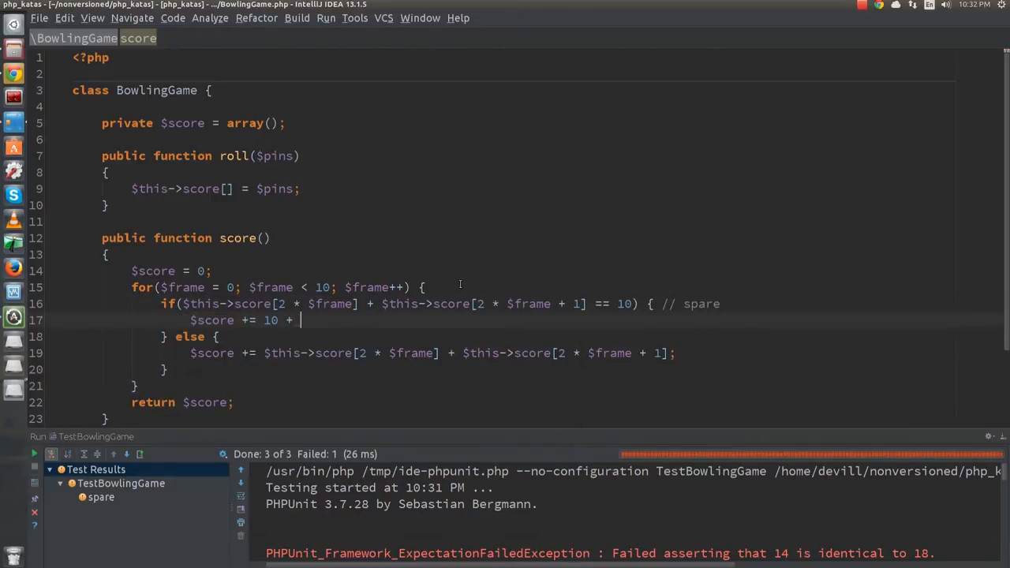
Add the spare bonus $score += 10 + $this->score[2*$frame + 2]
{"action": "type", "text": "$this->score[]"}
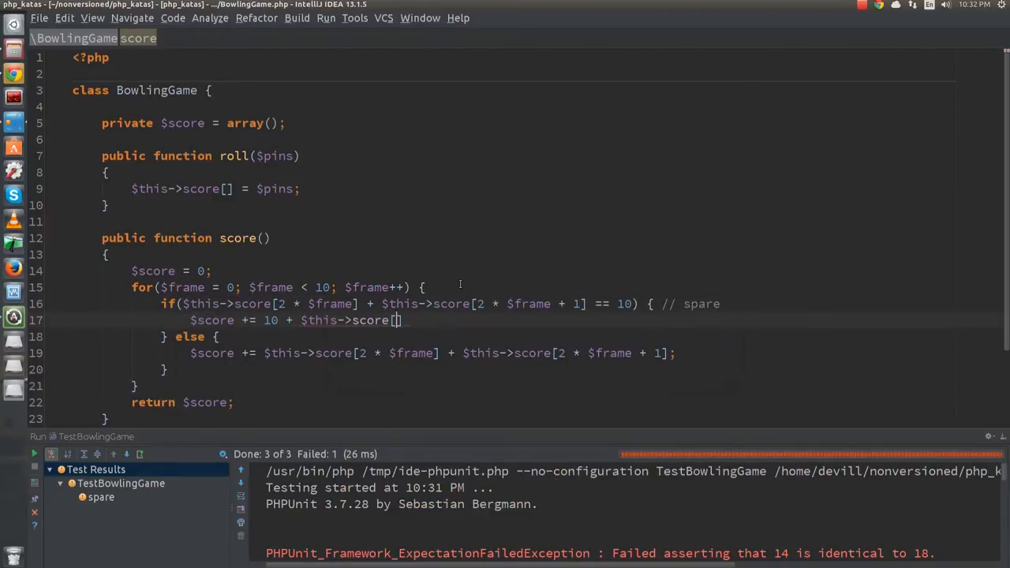
{"action": "type", "text": "2*$frame"}
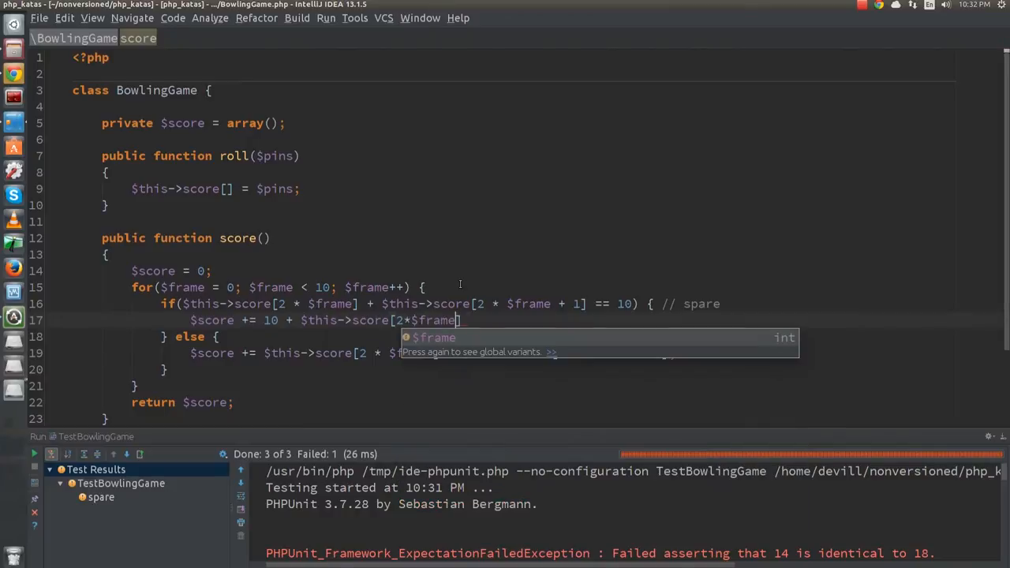
{"action": "type", "text": "+ 2];"}
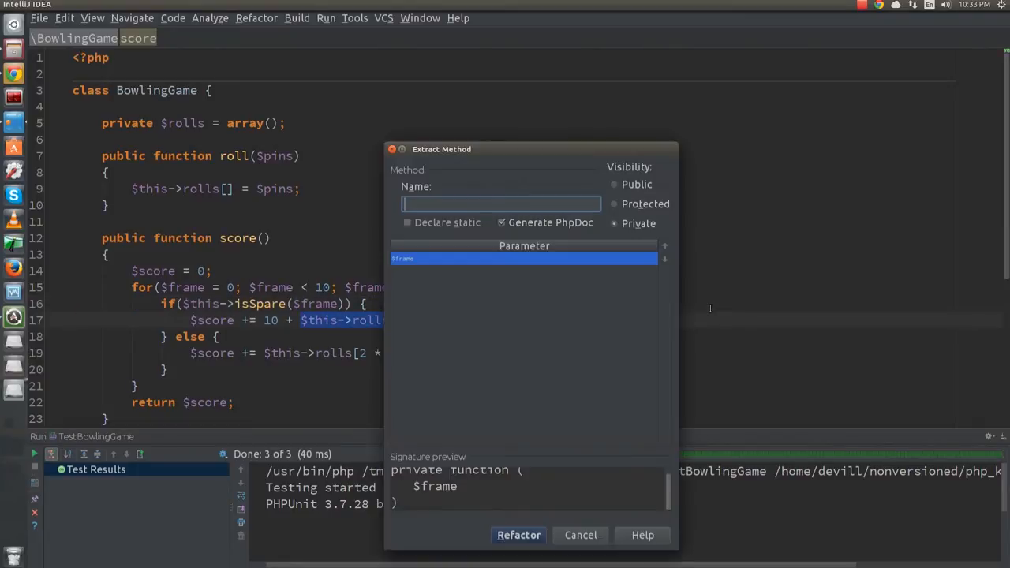
Confirm Extract Method for bonusForSpare and scoreForRegularFrame helpers
{"action": "left_click", "coordinate": [517, 535]}
{"action": "type", "text": "scoreForReg"}
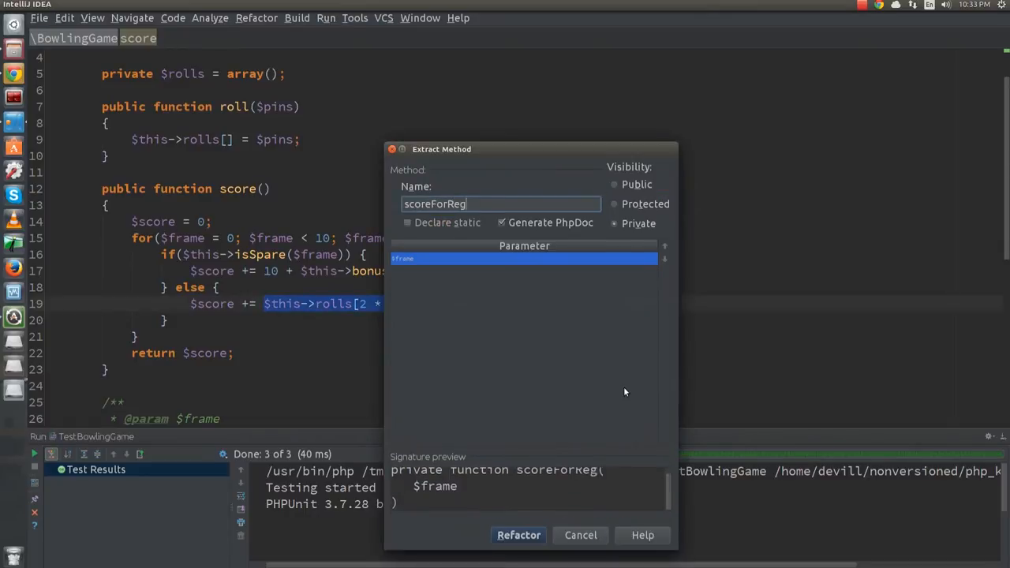
{"action": "left_click", "coordinate": [518, 535]}
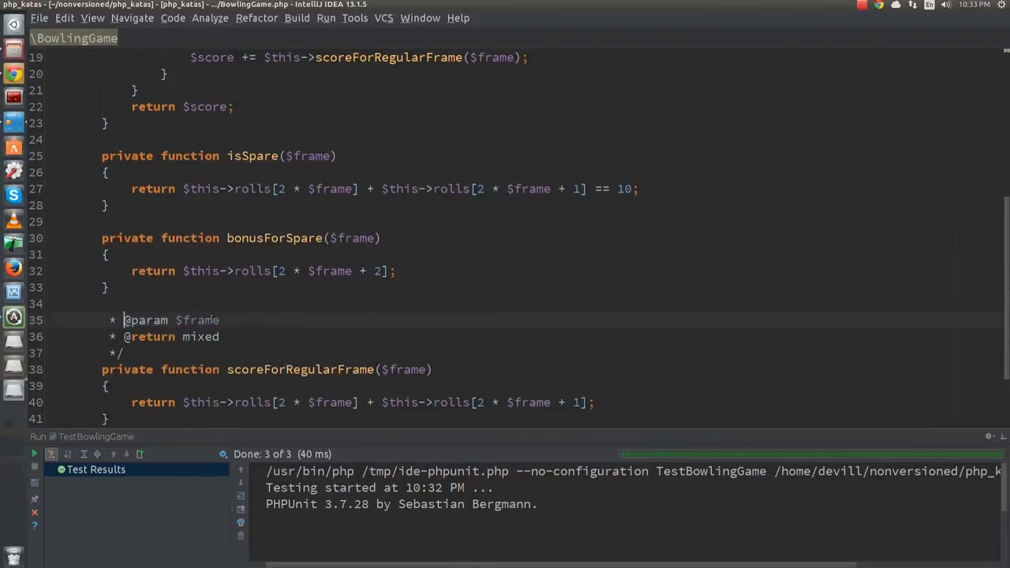
Extract the 7 and 3 rolls into rollSpare and introduce a $pins variable
{"action": "scroll", "scroll_direction": "up", "scroll_amount": 3}
{"action": "type", "text": "rollS"}
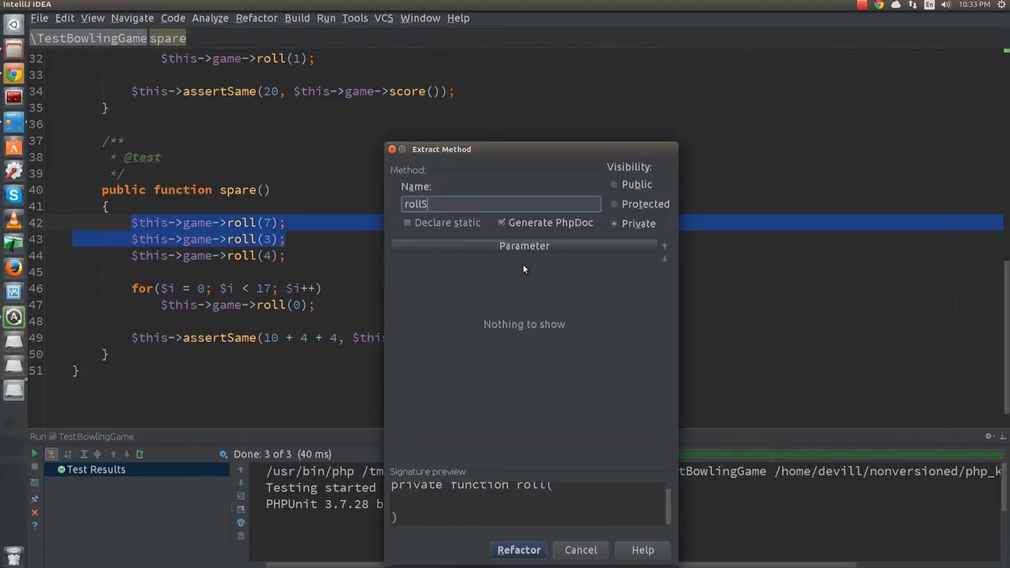
{"action": "left_click", "coordinate": [517, 549]}
{"action": "type", "text": "ro"}
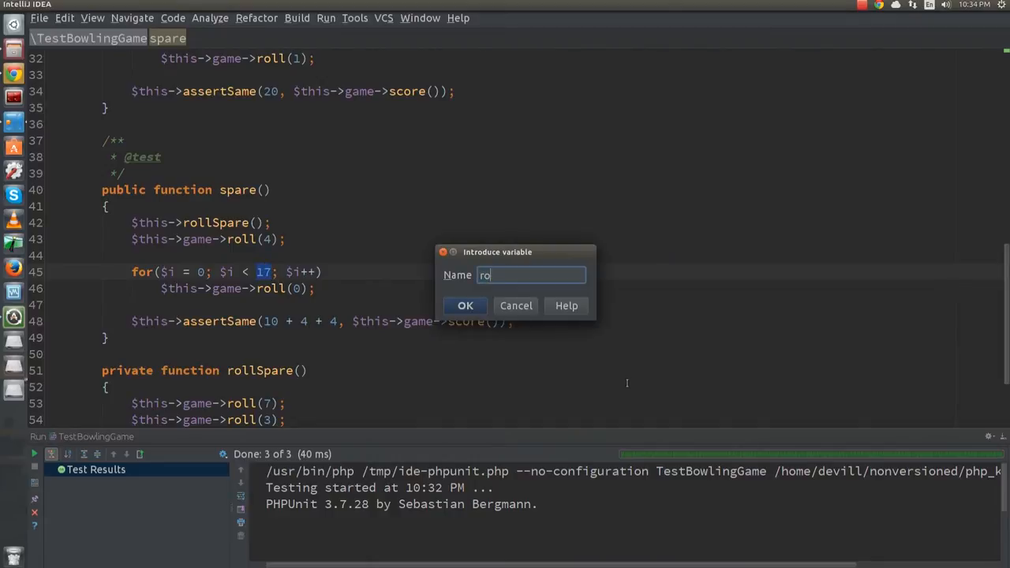
{"action": "type", "text": "$pins"}
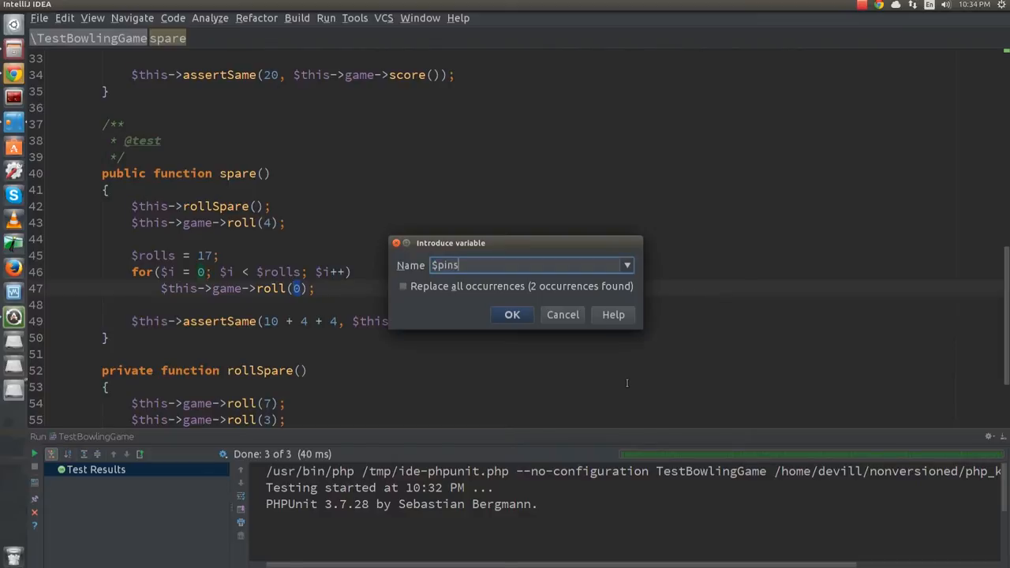
{"action": "left_click", "coordinate": [511, 314]}
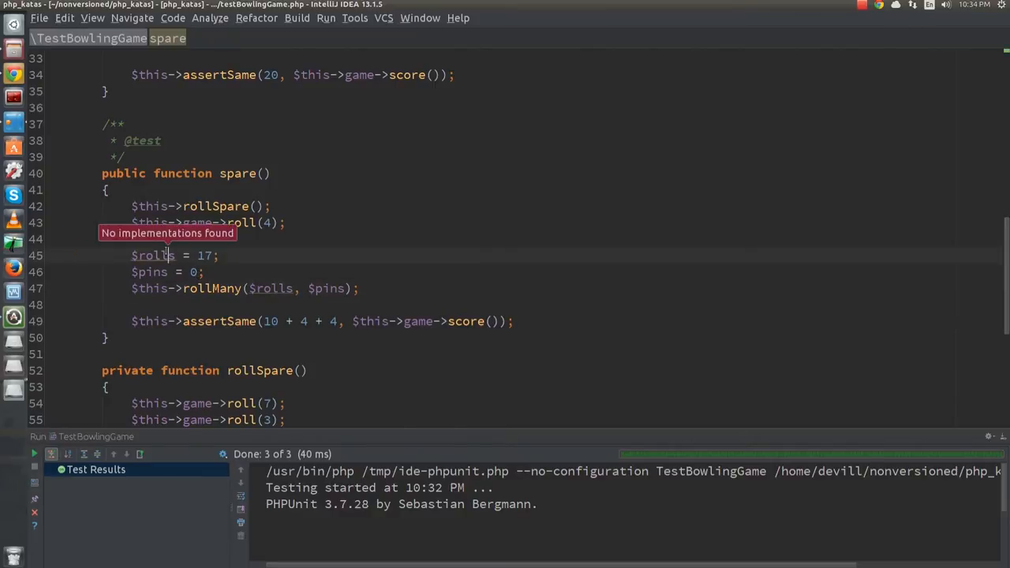
{"action": "scroll", "scroll_direction": "up", "scroll_amount": 3}
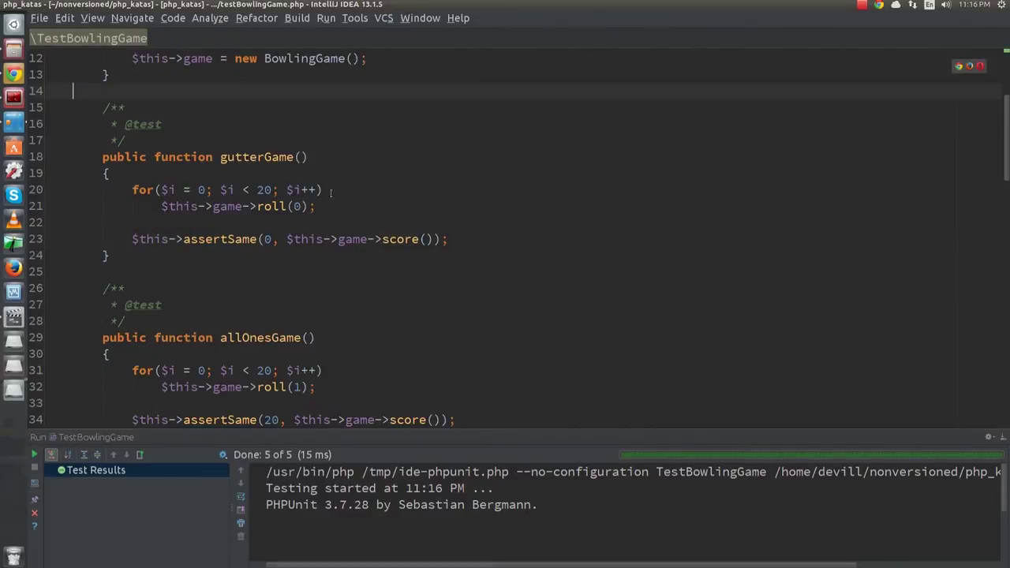
{"action": "type", "text": "$this->rollMany(17, 0);"}
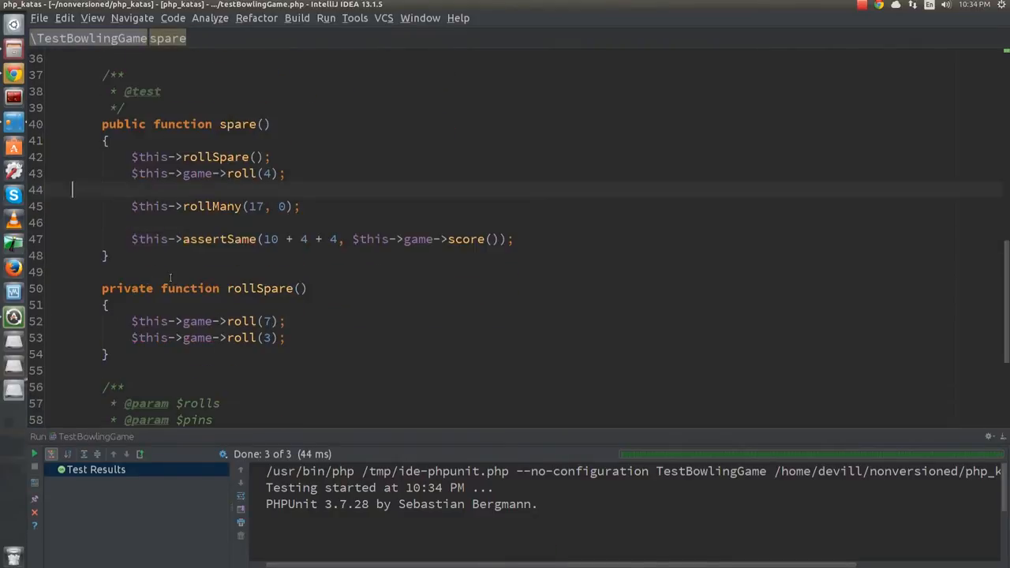
{"action": "type", "text": "test"}
{"action": "type", "text": "public function strike("}
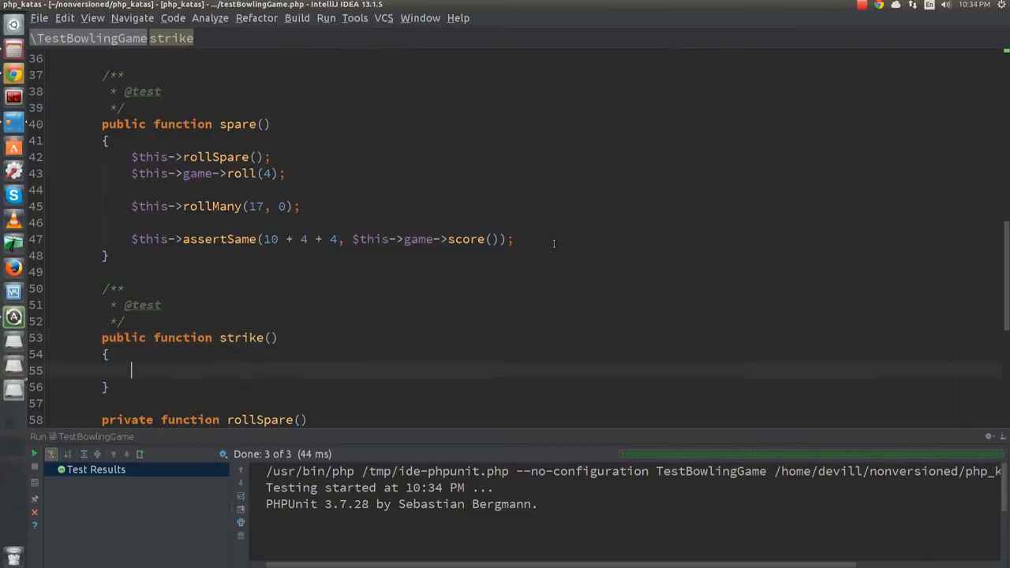
Roll 10, 3 and 4 on $this->game with a strike comment, then rollMany the remaining zeros
{"action": "type", "text": "$this->roll(10);"}
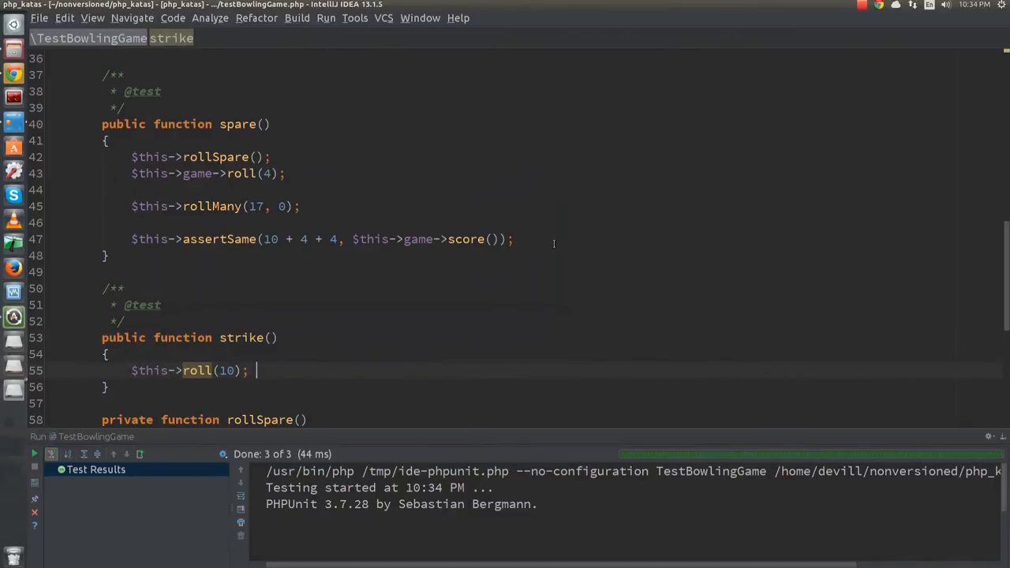
{"action": "type", "text": "game->"}
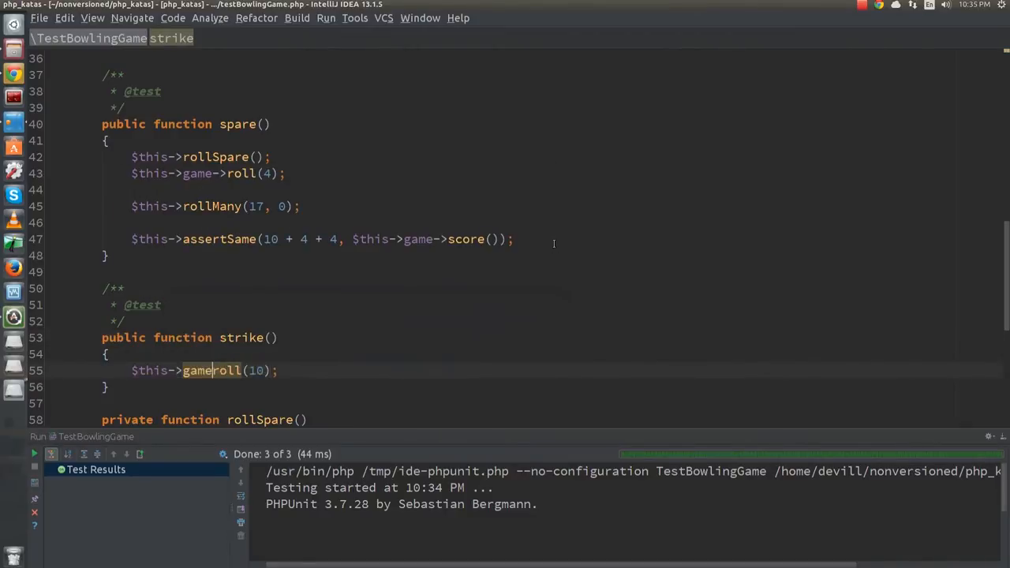
{"action": "type", "text": "// strike"}
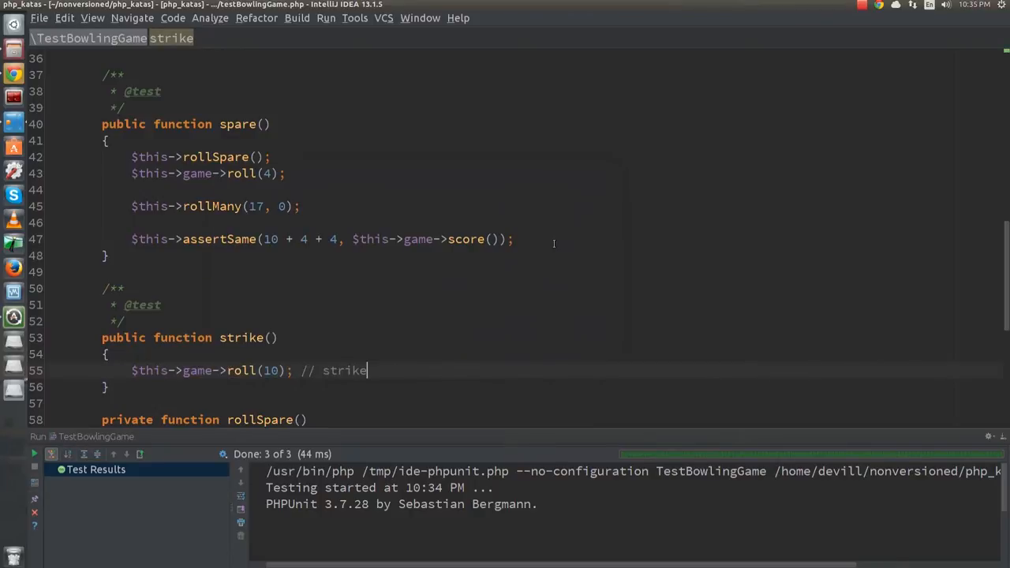
{"action": "type", "text": "$this->game"}
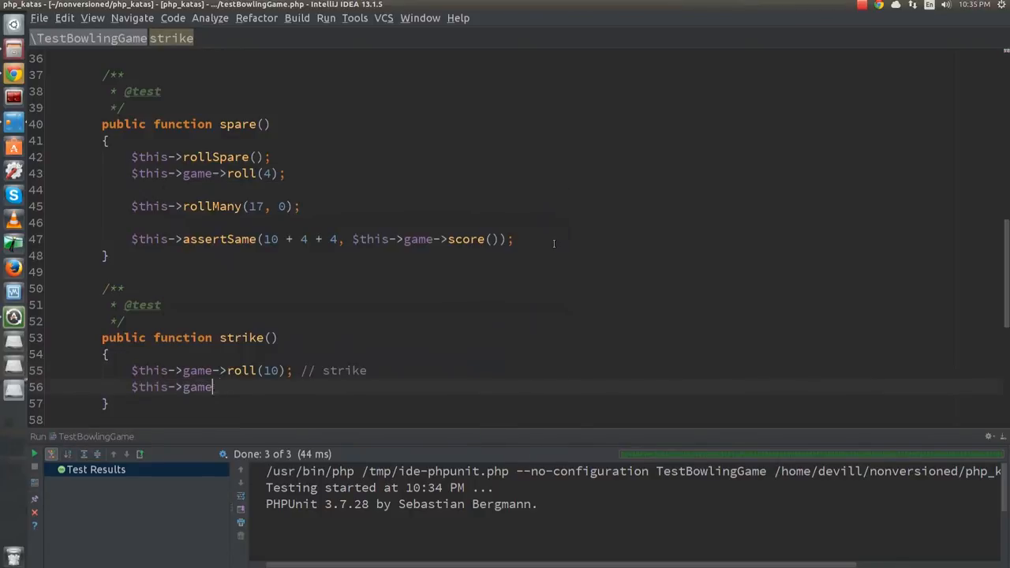
{"action": "type", "text": "->roll()"}
{"action": "type", "text": "$this-"}
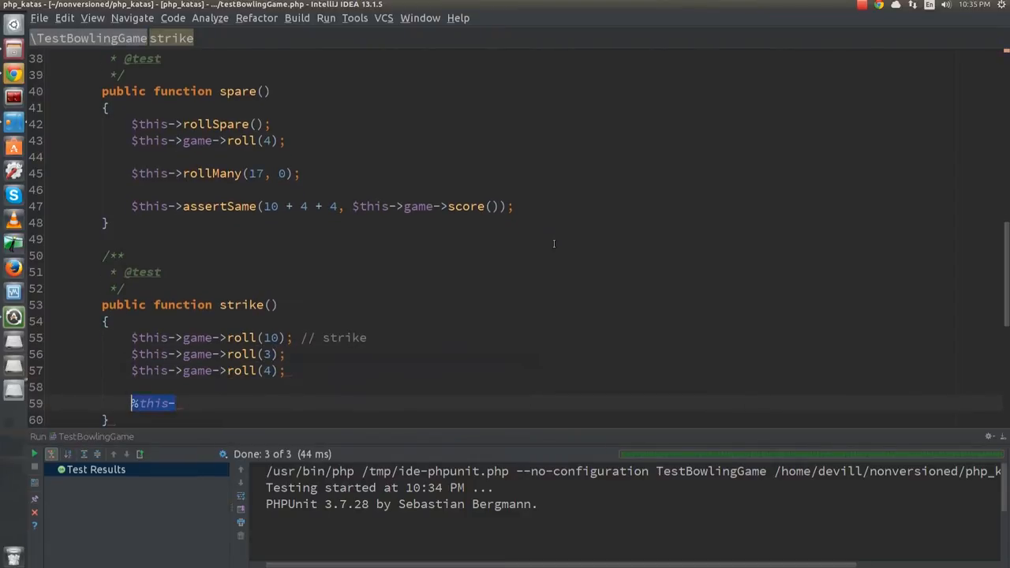
{"action": "type", "text": "rollMany(16,"}
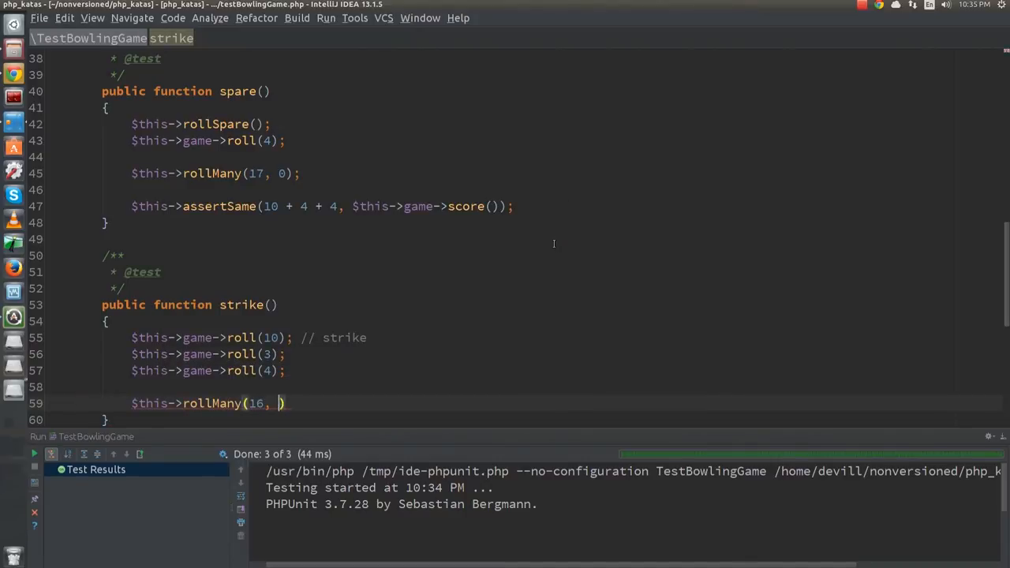
Assert the score equals 10 + (3+4) + (3+4) via $this->game->score()
{"action": "type", "text": "assertSame(10 +"}
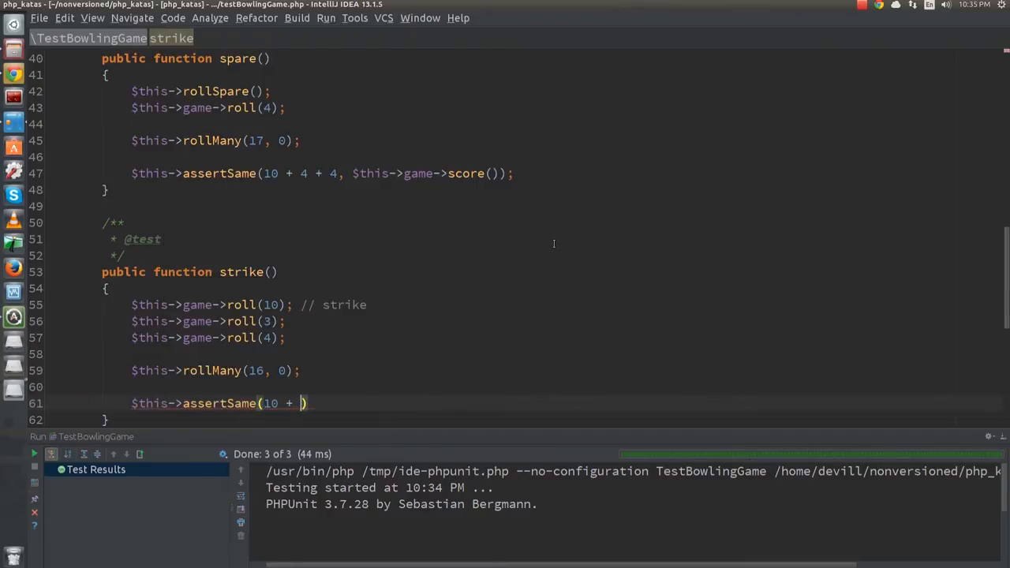
{"action": "type", "text": "(3+4)"}
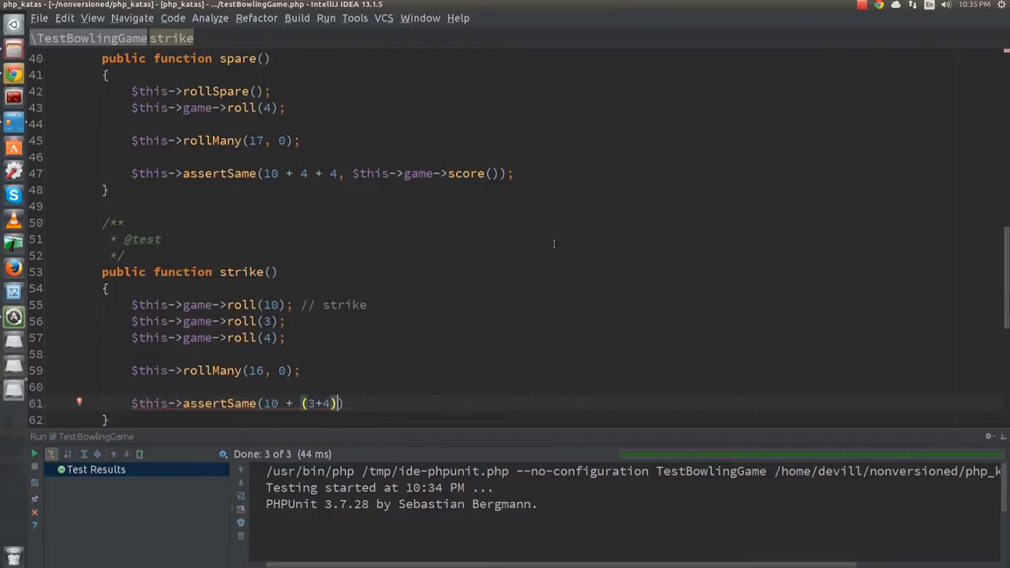
{"action": "type", "text": "+ (3+4),"}
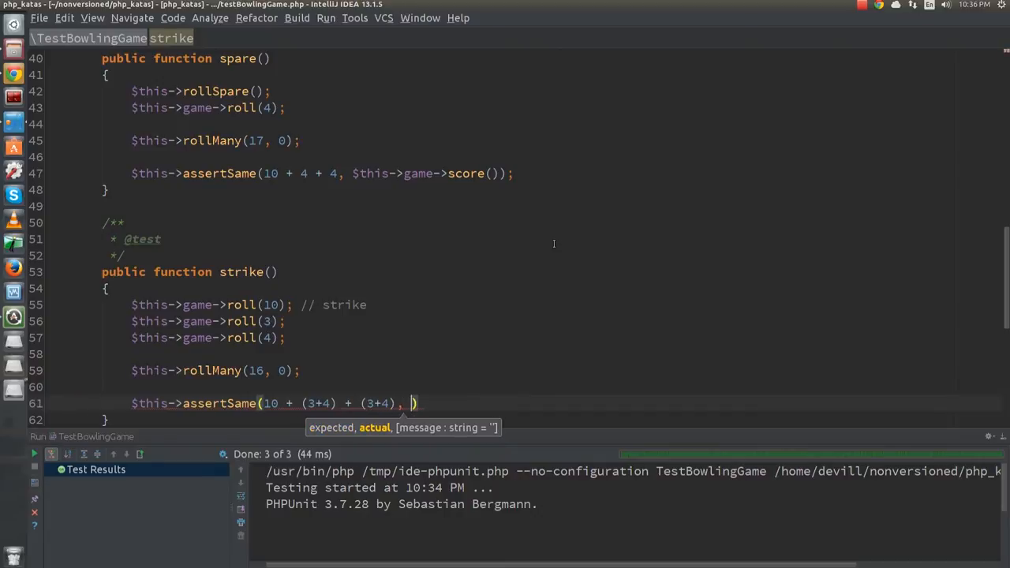
{"action": "type", "text": "$this->game->score()"}
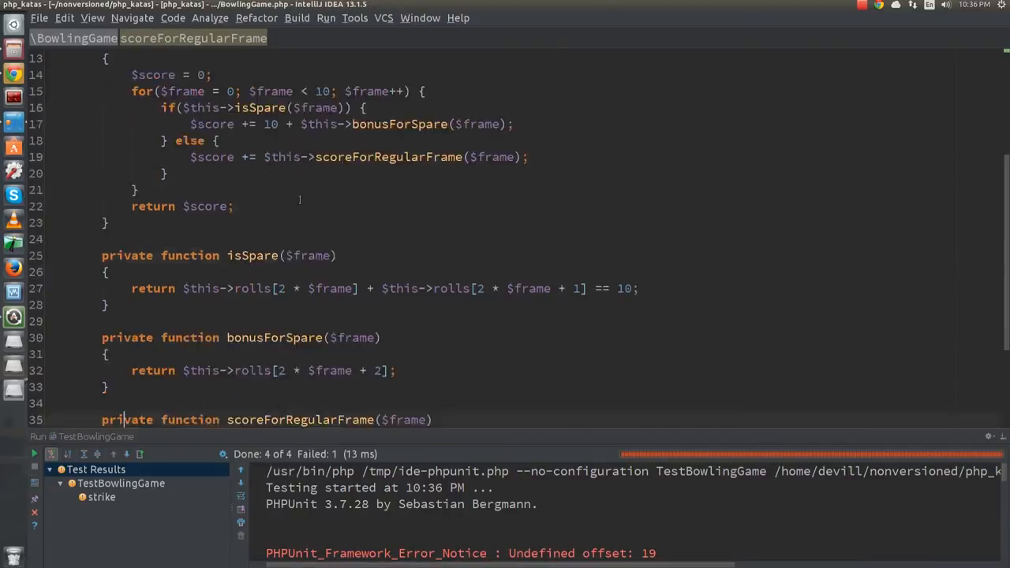
Try an if($this->rolls[2*$frame] == 10) strike check at the top of the loop, then abandon it
{"action": "scroll", "scroll_direction": "up", "scroll_amount": 3}
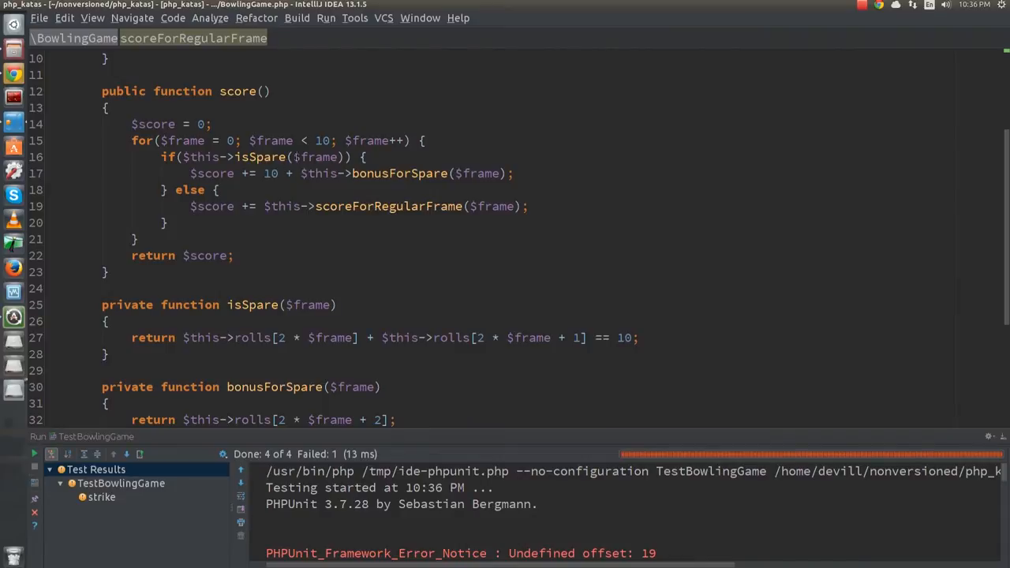
{"action": "key", "text": "enter"}
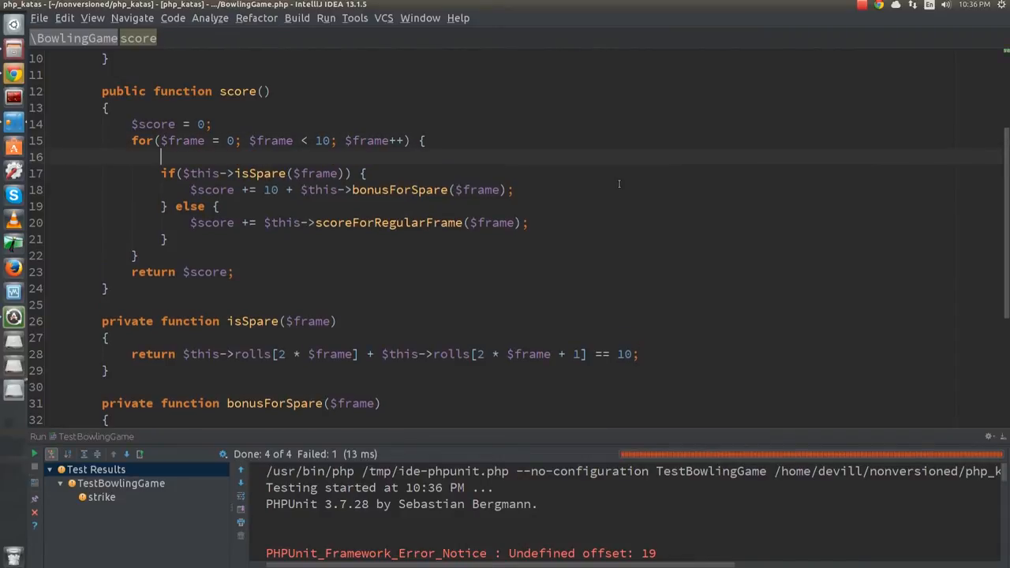
{"action": "type", "text": "if($this->rolls[2*$frame"}
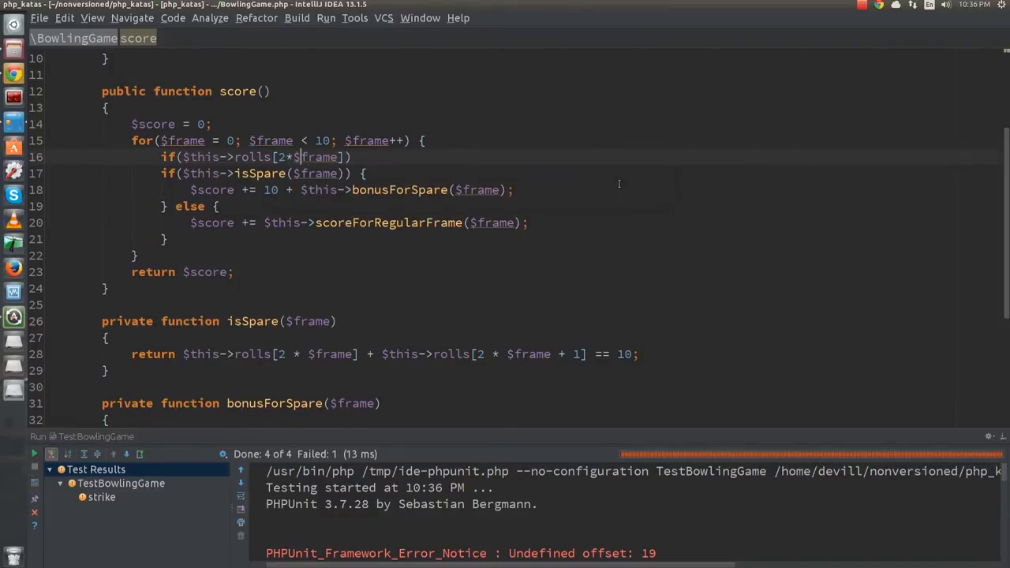
{"action": "type", "text": "== 10) /"}
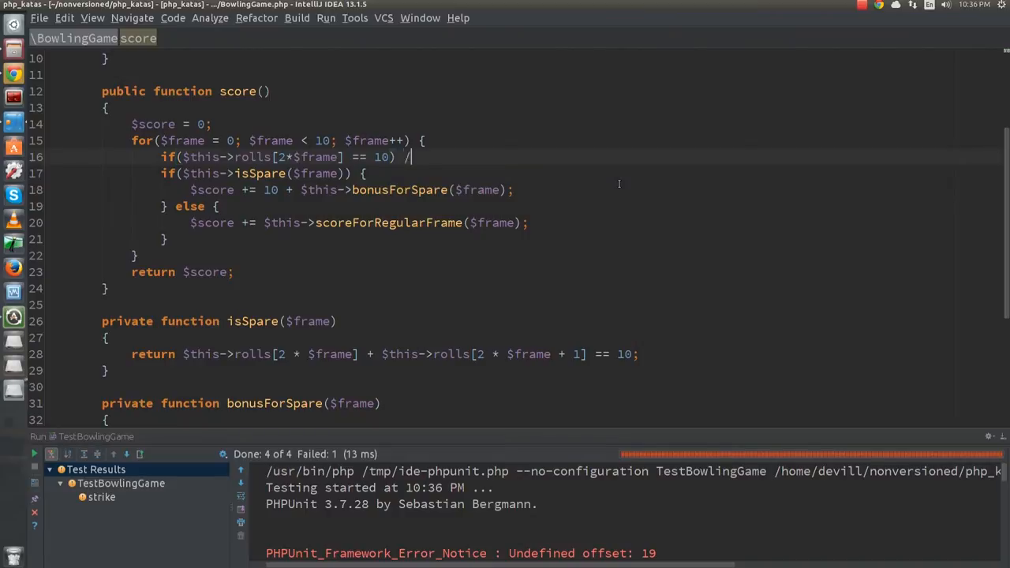
{"action": "type", "text": "{// strike"}
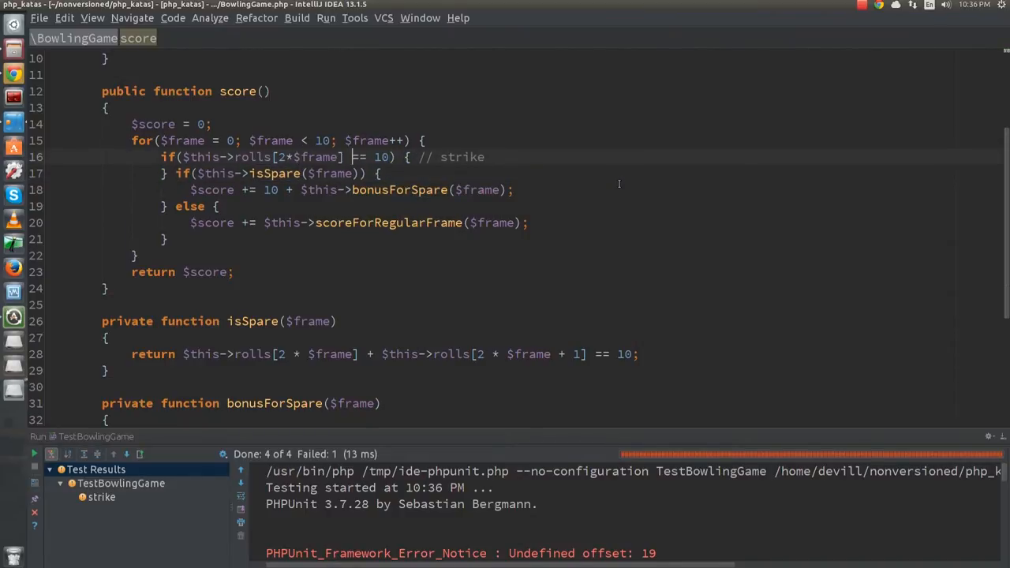
{"action": "double_click", "coordinate": [309, 156]}
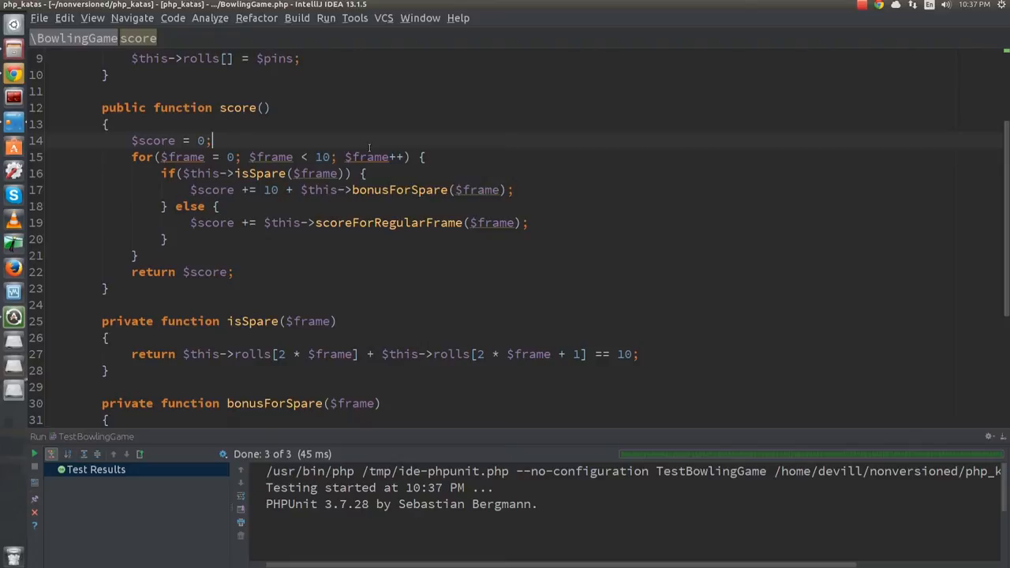
Introduce $frameIndex = 0 in score() and advance it by 2 inside each branch
{"action": "key", "text": "Return"}
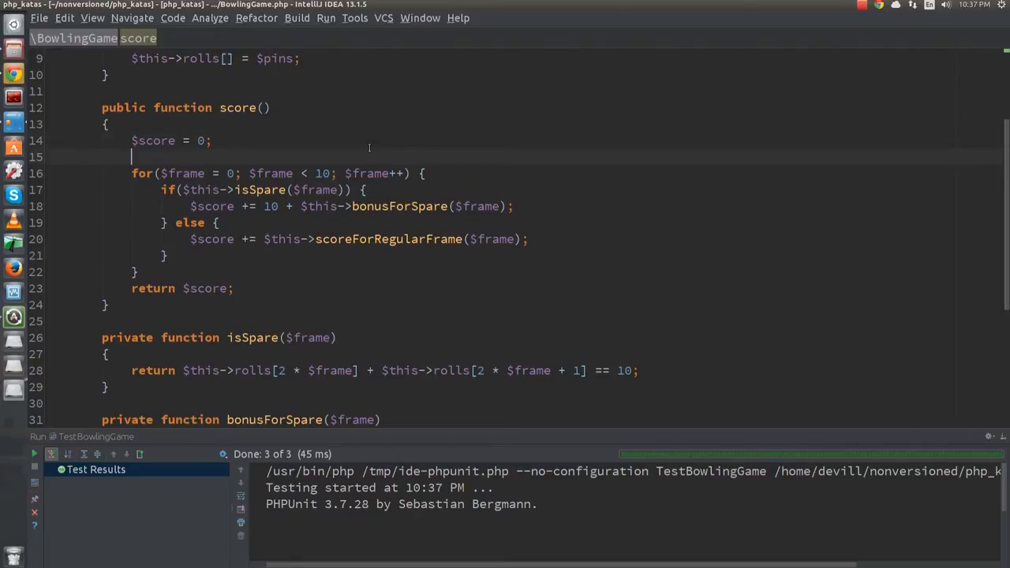
{"action": "type", "text": "$frameIndex = 0;"}
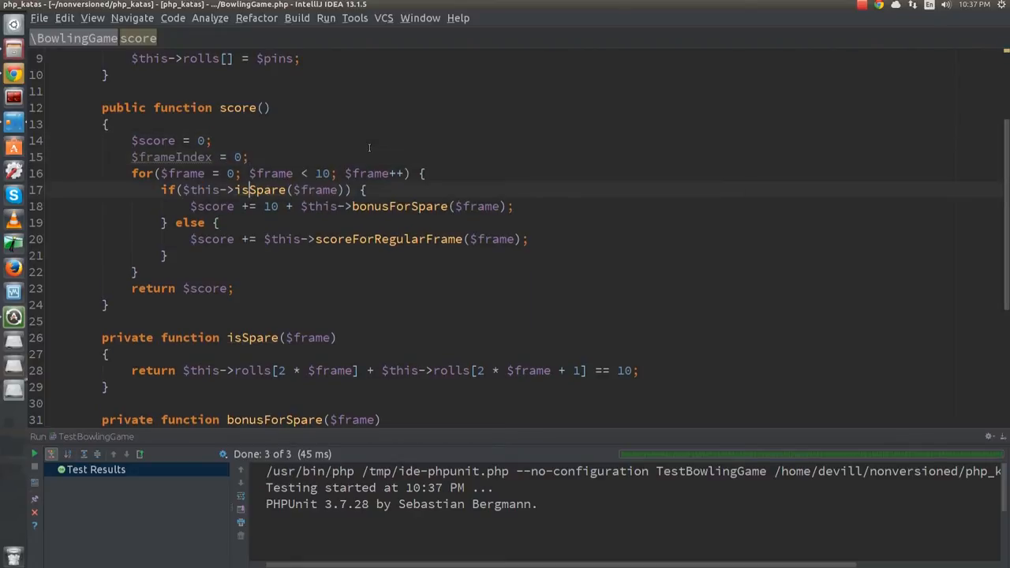
{"action": "type", "text": "$frame"}
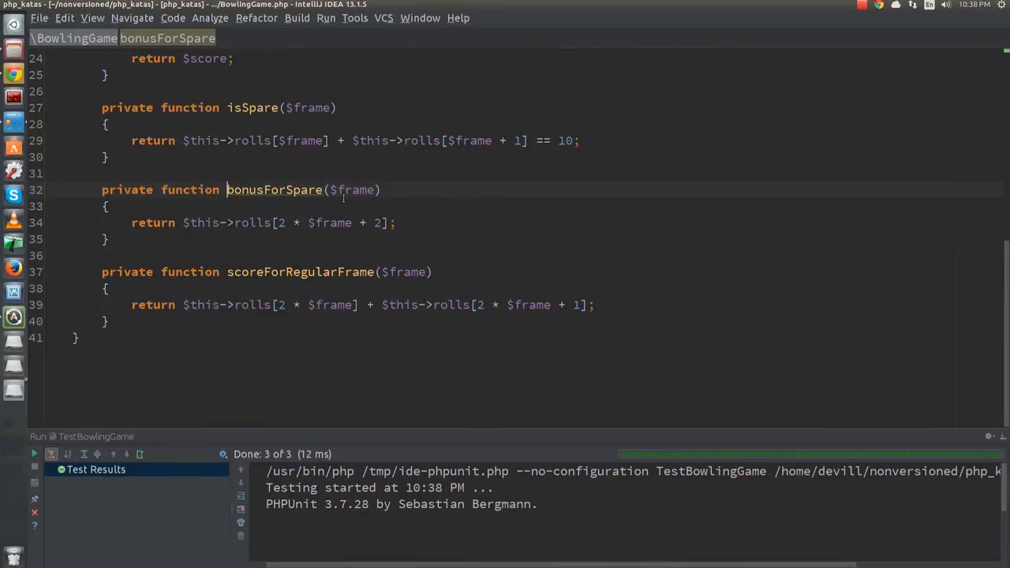
{"action": "scroll", "scroll_direction": "up", "scroll_amount": 3}
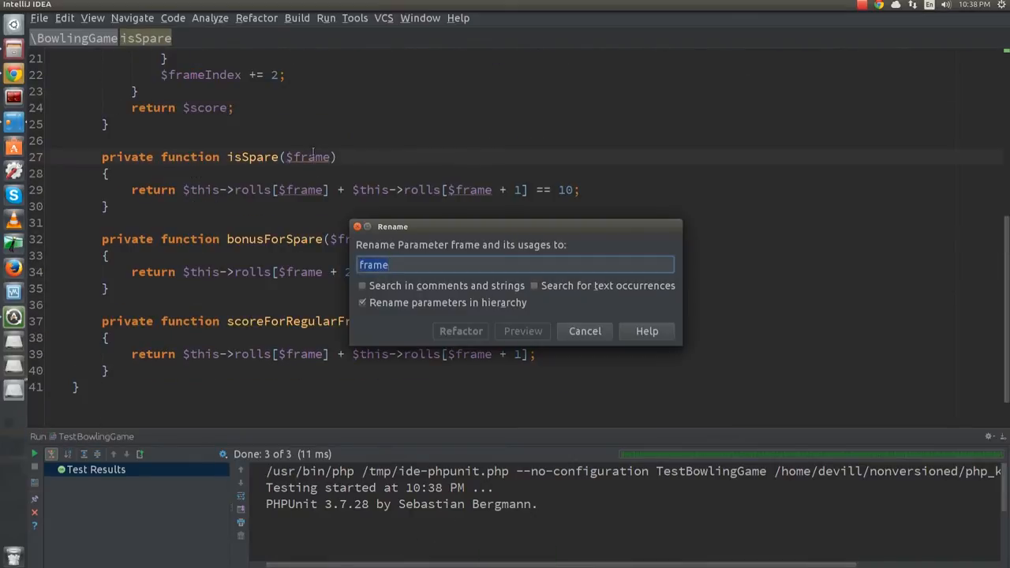
Rename the isSpare and bonusForSpare parameters to frameIndex and rerun the tests (strike test fails)
{"action": "left_click", "coordinate": [461, 331]}
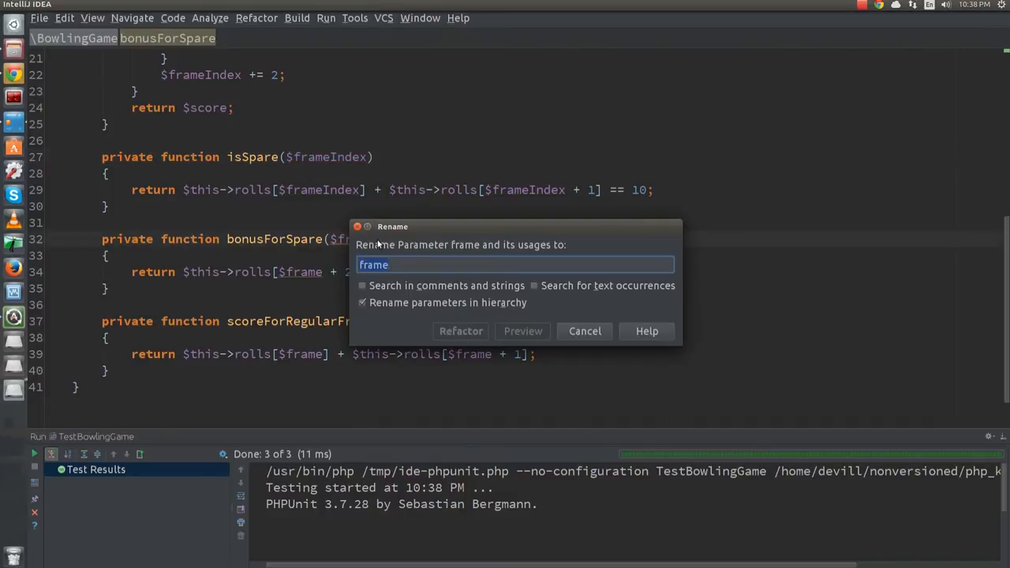
{"action": "left_click", "coordinate": [461, 331]}
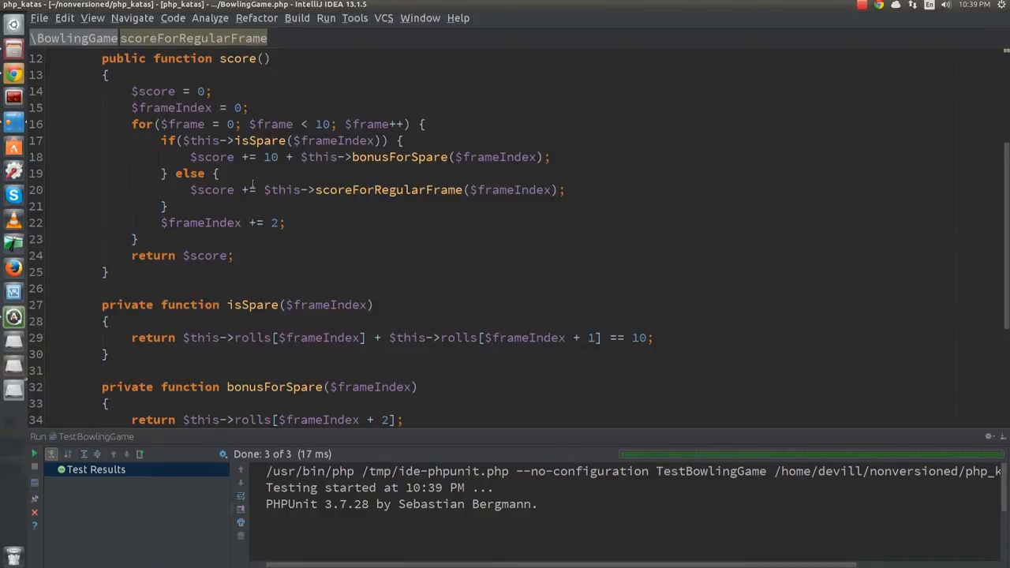
{"action": "left_click", "coordinate": [235, 222]}
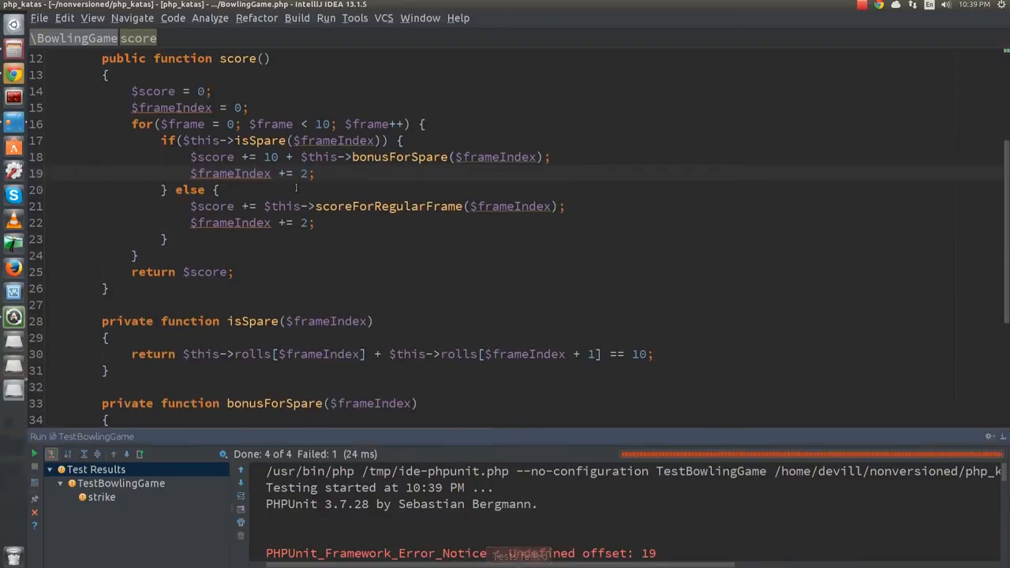
Write the strike branch: rolls[$frameIndex] == 10 adds 10 plus the next two rolls
{"action": "left_click", "coordinate": [426, 123]}
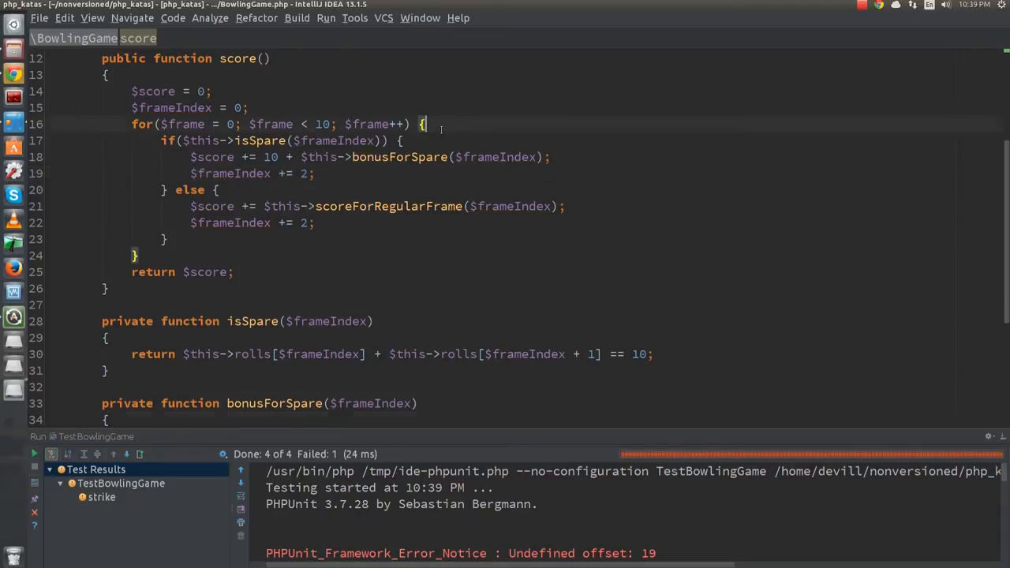
{"action": "type", "text": "if($this->rolls[]"}
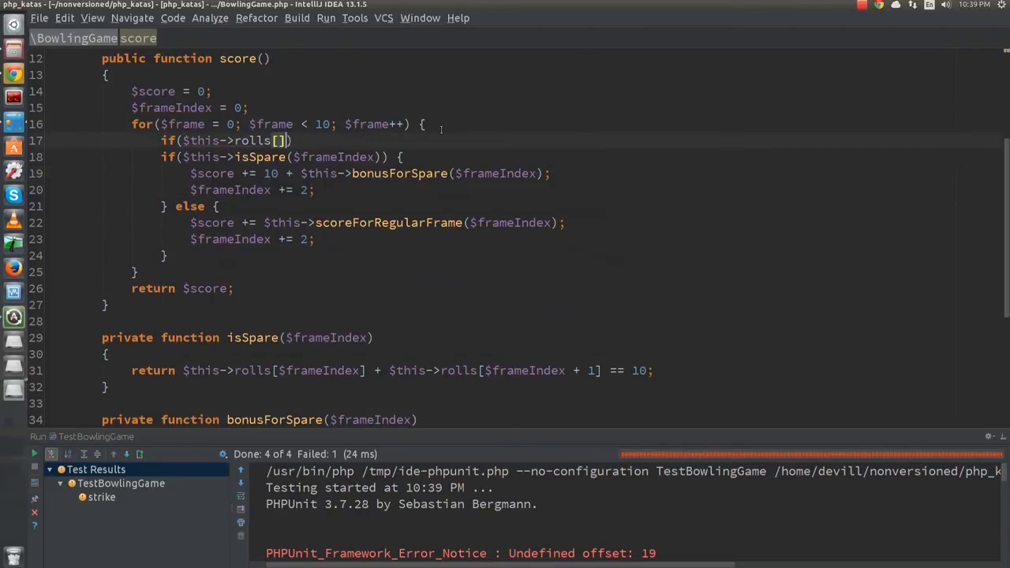
{"action": "type", "text": "$frameIndex] == 10"}
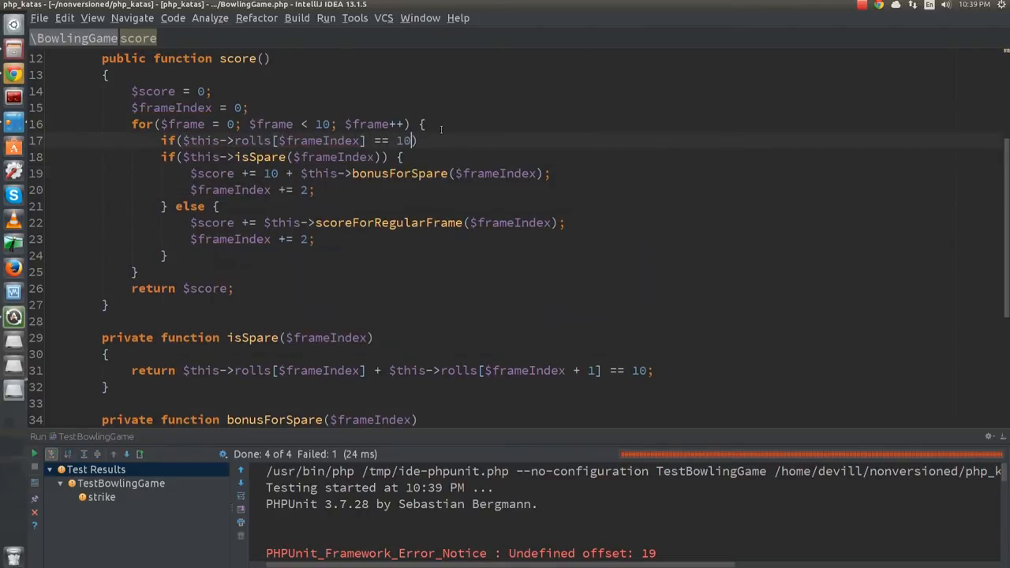
{"action": "type", "text": "else"}
{"action": "type", "text": "$frameIndex += 1;"}
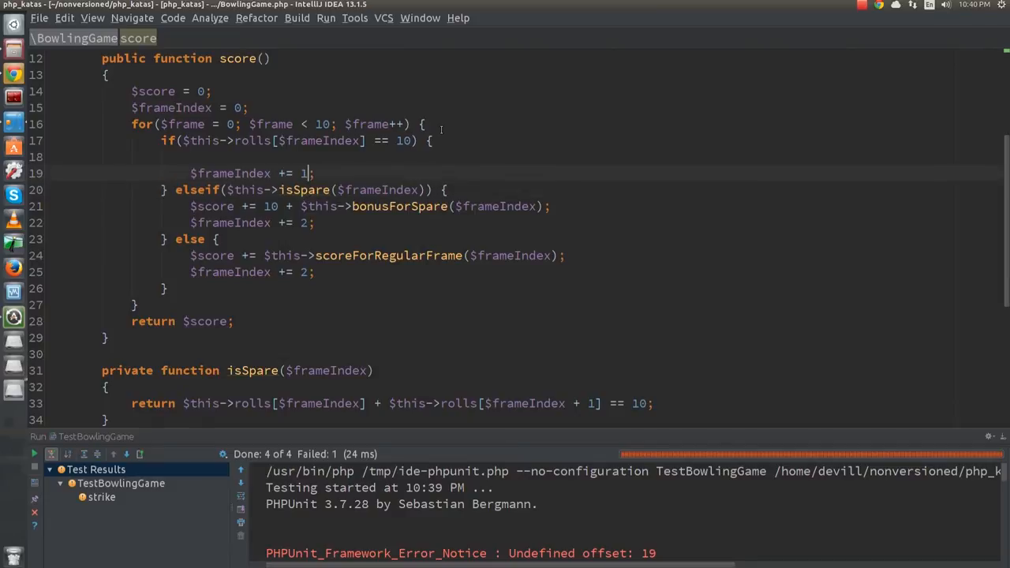
{"action": "type", "text": "$this->rolls[]"}
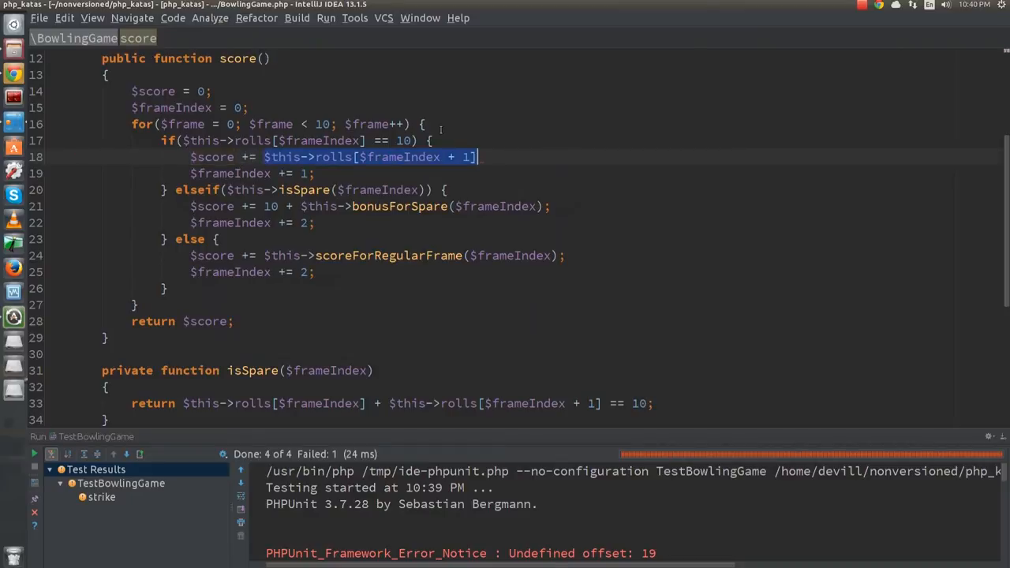
{"action": "type", "text": "+ $this->rolls[$frameIndex + 2];"}
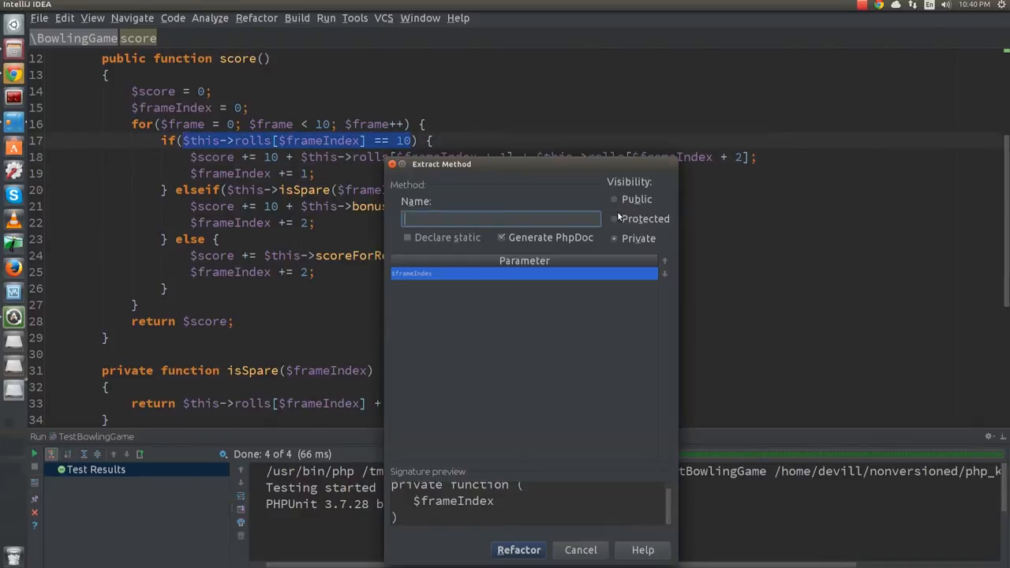
Extract the strike check into isStrike and the bonus into bonusForStrike
{"action": "left_click", "coordinate": [518, 549]}
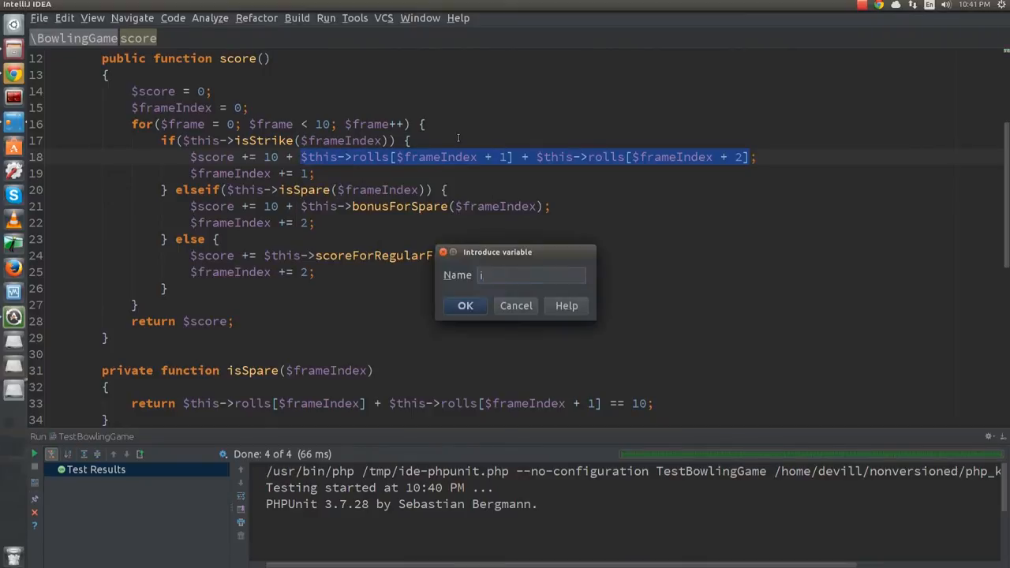
{"action": "left_click", "coordinate": [463, 306]}
{"action": "type", "text": "bonusFor"}
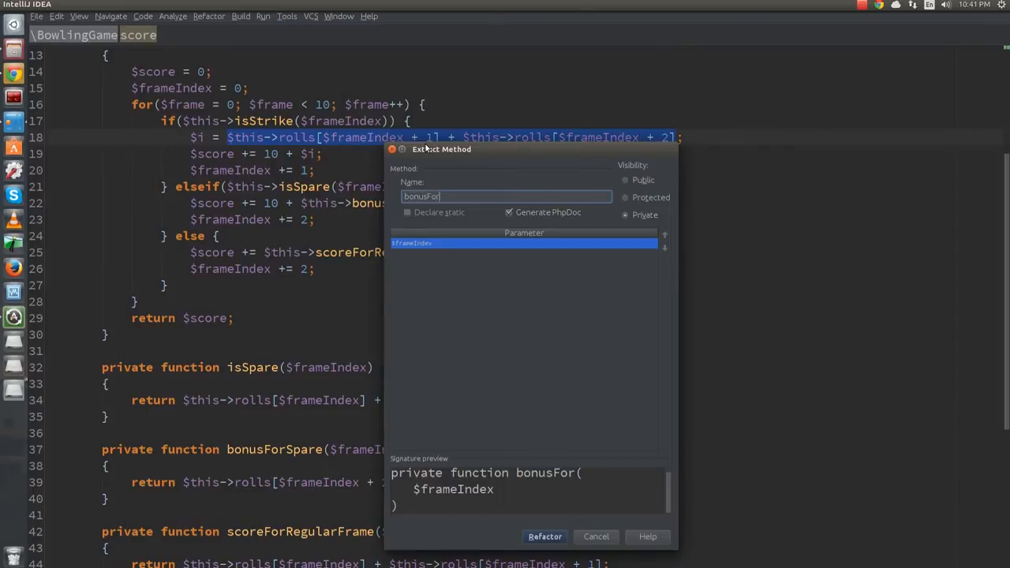
{"action": "left_click", "coordinate": [543, 536]}
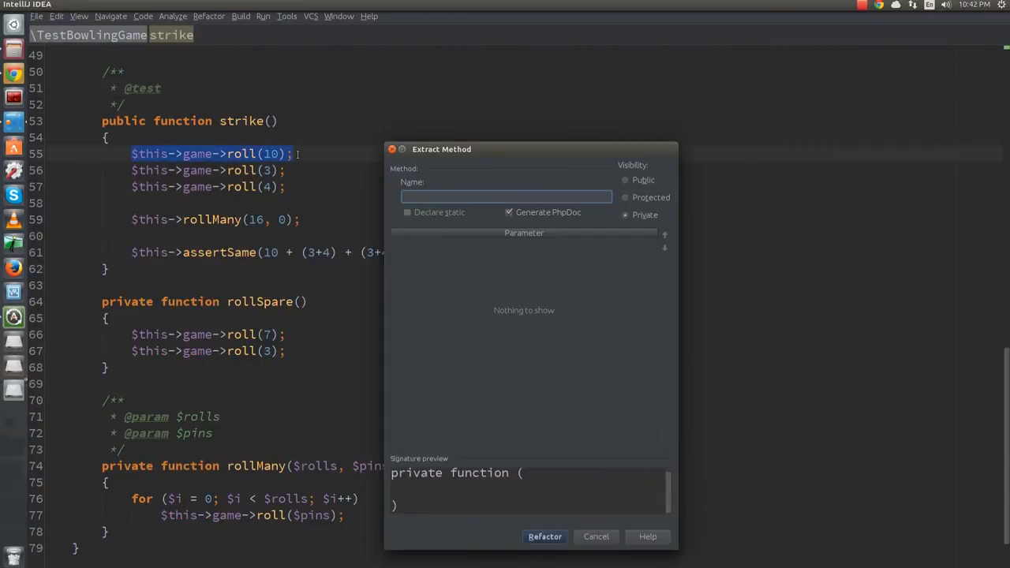
Extract $this->game->roll(10) into a rollStrike test helper and get all five tests passing
{"action": "type", "text": "rollStriike"}
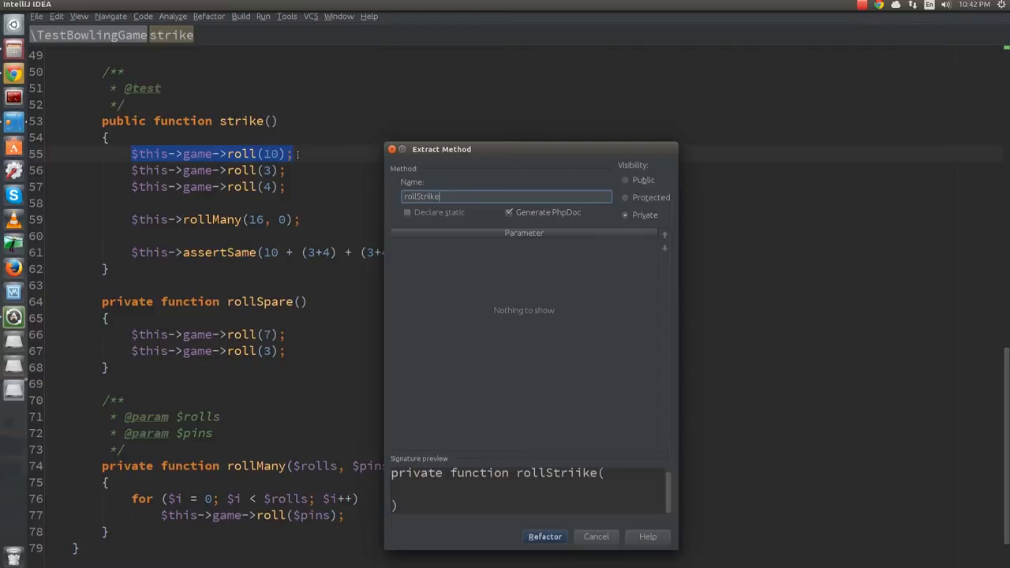
{"action": "left_click", "coordinate": [544, 537]}
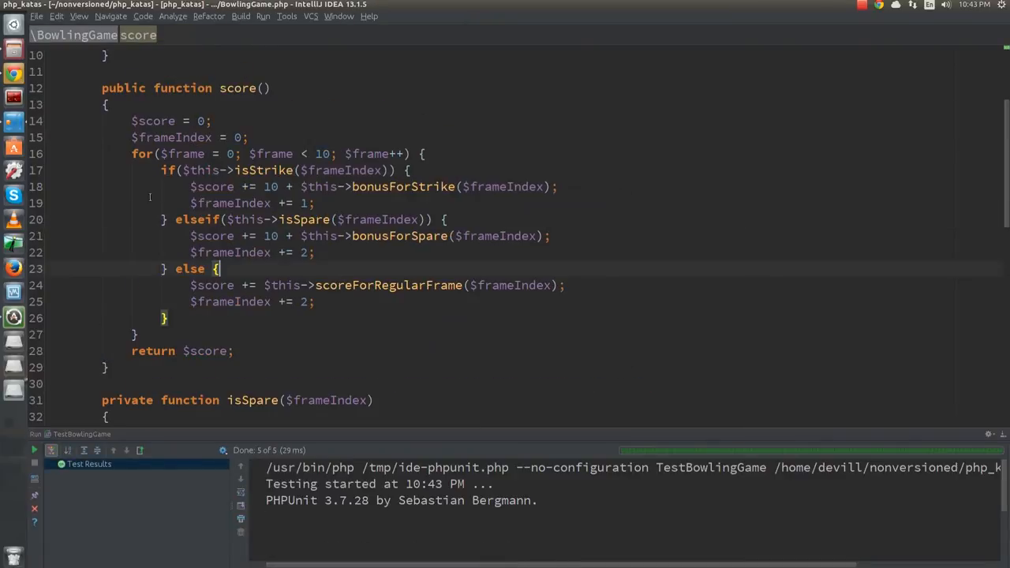
{"action": "scroll", "scroll_direction": "down", "scroll_amount": 3}
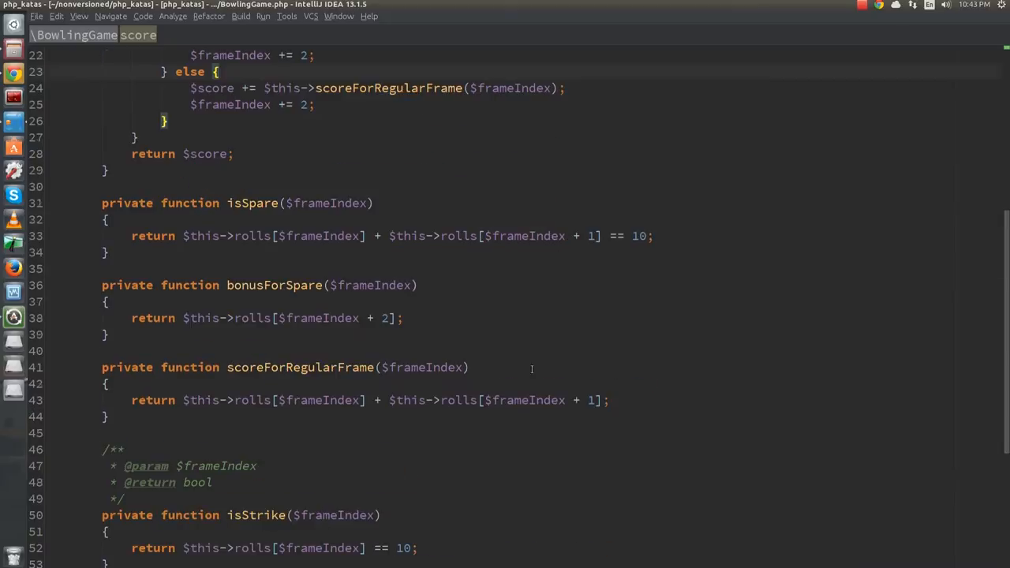
{"action": "scroll", "scroll_direction": "down", "scroll_amount": 3}
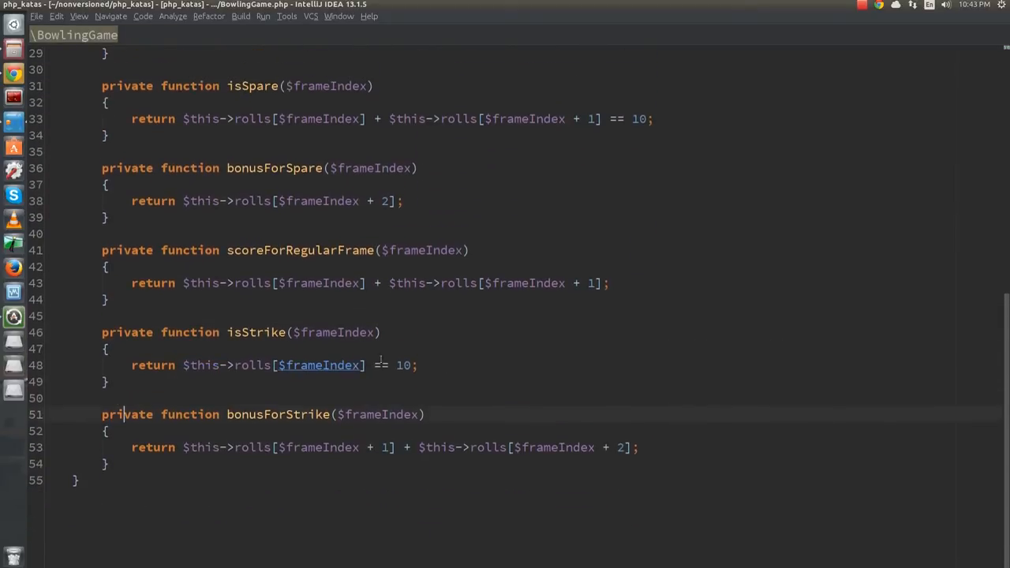
Move scoreForRegularFrame above isSpare so it comes first among the private helpers
{"action": "scroll", "scroll_direction": "up", "scroll_amount": 3}
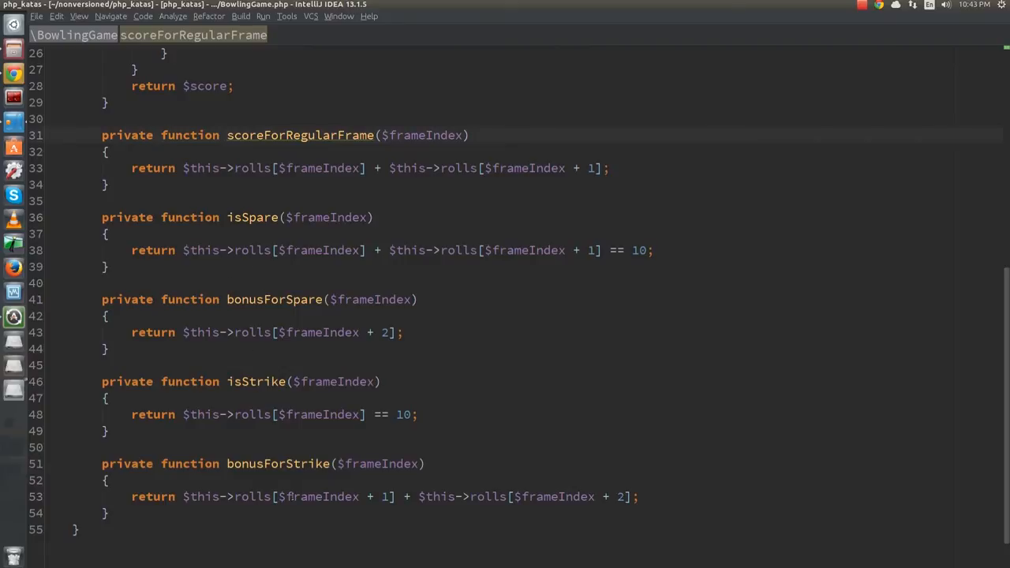
{"action": "scroll", "scroll_direction": "up", "scroll_amount": 3}
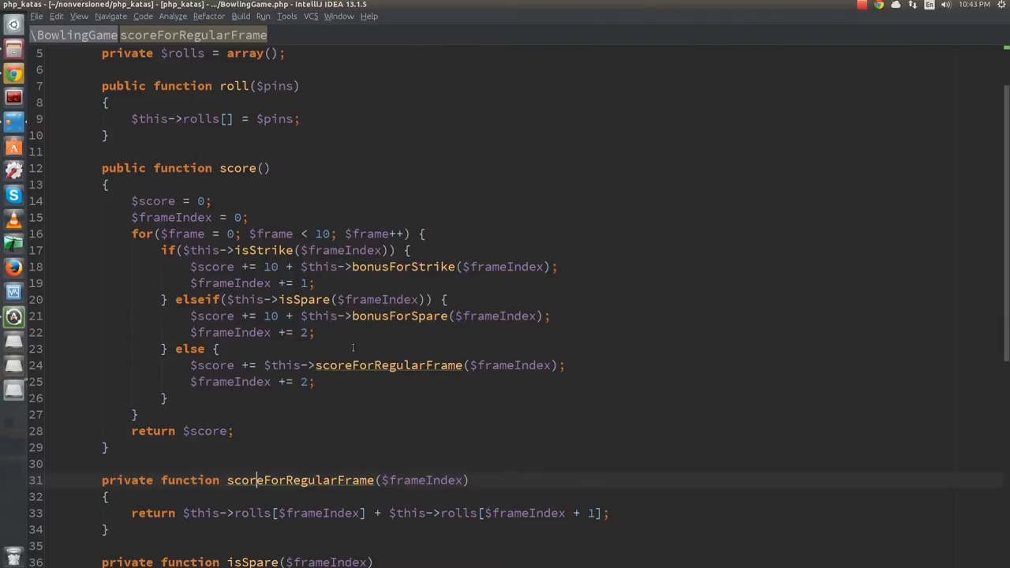
{"action": "scroll", "scroll_direction": "up", "scroll_amount": 3}
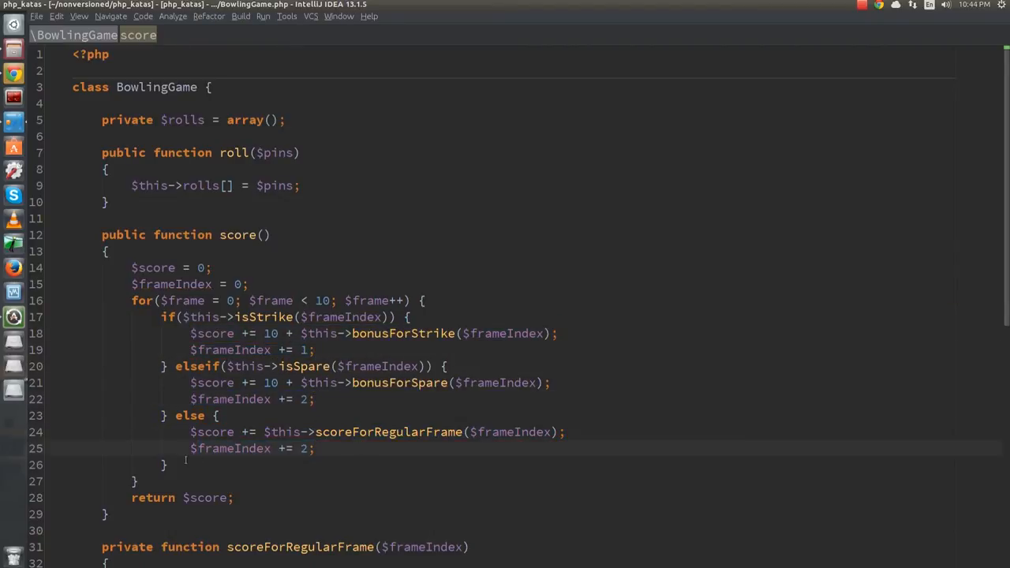
Run the tests, add $score += $scoreForFrame and extract the if-chain into scoreForFrame
{"action": "key", "text": "ctrl+shift+F10"}
{"action": "type", "text": "ForFr"}
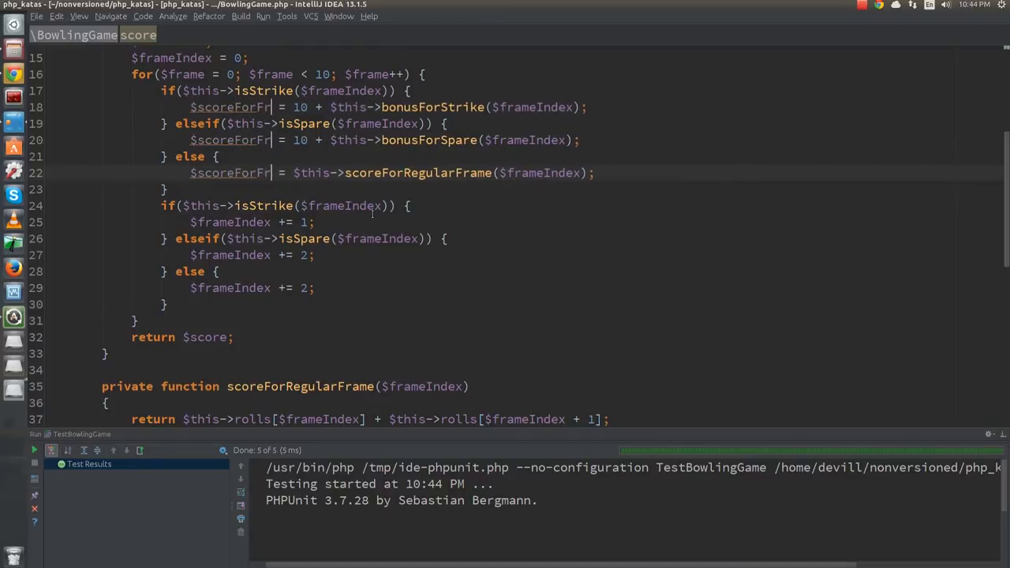
{"action": "type", "text": "$"}
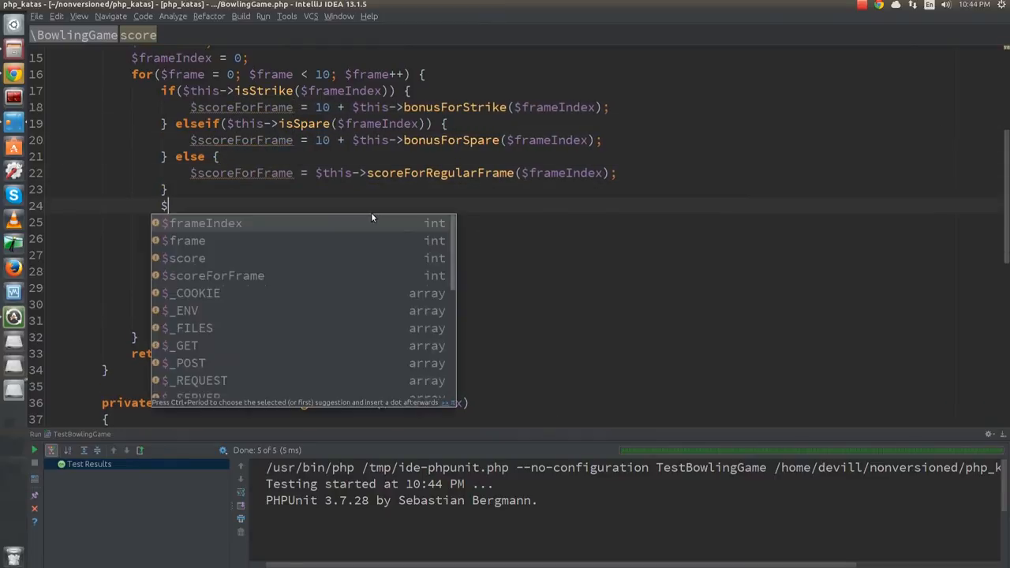
{"action": "type", "text": "score += $scoreForFrame;"}
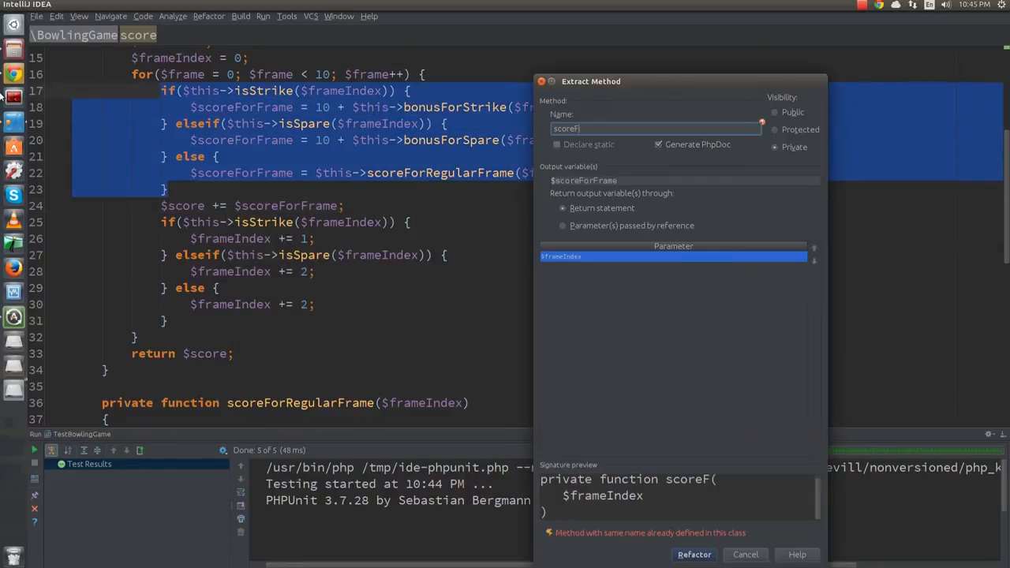
{"action": "left_click", "coordinate": [695, 554]}
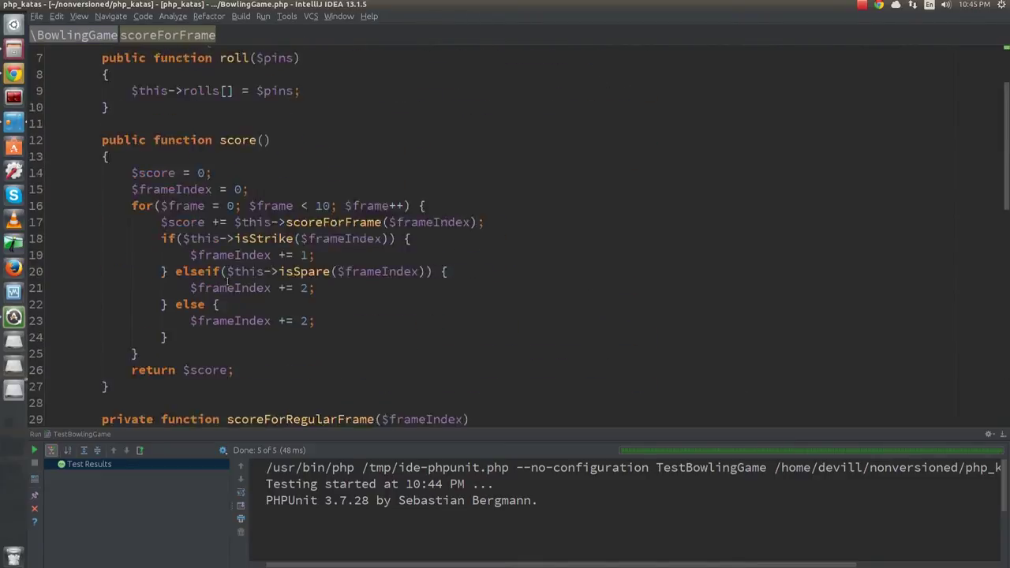
Assign $frameIndex = $nextFrameIndex, extract the branches into nextFrameIndex and rerun the tests
{"action": "scroll", "scroll_direction": "down", "scroll_amount": 3}
{"action": "type", "text": "nex"}
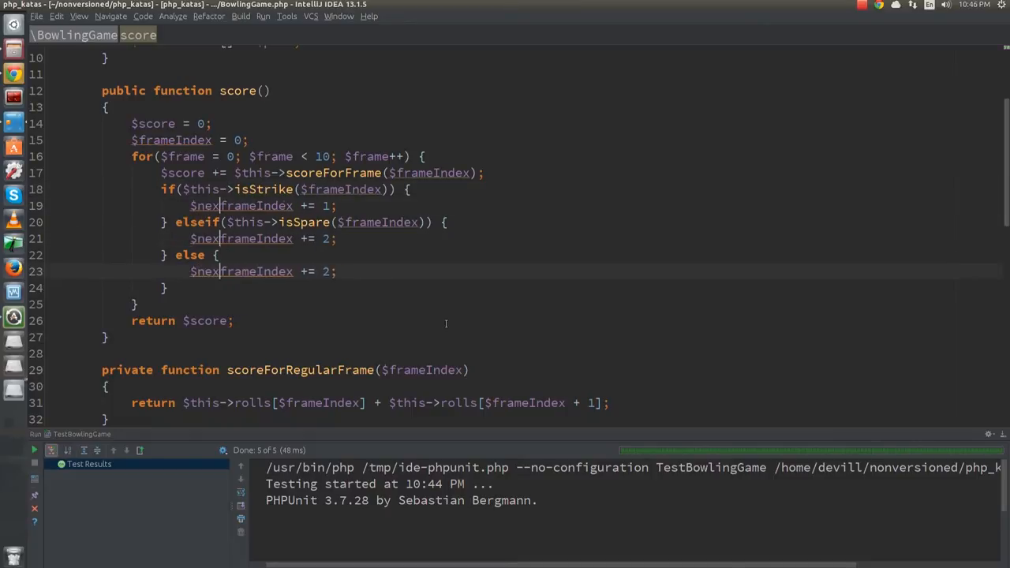
{"action": "type", "text": "$f"}
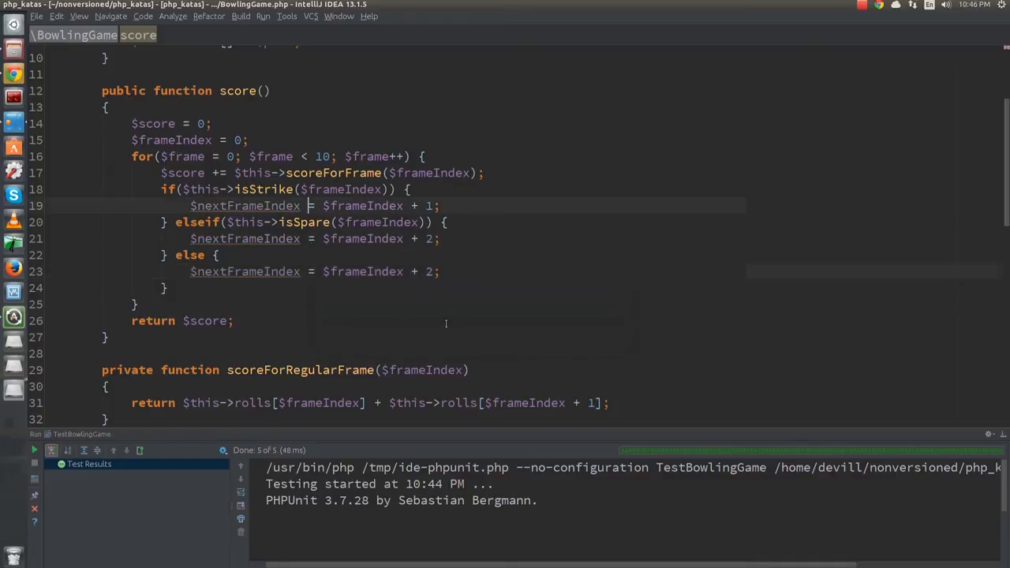
{"action": "type", "text": "$frameIndex"}
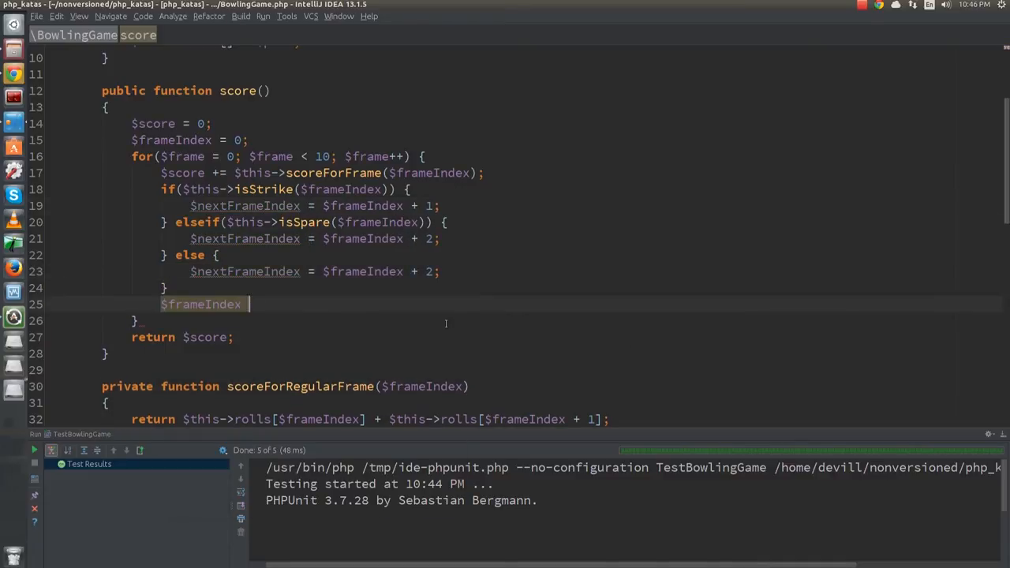
{"action": "type", "text": "= $nextFrameIndex;"}
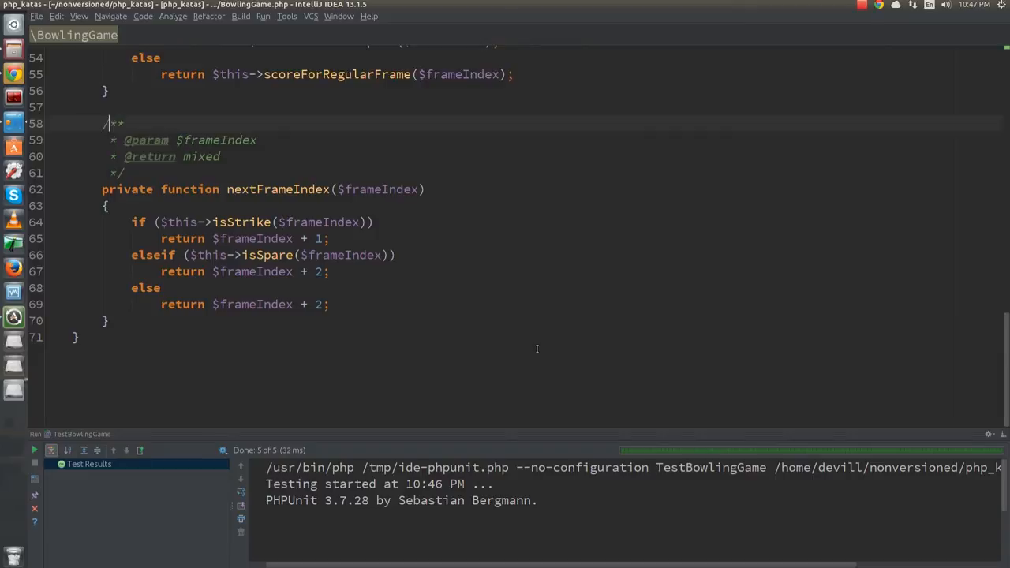
{"action": "scroll", "scroll_direction": "up", "scroll_amount": 3}
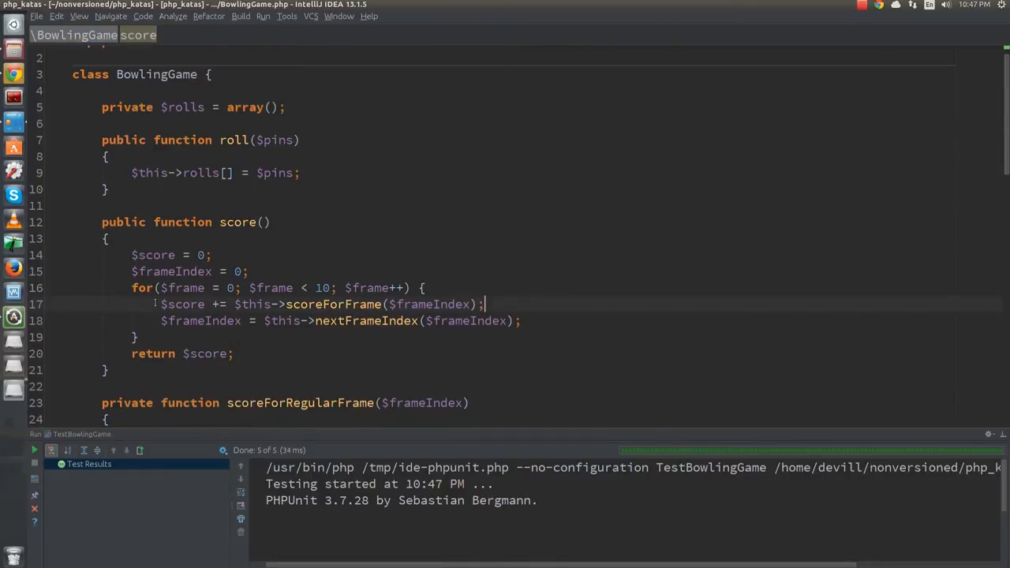
{"action": "left_click", "coordinate": [139, 338]}
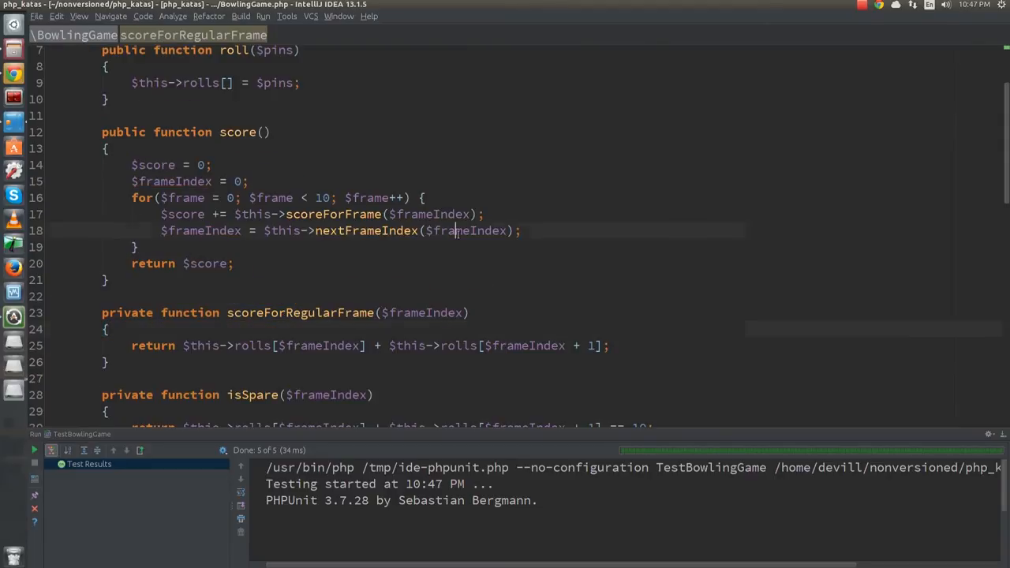
{"action": "scroll", "scroll_direction": "up", "scroll_amount": 3}
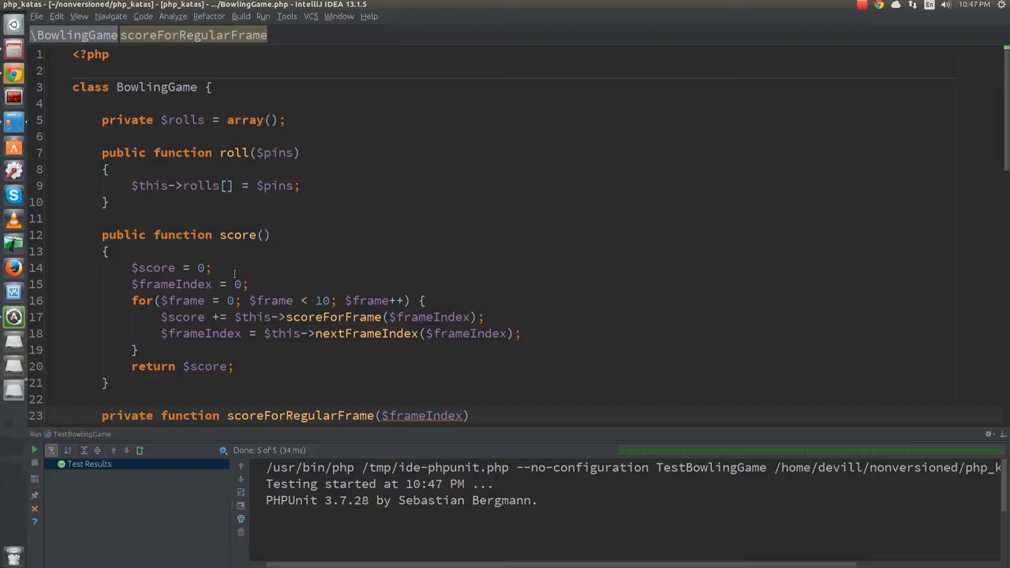
Create class BowlingGameFrame with a public id and a __construct setting $this->id = 0
{"action": "type", "text": "class BowlingGameFrame"}
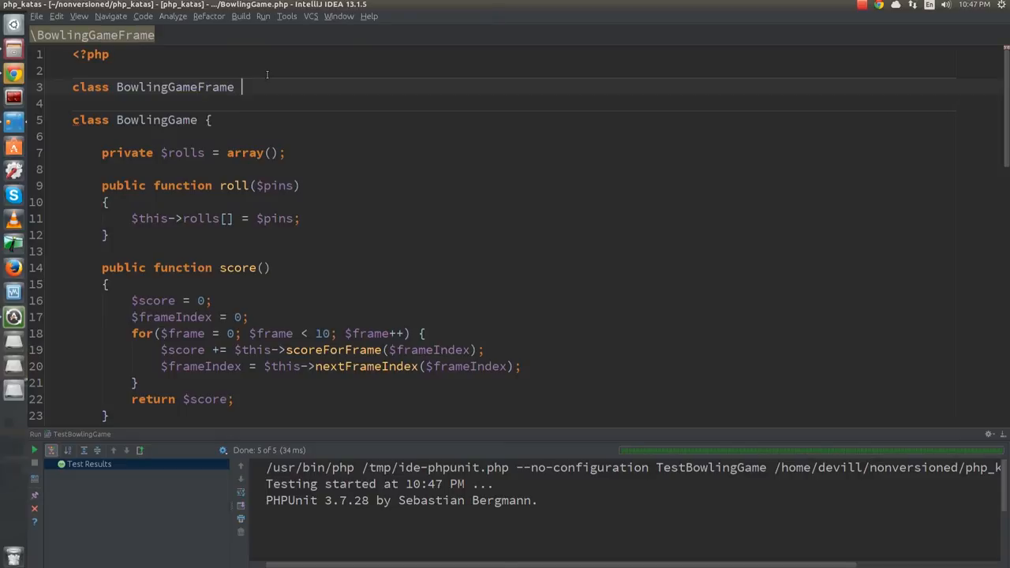
{"action": "type", "text": "{"}
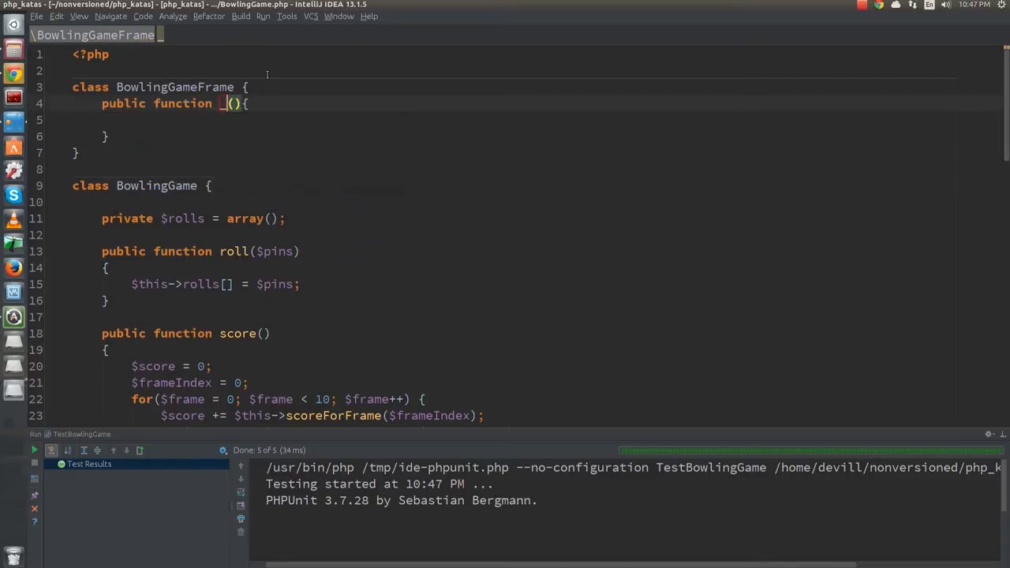
{"action": "type", "text": "__construct"}
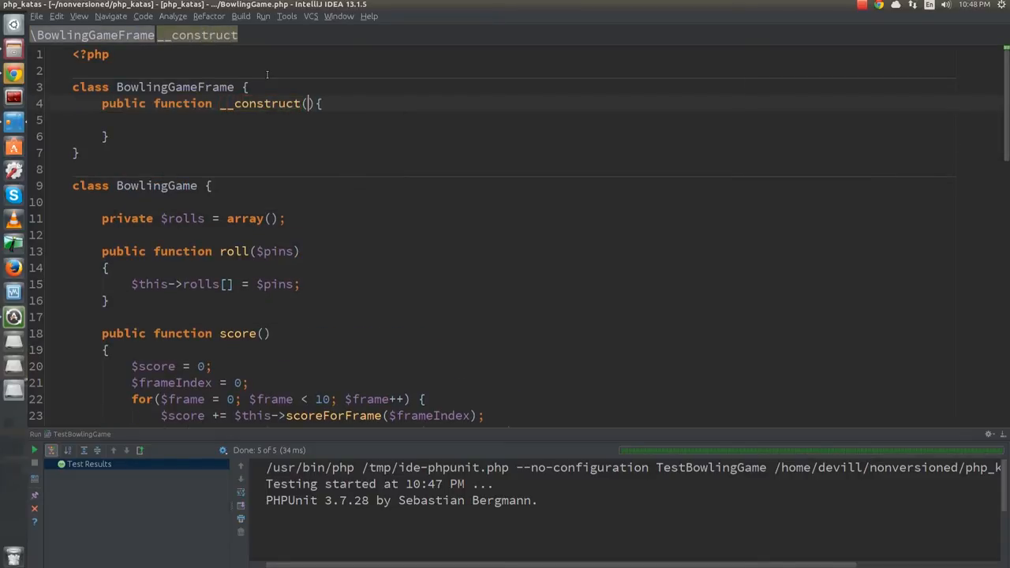
{"action": "key", "text": "Enter"}
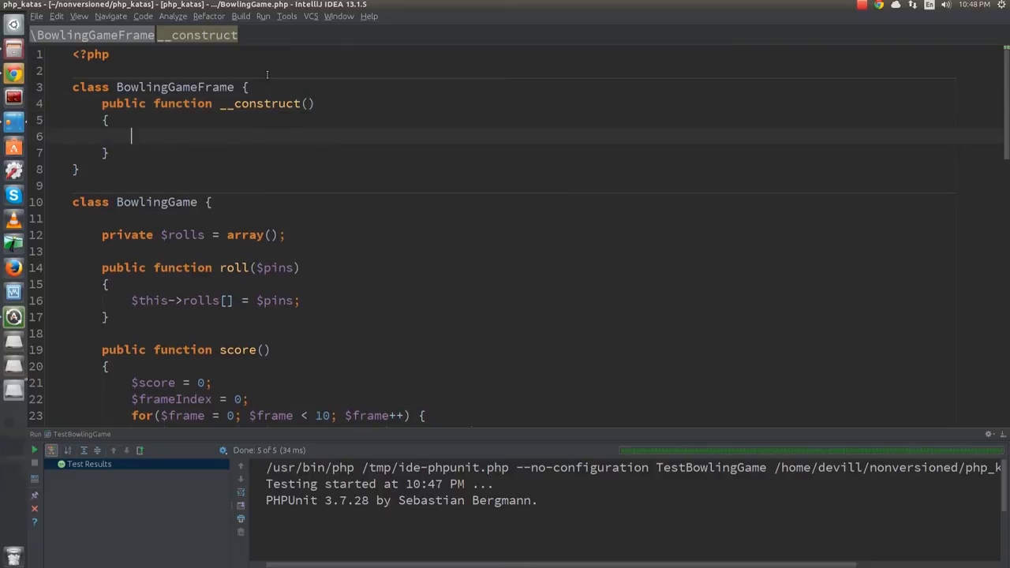
{"action": "type", "text": "$this->id = 0;"}
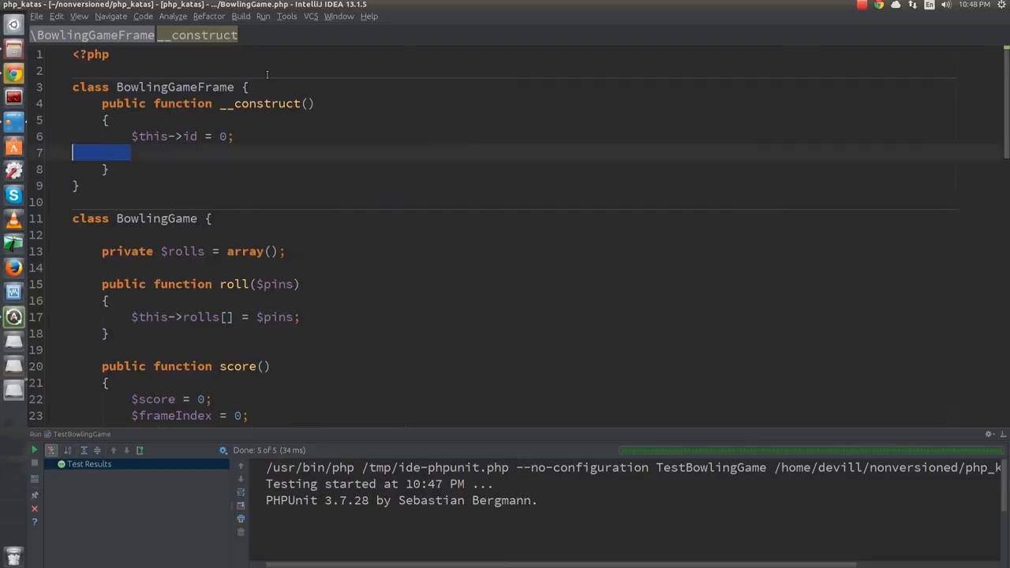
{"action": "key", "text": "Delete"}
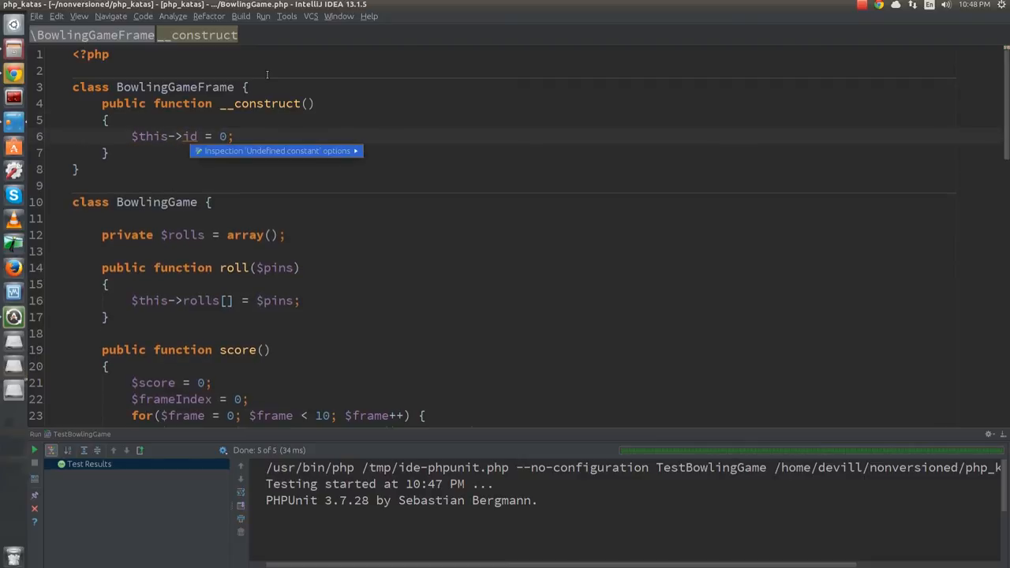
{"action": "type", "text": "public $i"}
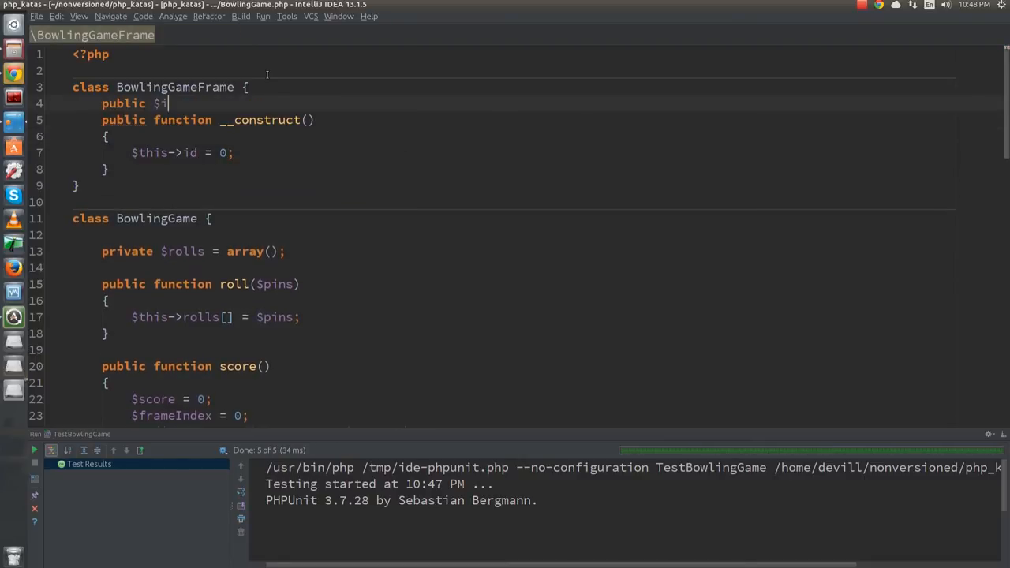
Rewrite the score loop to iterate over a new BowlingGameFrame() via its id
{"action": "scroll", "scroll_direction": "down", "scroll_amount": 3}
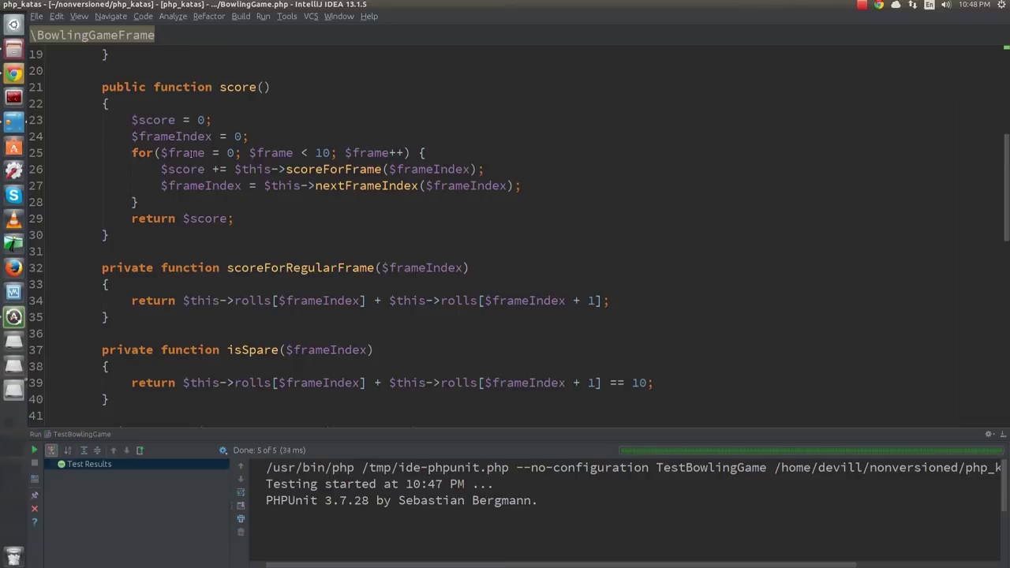
{"action": "type", "text": "new BowlingGameFrame("}
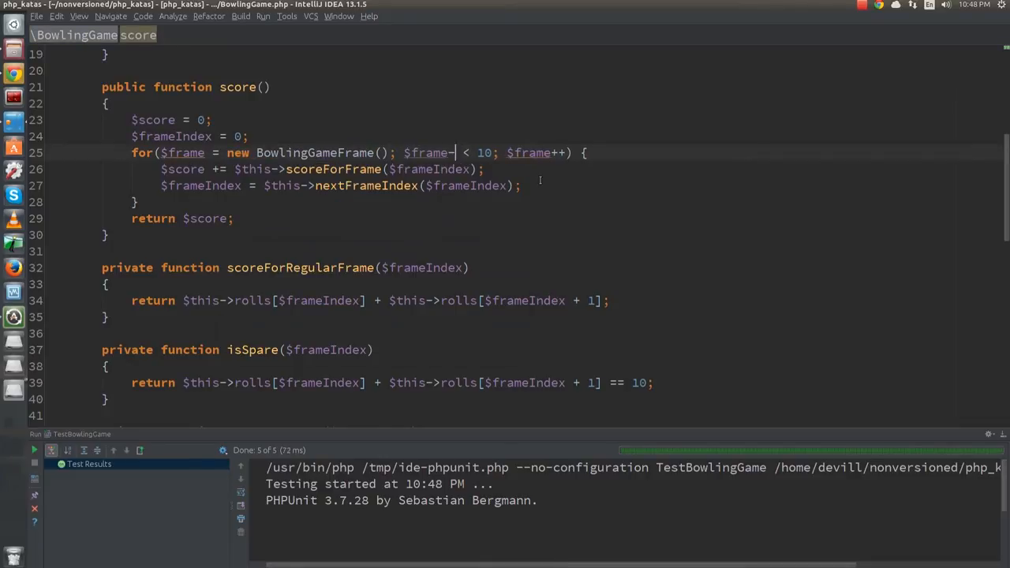
{"action": "type", "text": "->id"}
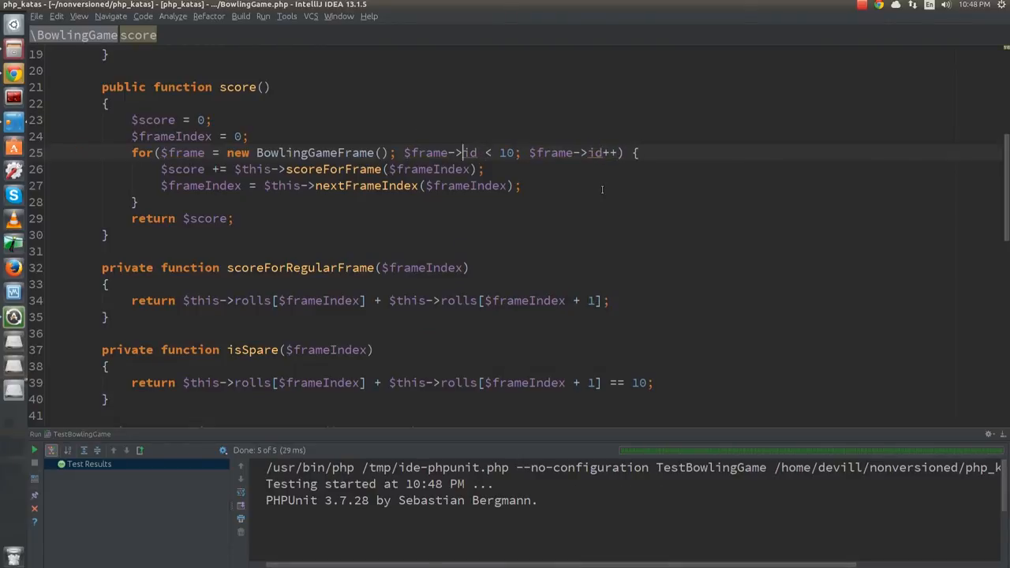
{"action": "scroll", "scroll_direction": "up", "scroll_amount": 3}
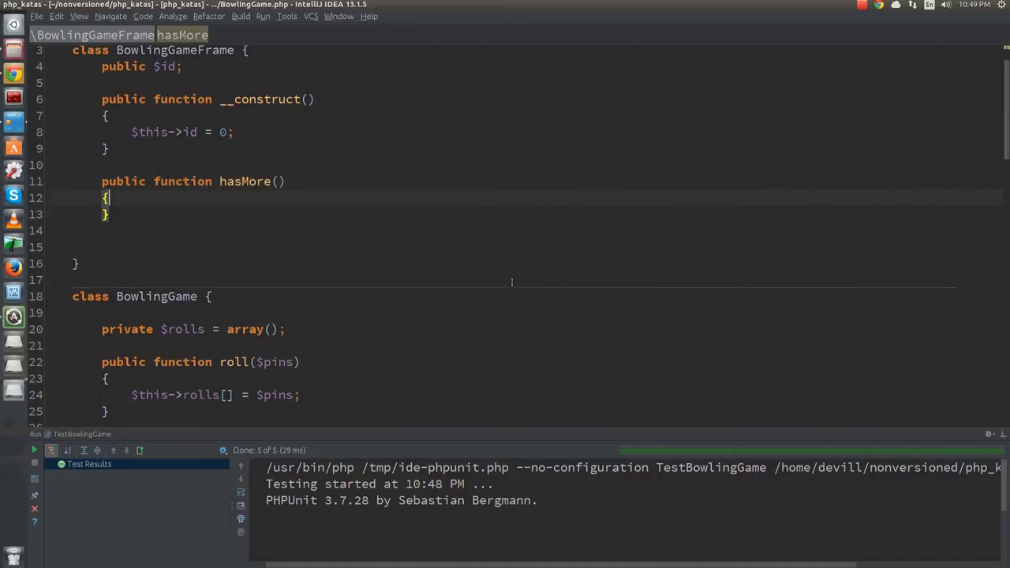
Add hasMore() returning $this->id < 10 and next() returning $this->id++
{"action": "type", "text": "return $this->id < 10"}
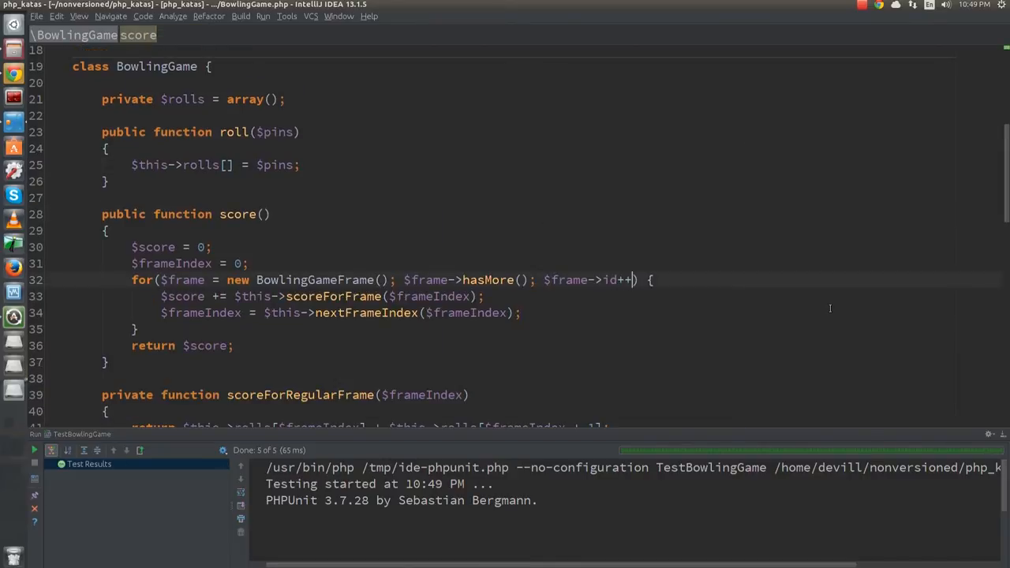
{"action": "key", "text": "BackSpace"}
{"action": "type", "text": "return $this"}
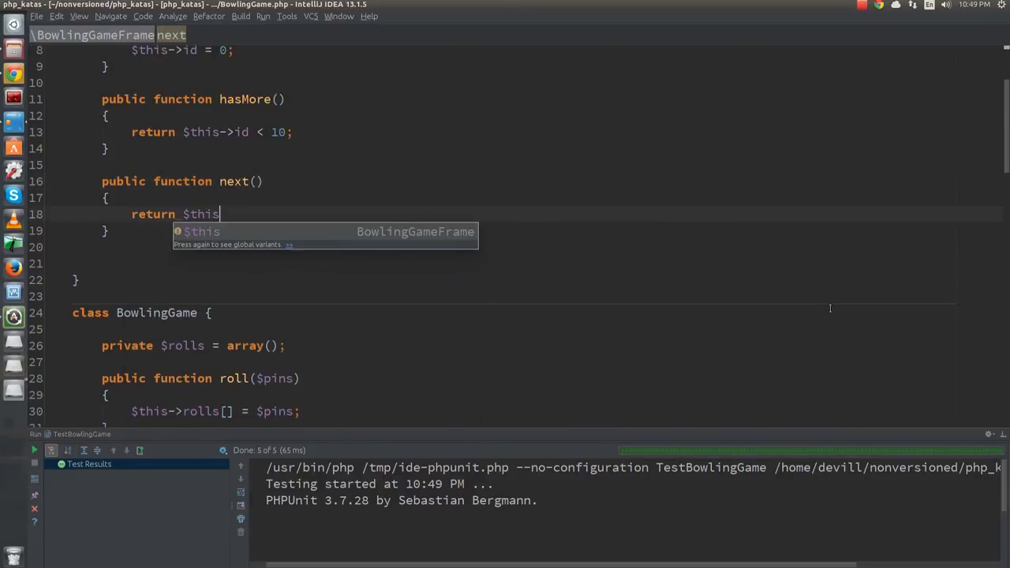
{"action": "type", "text": "->id++;"}
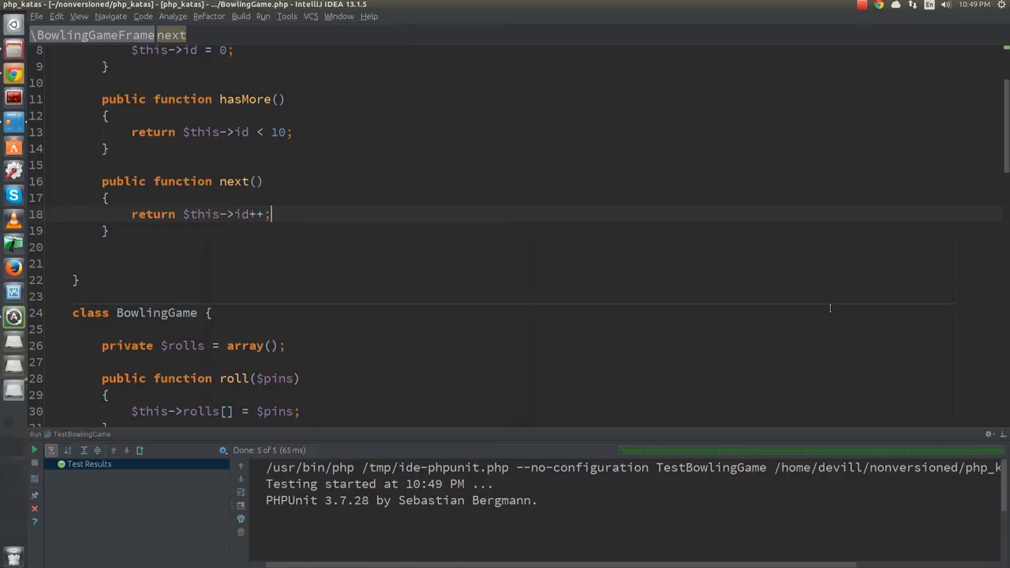
{"action": "scroll", "scroll_direction": "up", "scroll_amount": 3}
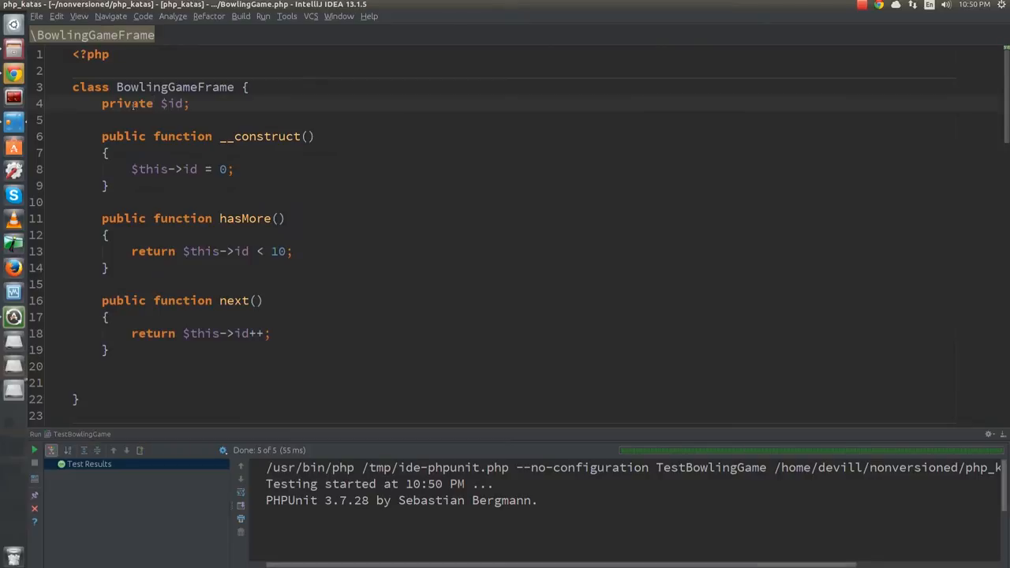
Pass $this->rolls to the BowlingGameFrame constructor and store the rolls in the frame
{"action": "scroll", "scroll_direction": "down", "scroll_amount": 3}
{"action": "type", "text": "public"}
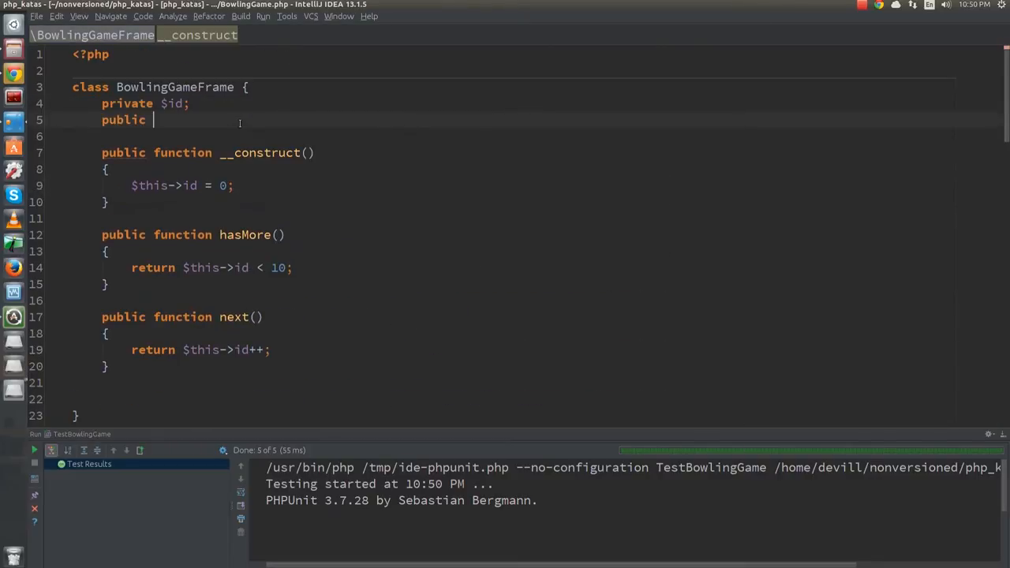
{"action": "scroll", "scroll_direction": "down", "scroll_amount": 3}
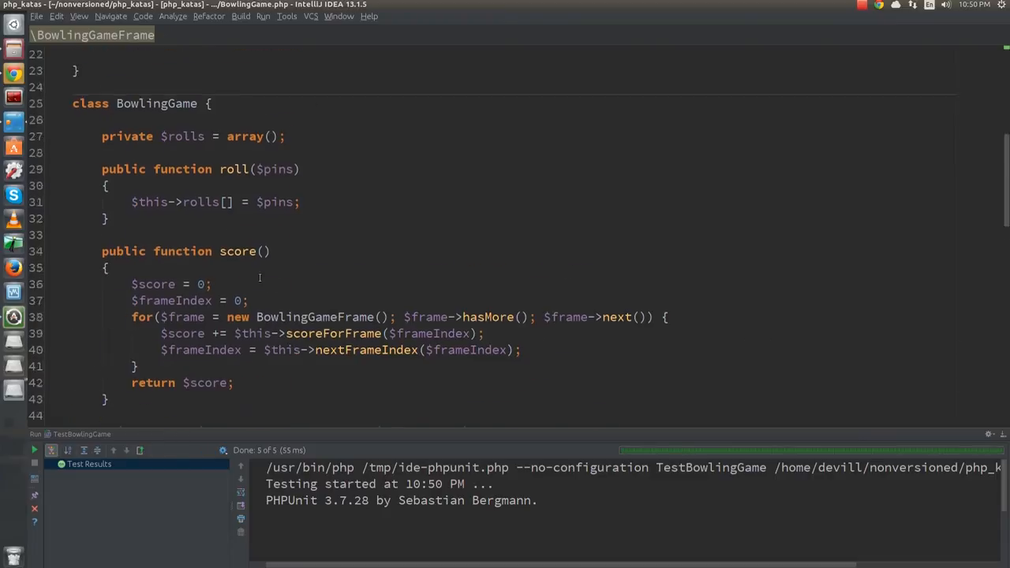
{"action": "scroll", "scroll_direction": "down", "scroll_amount": 3}
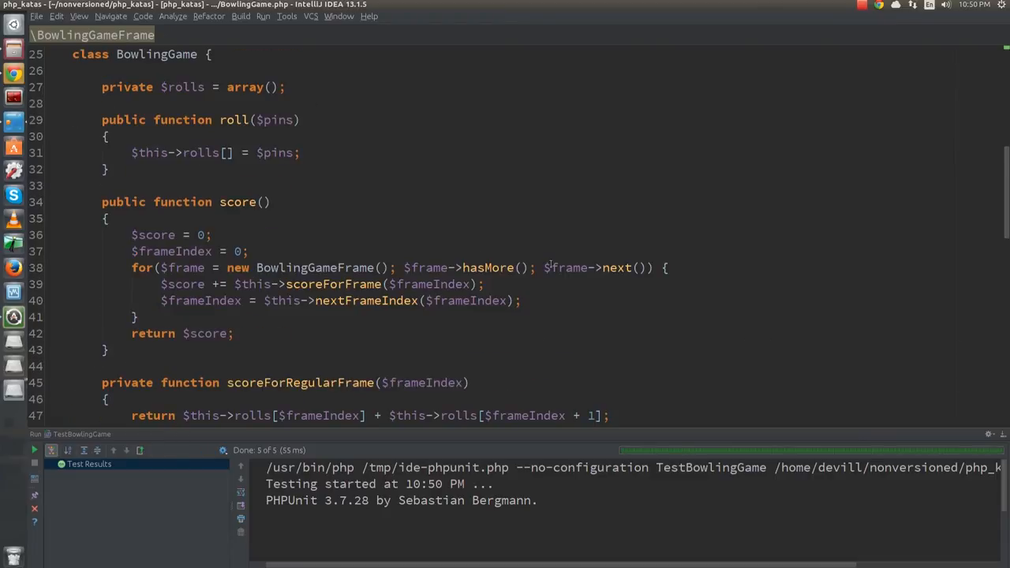
{"action": "left_click", "coordinate": [581, 284]}
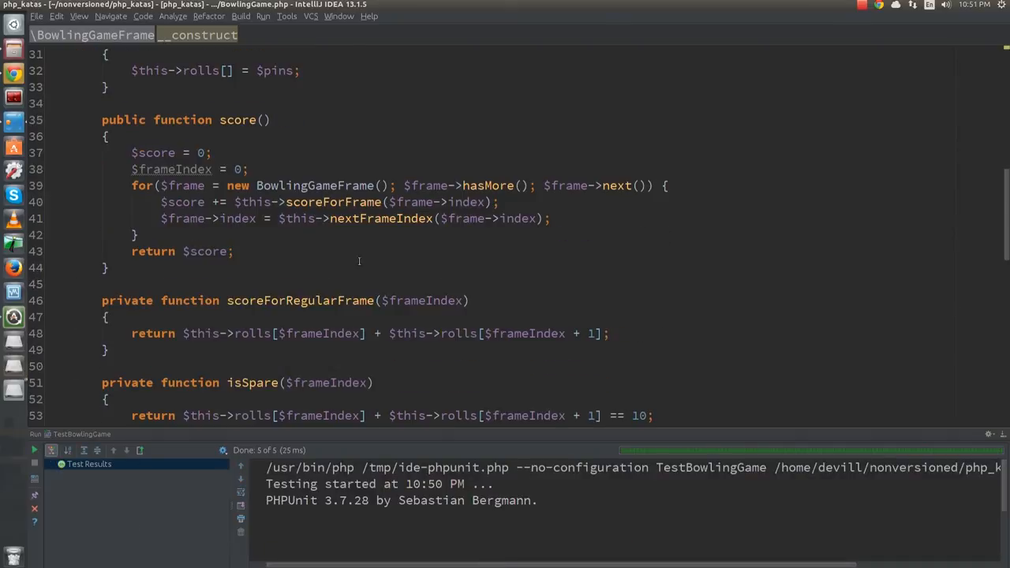
{"action": "left_click", "coordinate": [221, 169]}
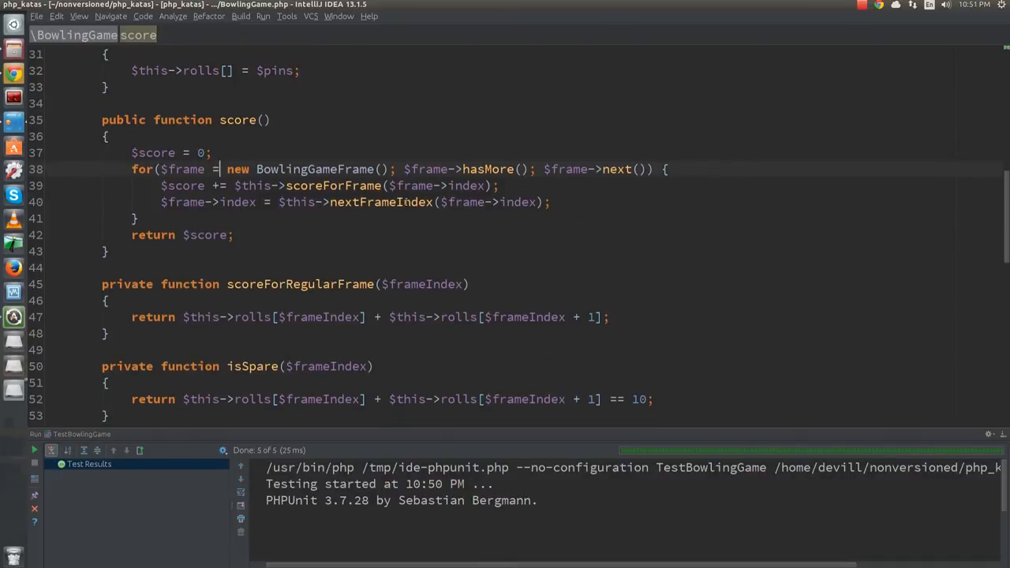
{"action": "scroll", "scroll_direction": "down", "scroll_amount": 3}
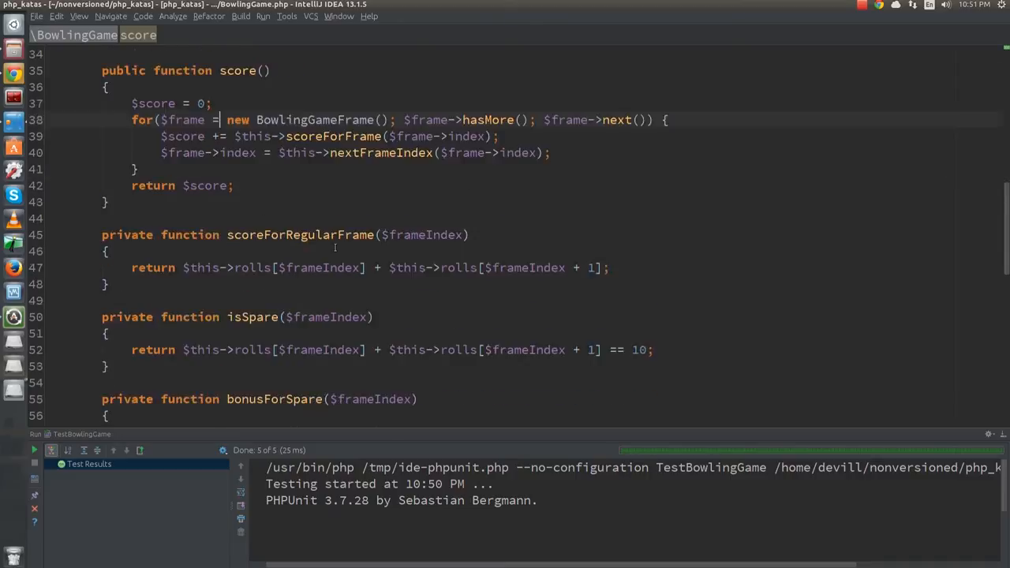
{"action": "scroll", "scroll_direction": "down", "scroll_amount": 3}
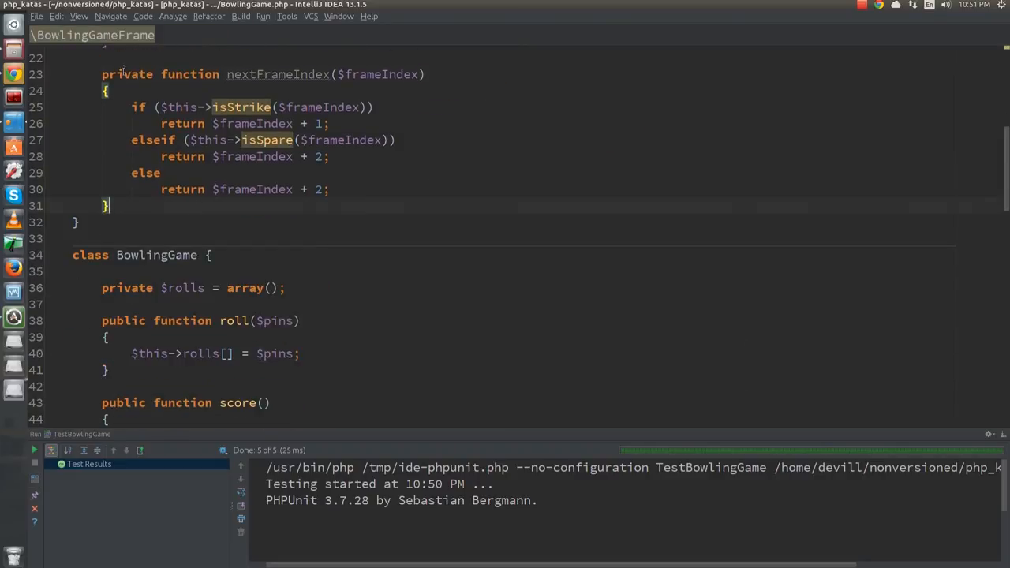
{"action": "scroll", "scroll_direction": "down", "scroll_amount": 3}
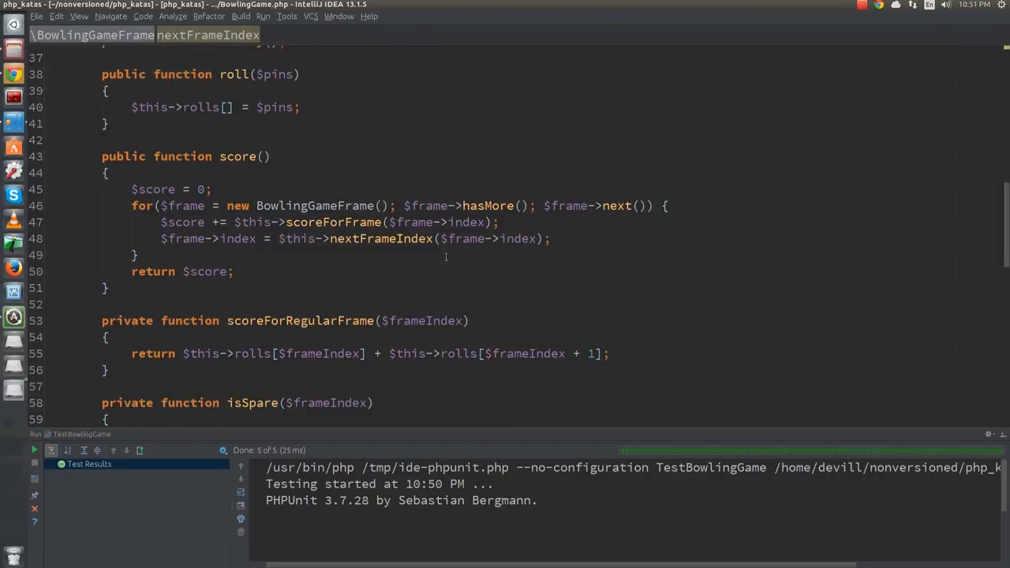
{"action": "scroll", "scroll_direction": "up", "scroll_amount": 3}
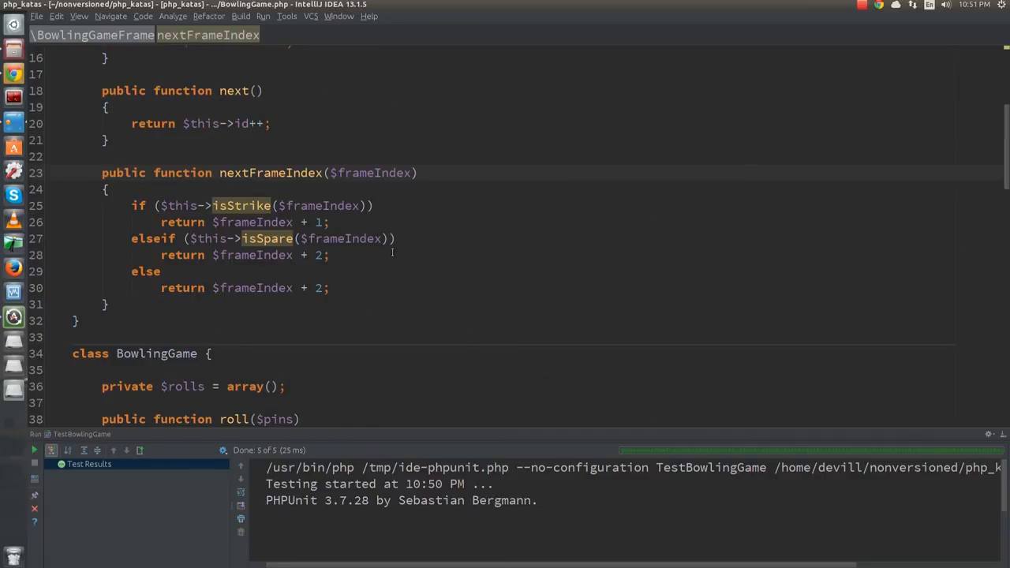
{"action": "scroll", "scroll_direction": "down", "scroll_amount": 3}
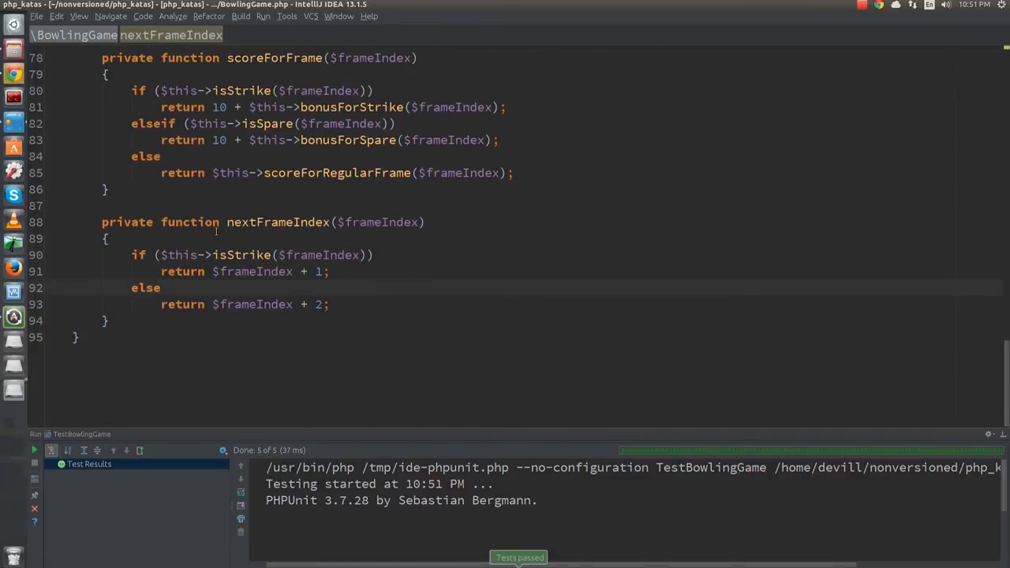
{"action": "scroll", "scroll_direction": "up", "scroll_amount": 3}
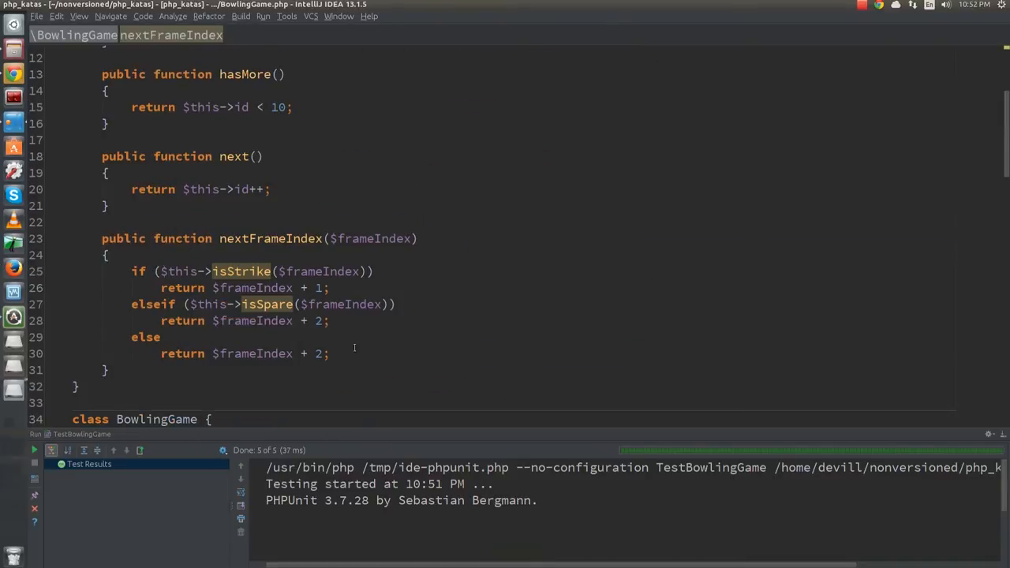
{"action": "scroll", "scroll_direction": "down", "scroll_amount": 3}
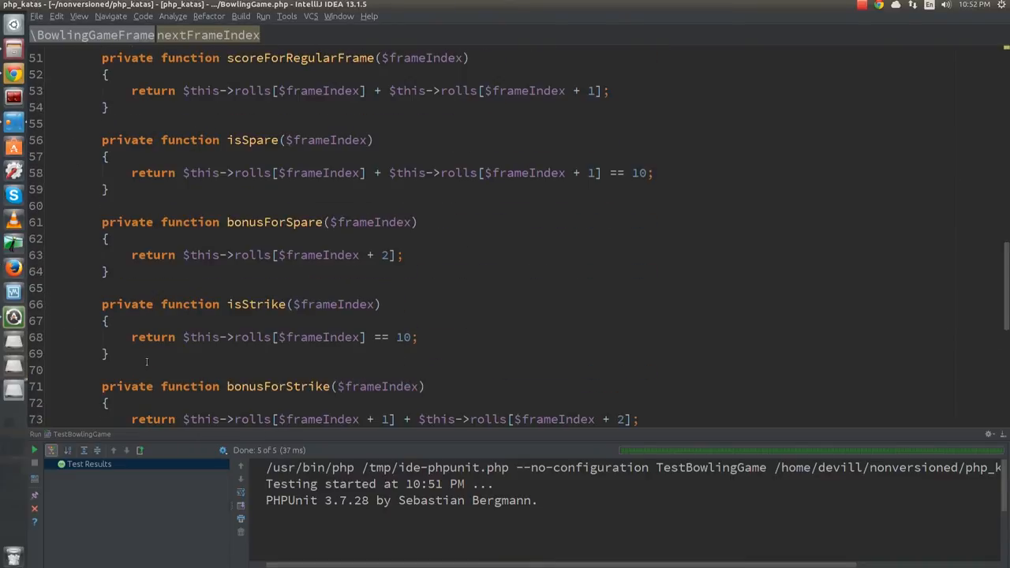
{"action": "scroll", "scroll_direction": "up", "scroll_amount": 3}
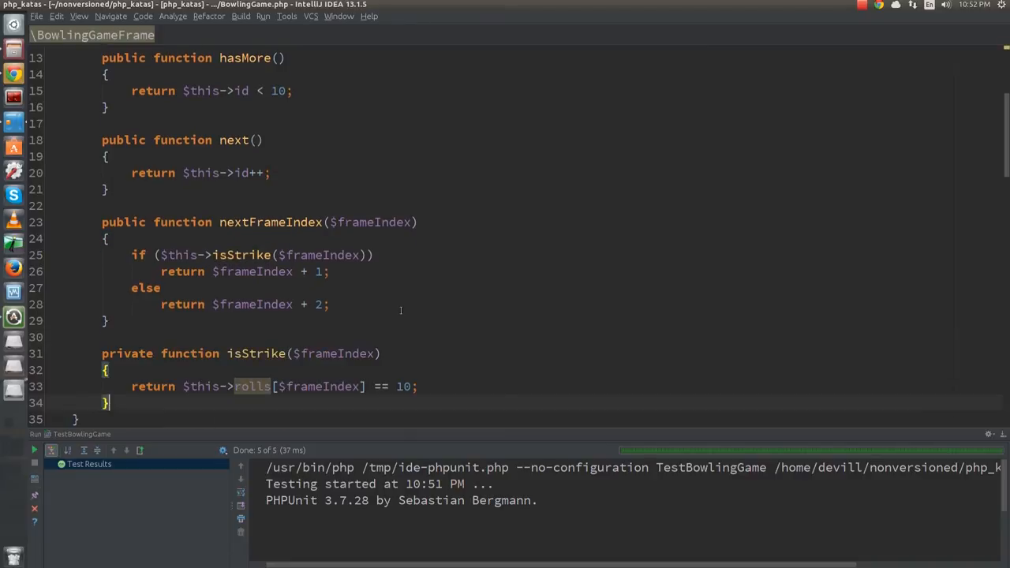
{"action": "scroll", "scroll_direction": "up", "scroll_amount": 3}
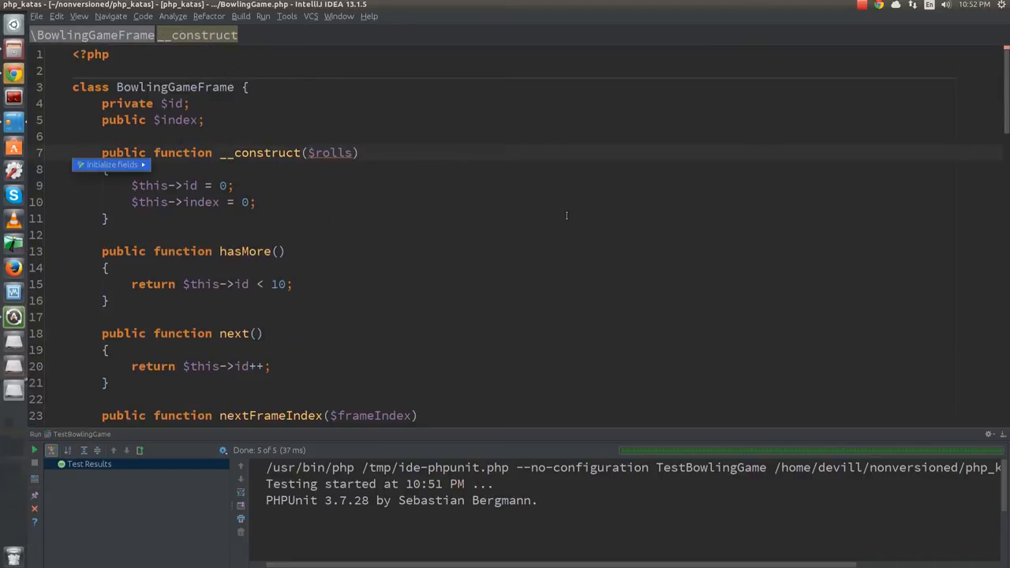
{"action": "scroll", "scroll_direction": "down", "scroll_amount": 3}
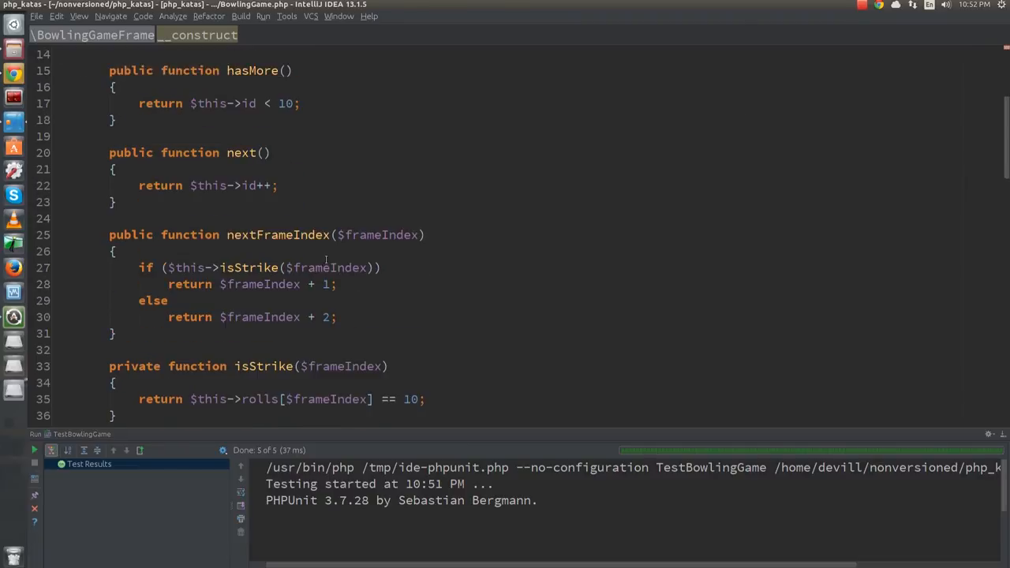
{"action": "scroll", "scroll_direction": "down", "scroll_amount": 3}
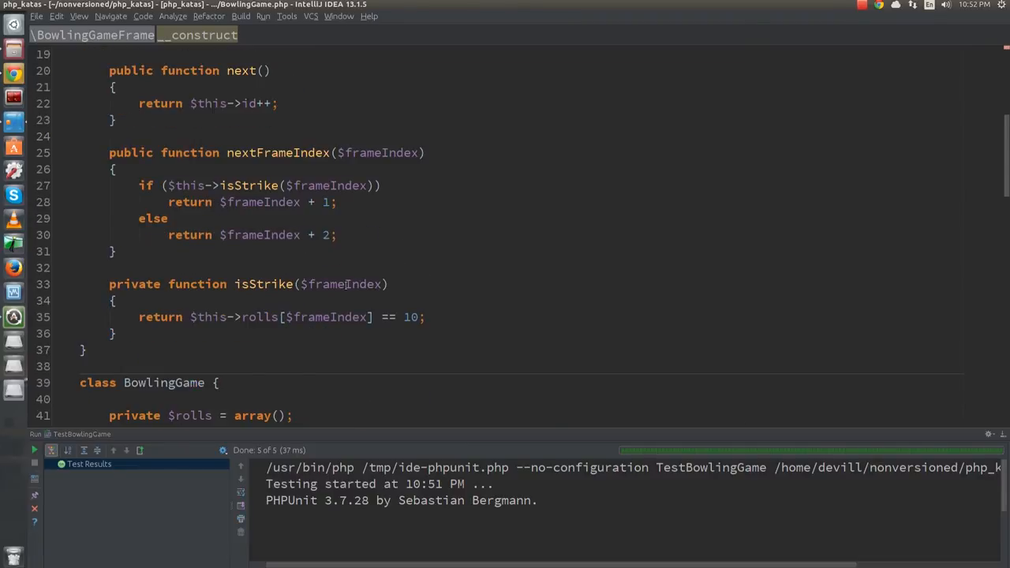
{"action": "scroll", "scroll_direction": "down", "scroll_amount": 3}
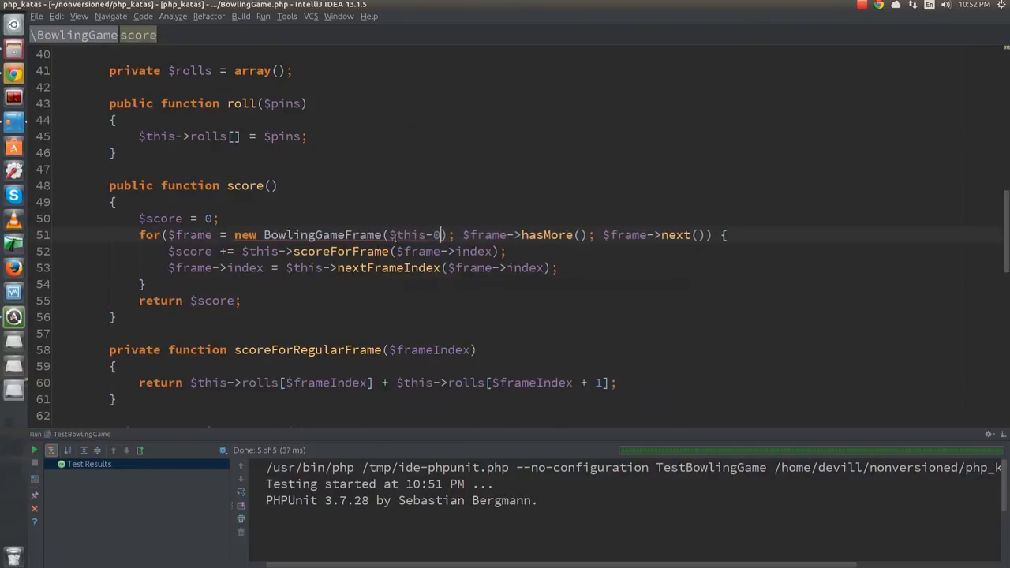
{"action": "type", "text": "rolls"}
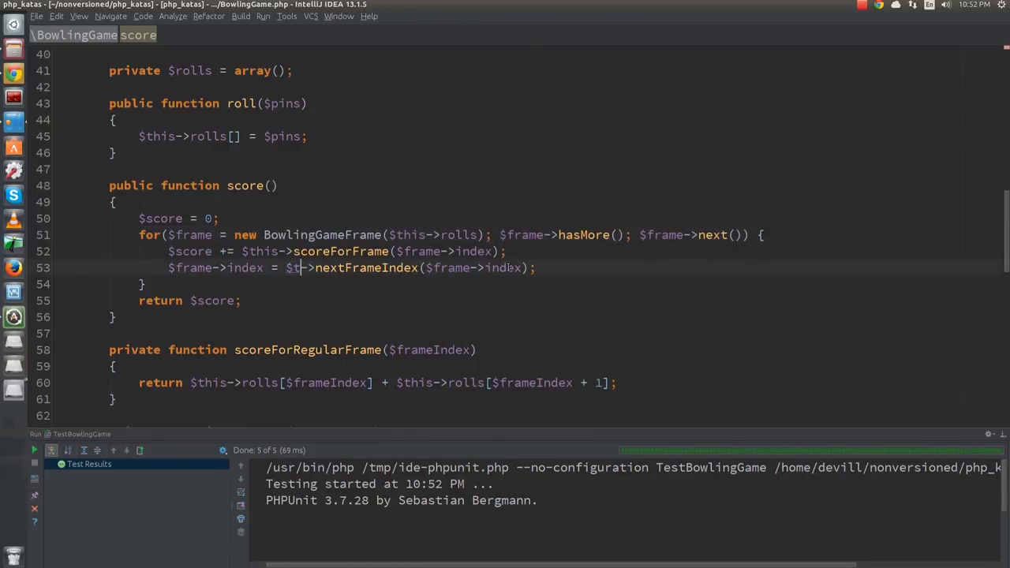
Make nextFrameIndex and isStrike use $this->index instead of a $frameIndex parameter
{"action": "scroll", "scroll_direction": "up", "scroll_amount": 3}
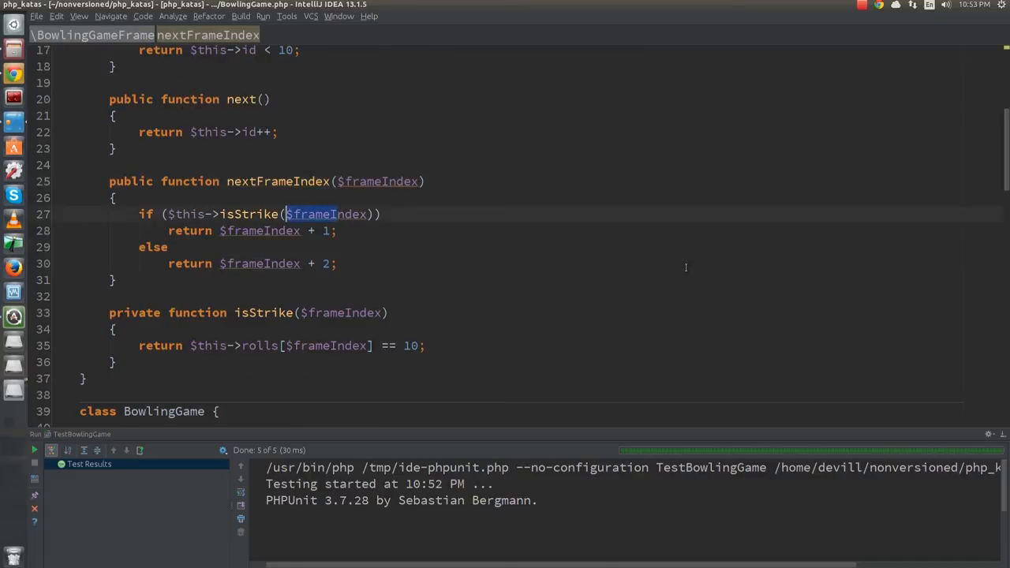
{"action": "left_click", "coordinate": [337, 214]}
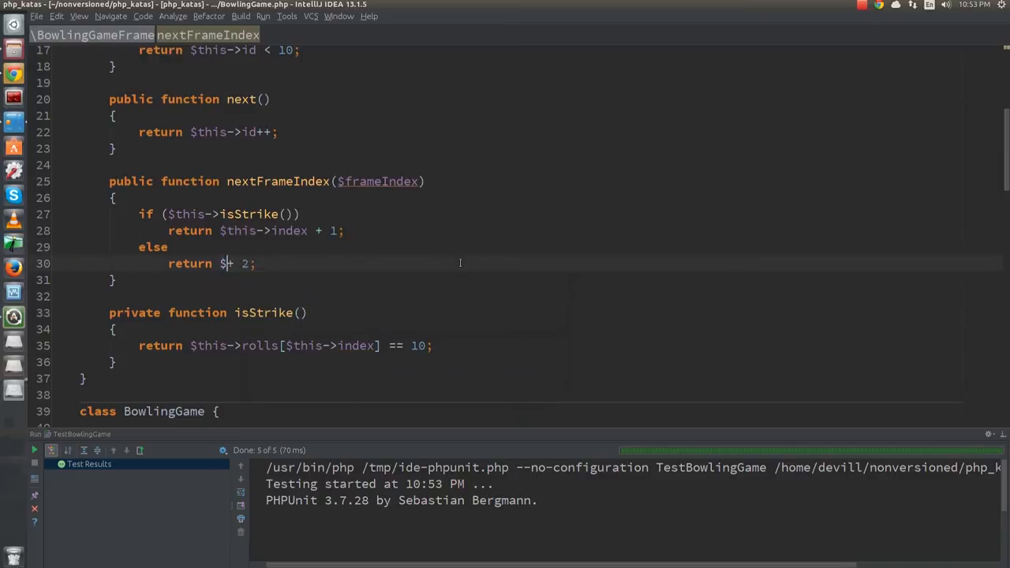
{"action": "type", "text": "this->index"}
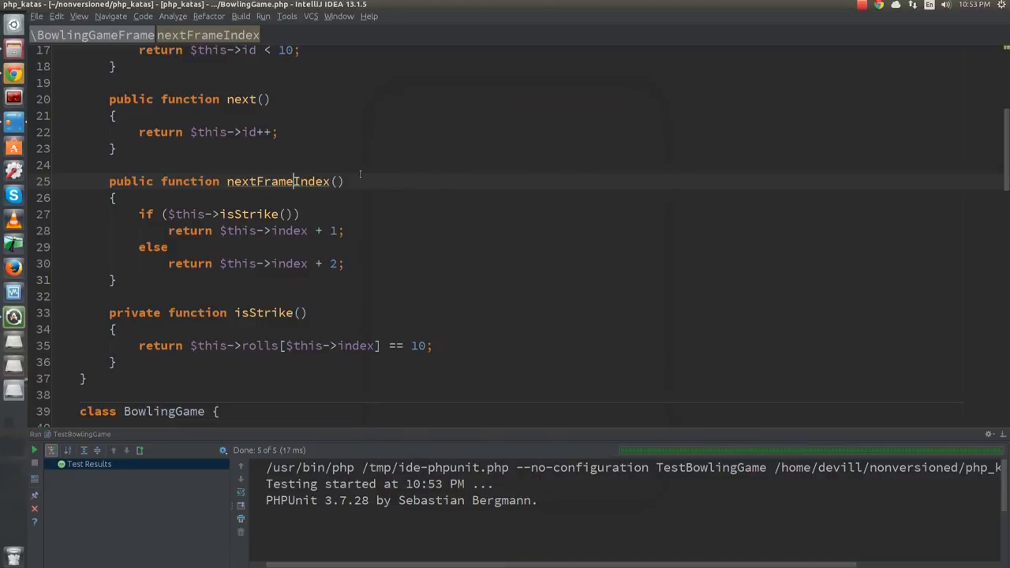
In next() add $this->index += $this->isStrike() ? 1 : 2 and drop nextFrameIndex and the index line in score()
{"action": "scroll", "scroll_direction": "down", "scroll_amount": 3}
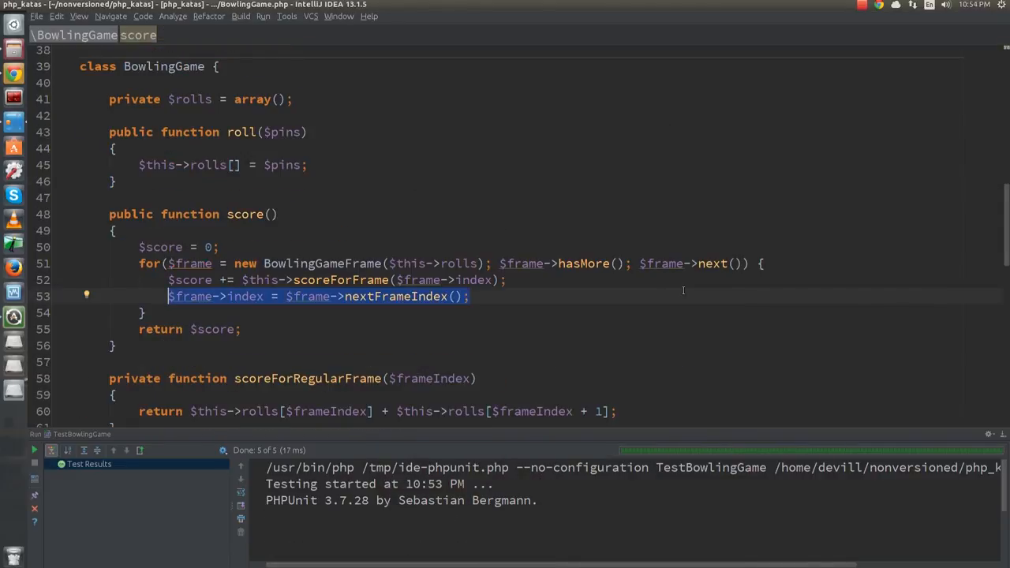
{"action": "scroll", "scroll_direction": "up", "scroll_amount": 3}
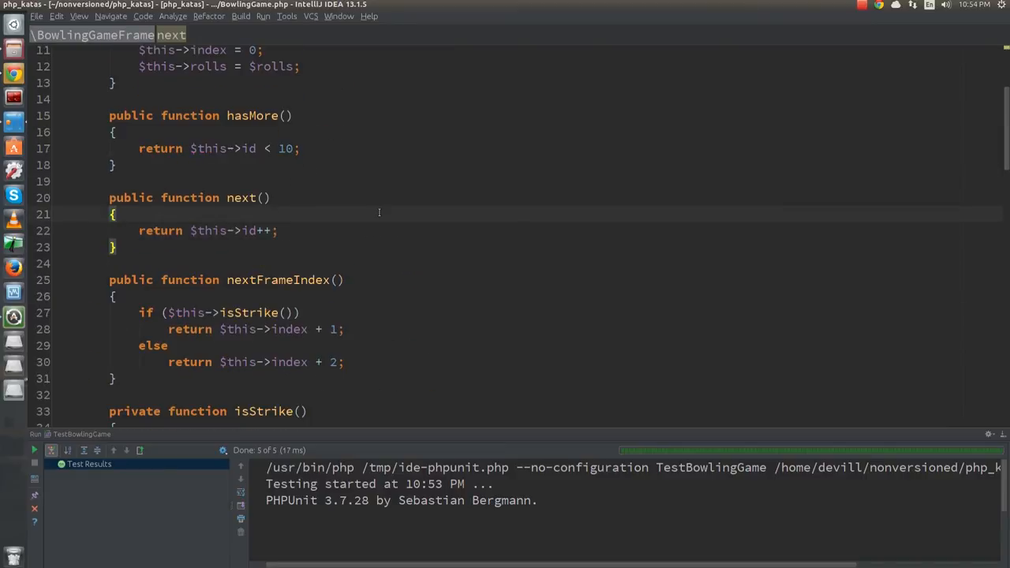
{"action": "type", "text": "$th"}
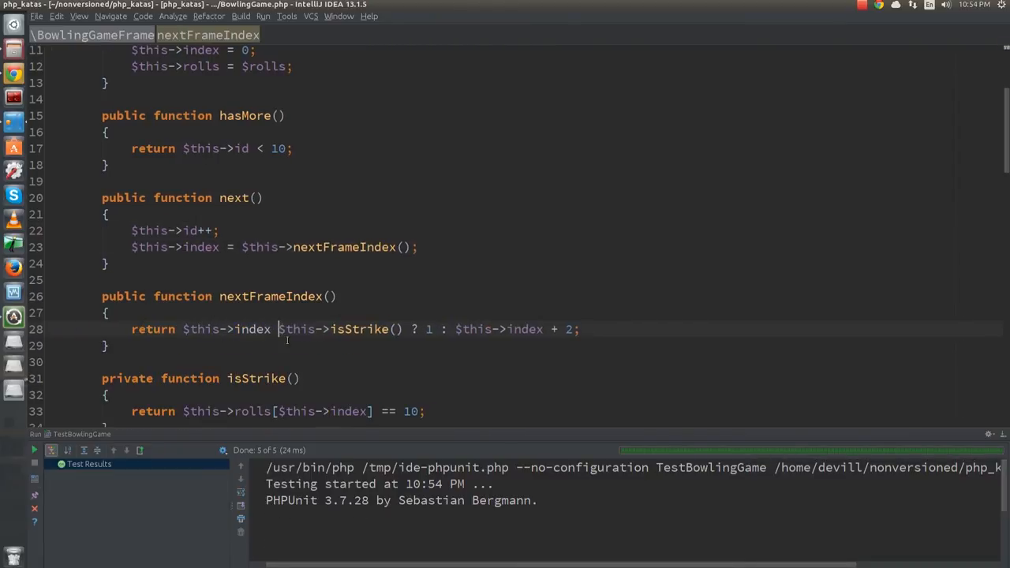
{"action": "type", "text": "+ ("}
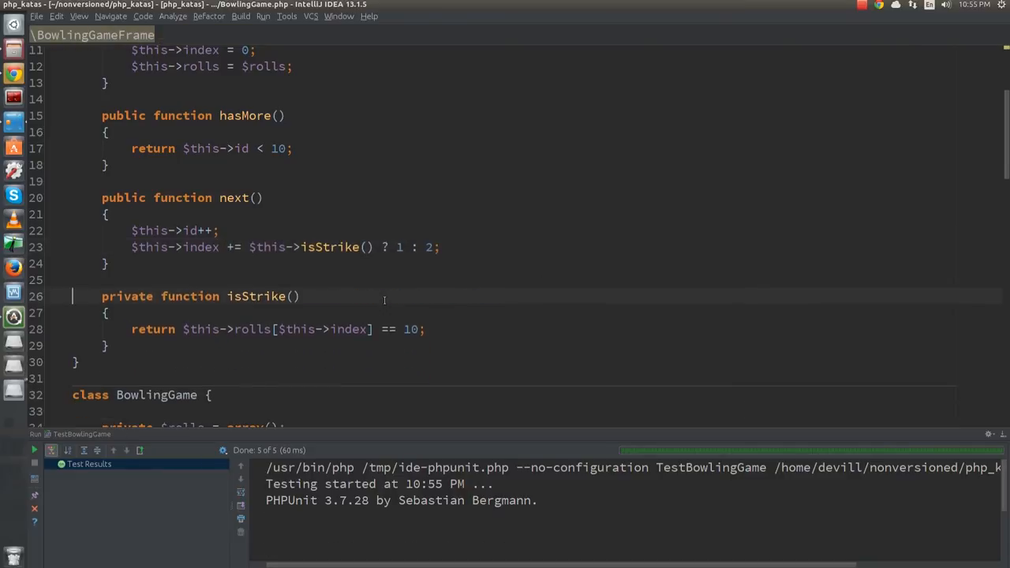
{"action": "scroll", "scroll_direction": "down", "scroll_amount": 3}
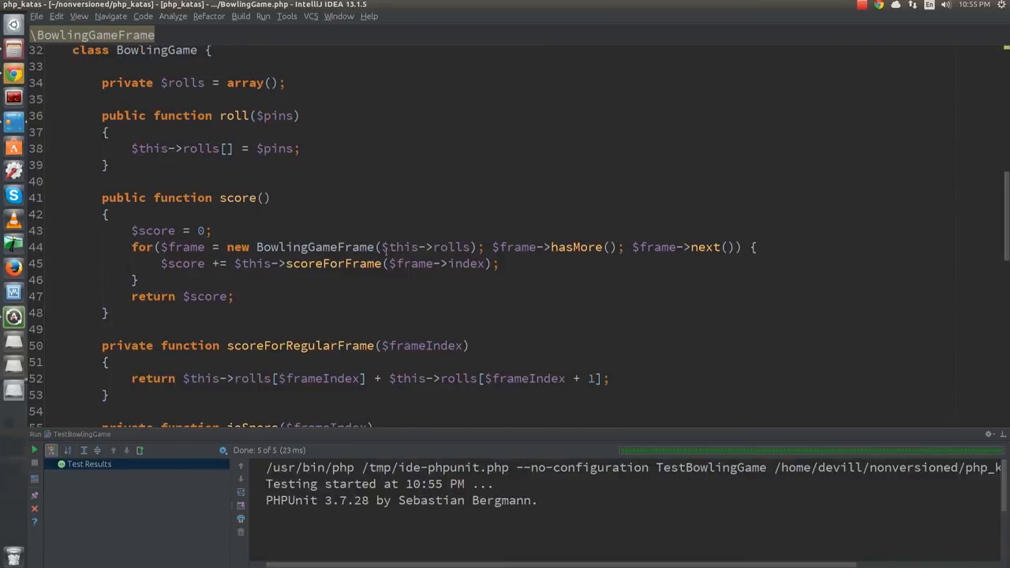
Make scoreForFrame, isStrike and bonusForStrike take $frame and read $frame->index
{"action": "scroll", "scroll_direction": "down", "scroll_amount": 3}
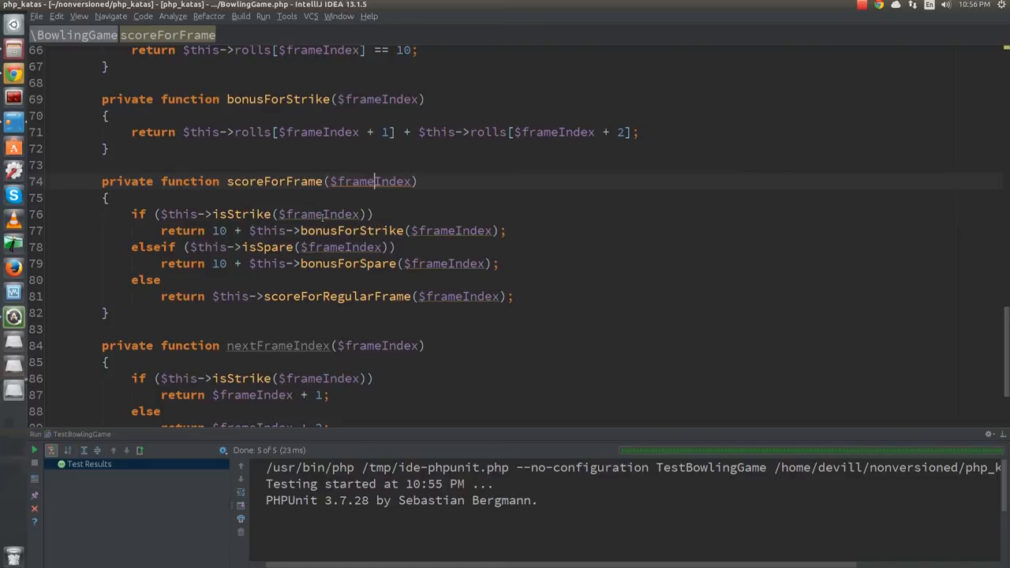
{"action": "type", "text": "->index"}
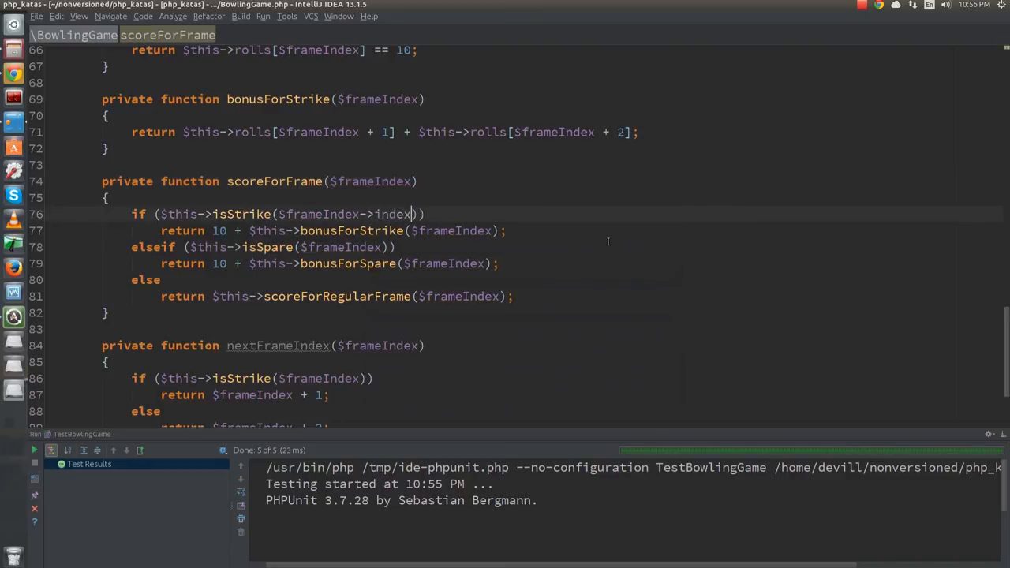
{"action": "type", "text": "->index"}
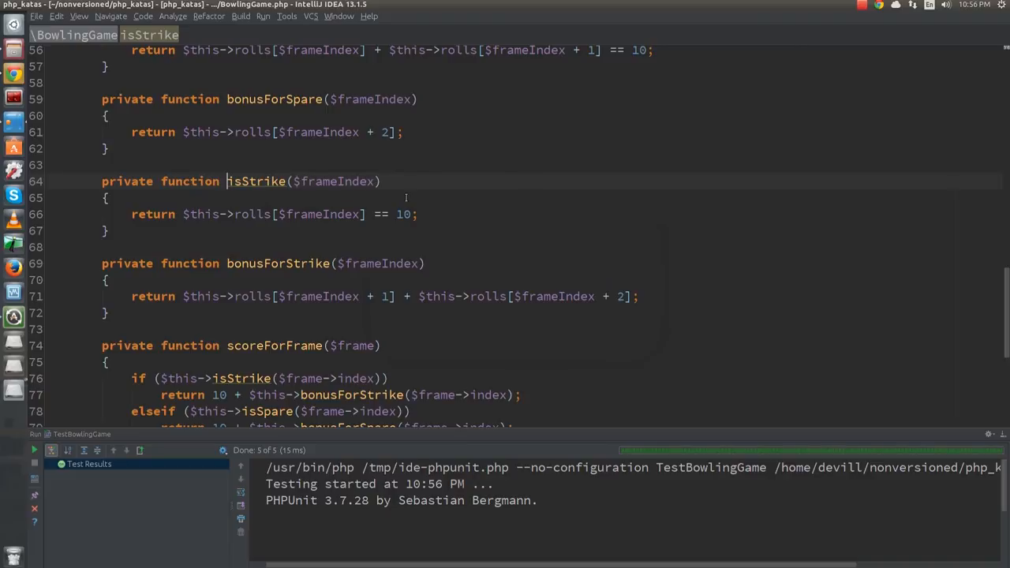
{"action": "scroll", "scroll_direction": "down", "scroll_amount": 3}
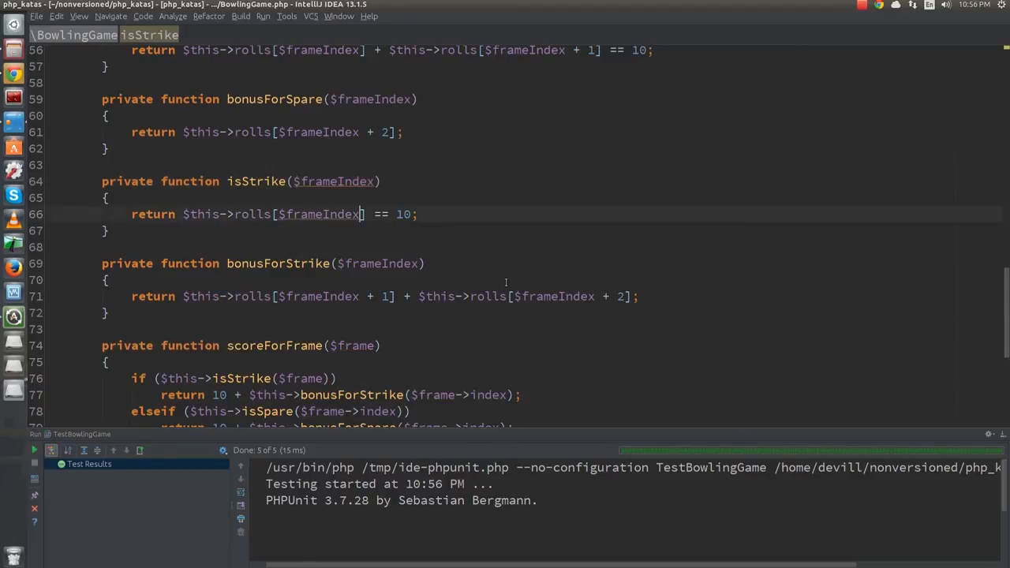
{"action": "type", "text": "->index"}
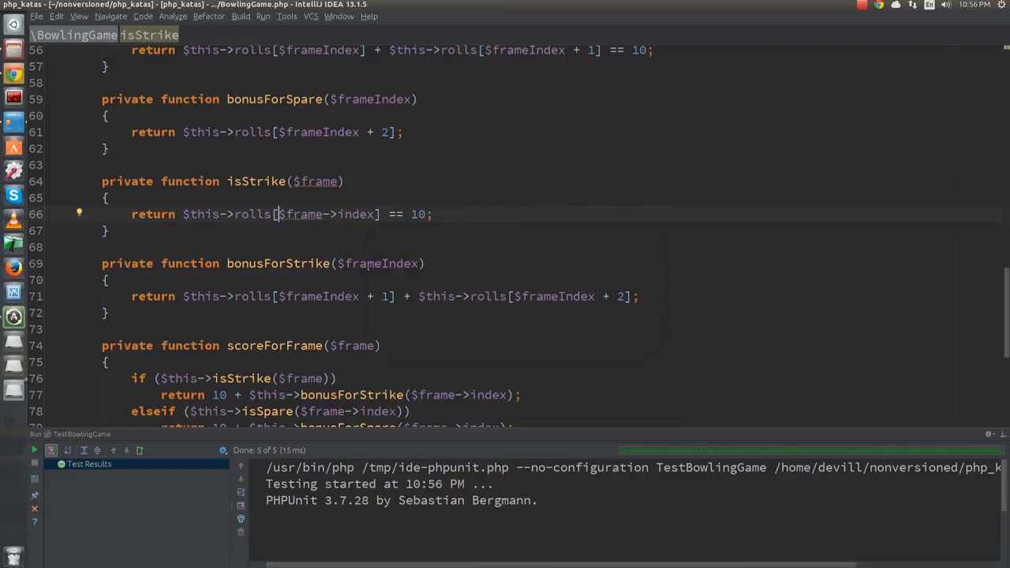
Make scoreForRegularFrame, isSpare and bonusForSpare read $frame->index as well
{"action": "scroll", "scroll_direction": "up", "scroll_amount": 3}
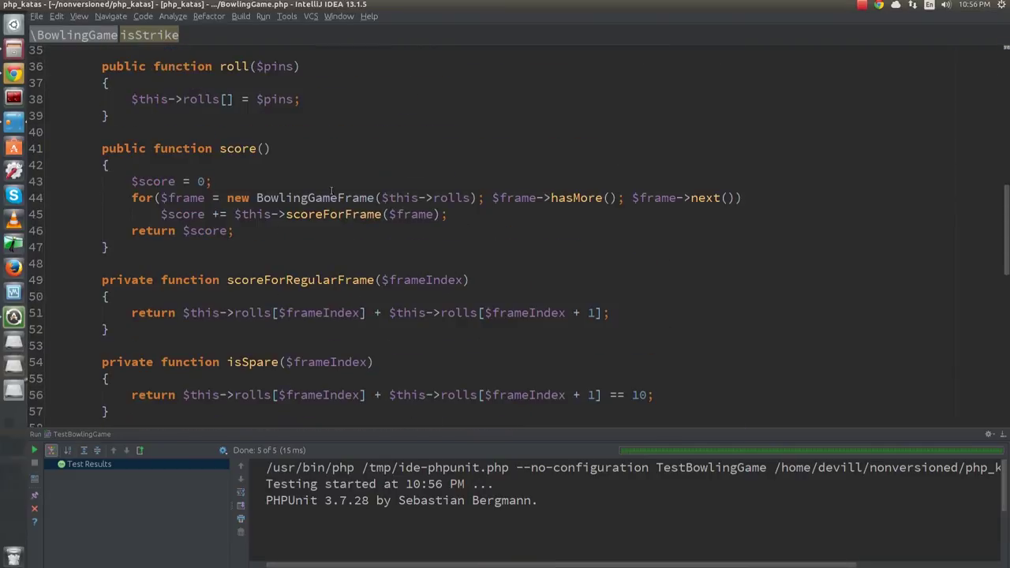
{"action": "scroll", "scroll_direction": "down", "scroll_amount": 3}
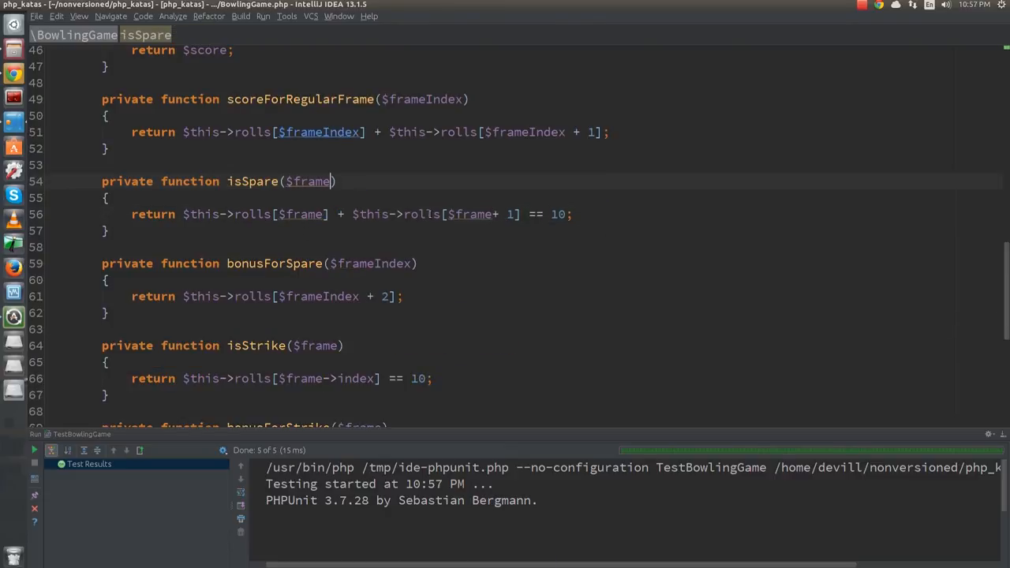
{"action": "type", "text": "->index"}
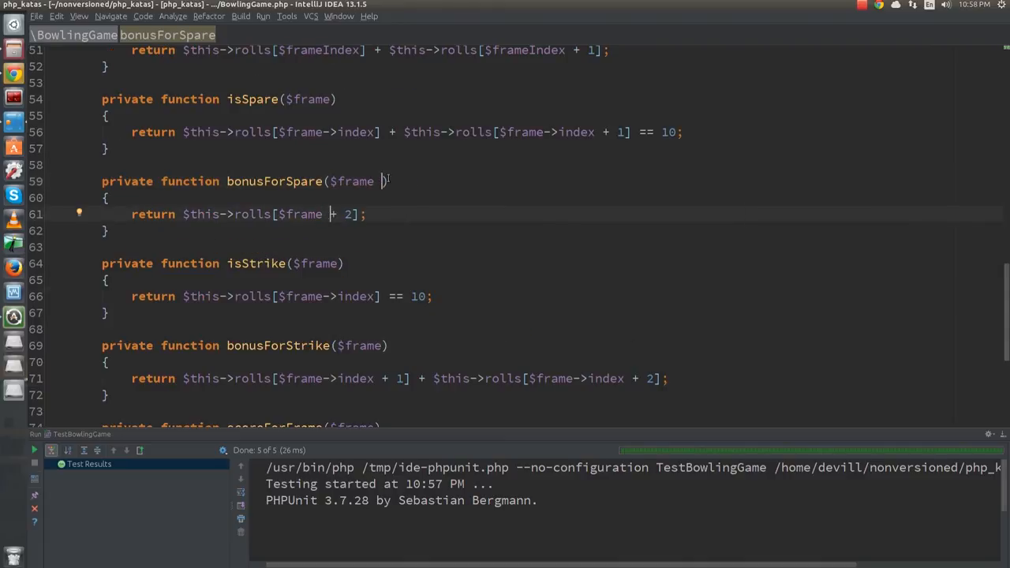
{"action": "type", "text": "->index"}
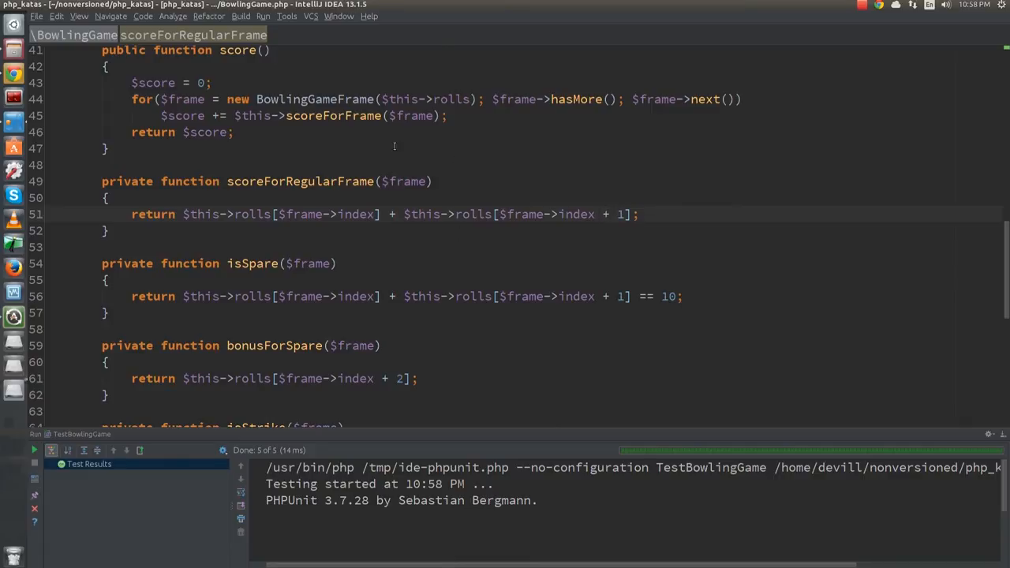
Move the helpers into BowlingGameFrame, Replace All $frame with $this, and call $frame->scoreForFrame() in score()
{"action": "scroll", "scroll_direction": "down", "scroll_amount": 3}
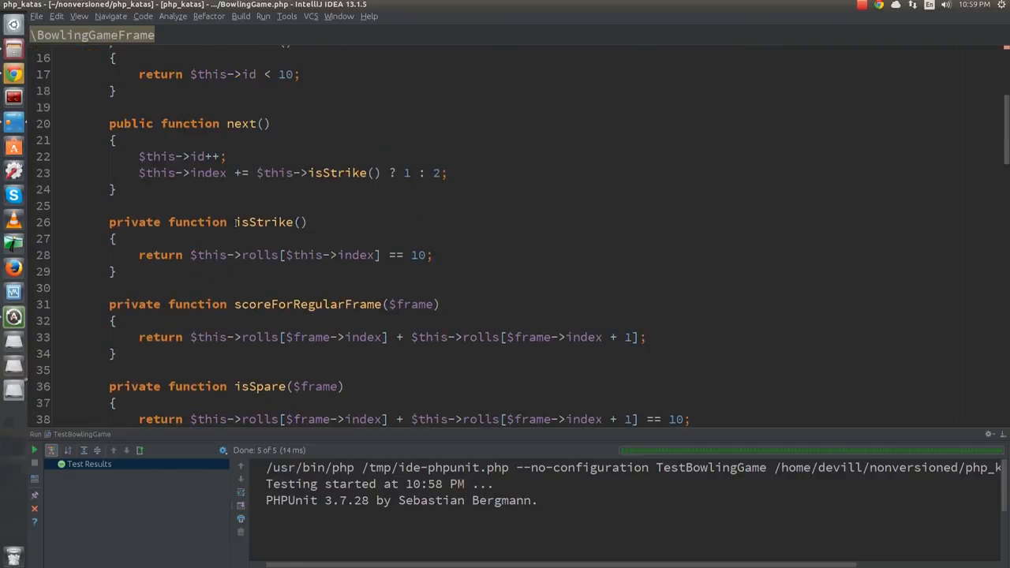
{"action": "scroll", "scroll_direction": "down", "scroll_amount": 3}
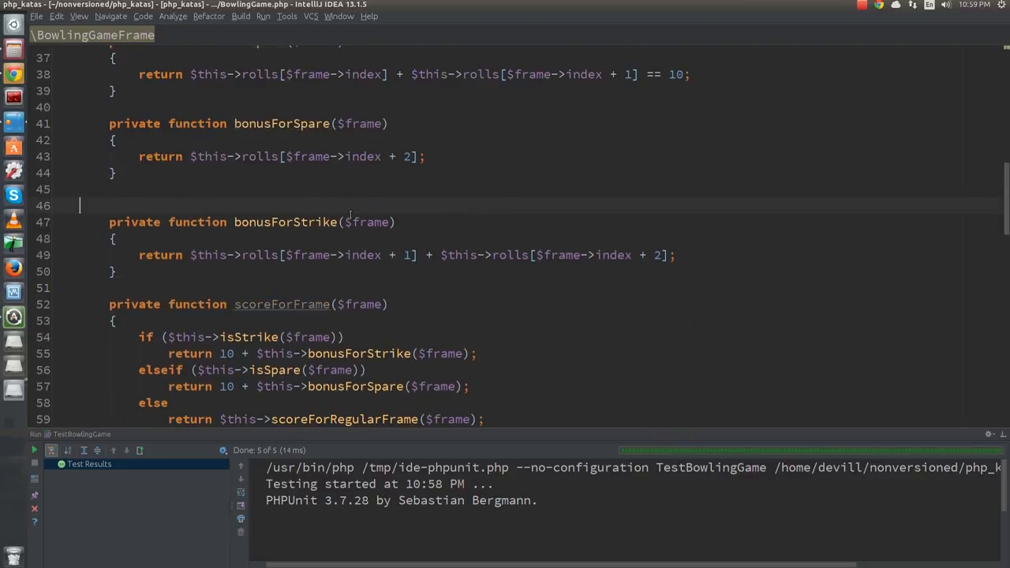
{"action": "scroll", "scroll_direction": "up", "scroll_amount": 3}
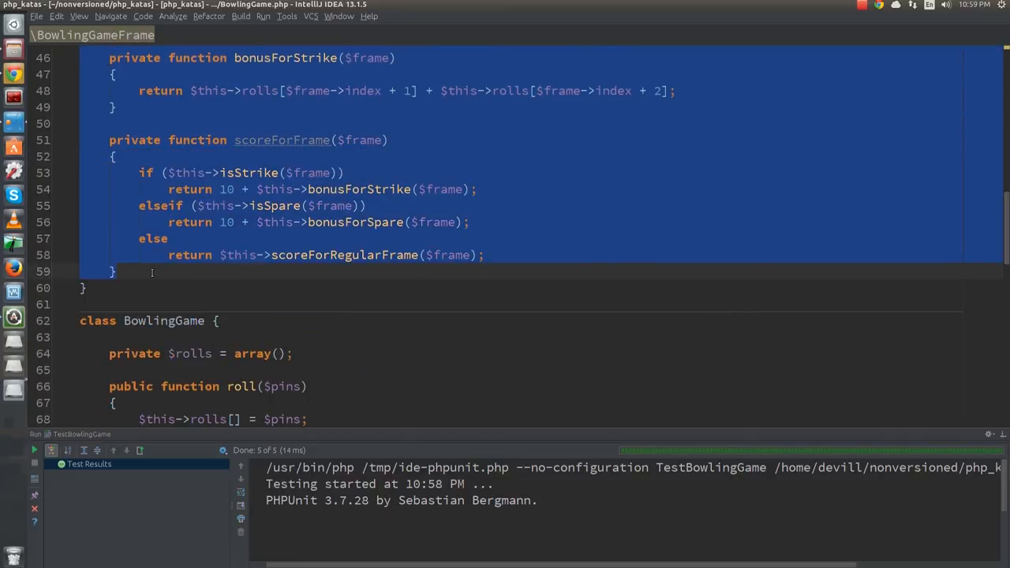
{"action": "scroll", "scroll_direction": "up", "scroll_amount": 3}
{"action": "type", "text": "$this"}
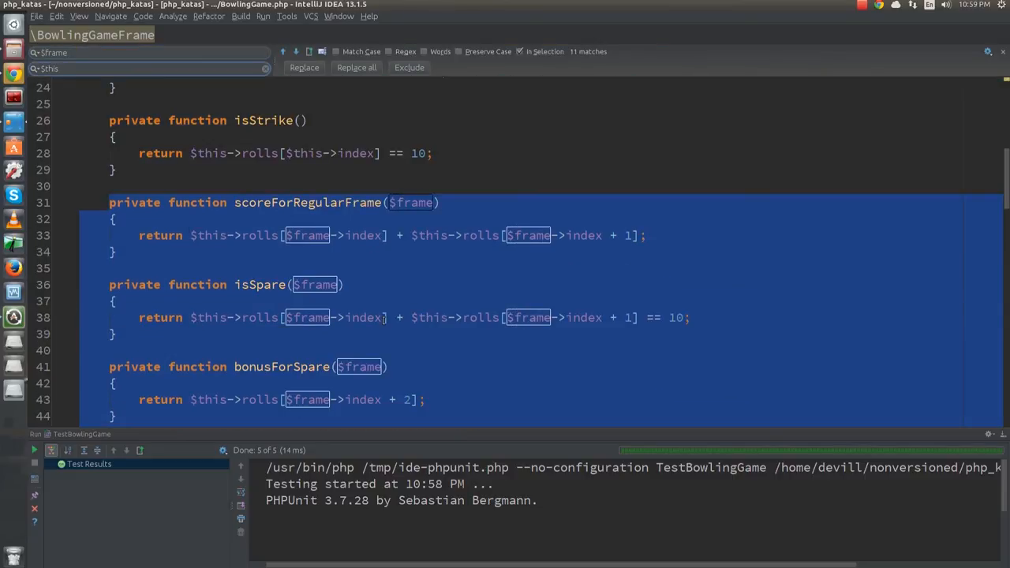
{"action": "left_click", "coordinate": [356, 66]}
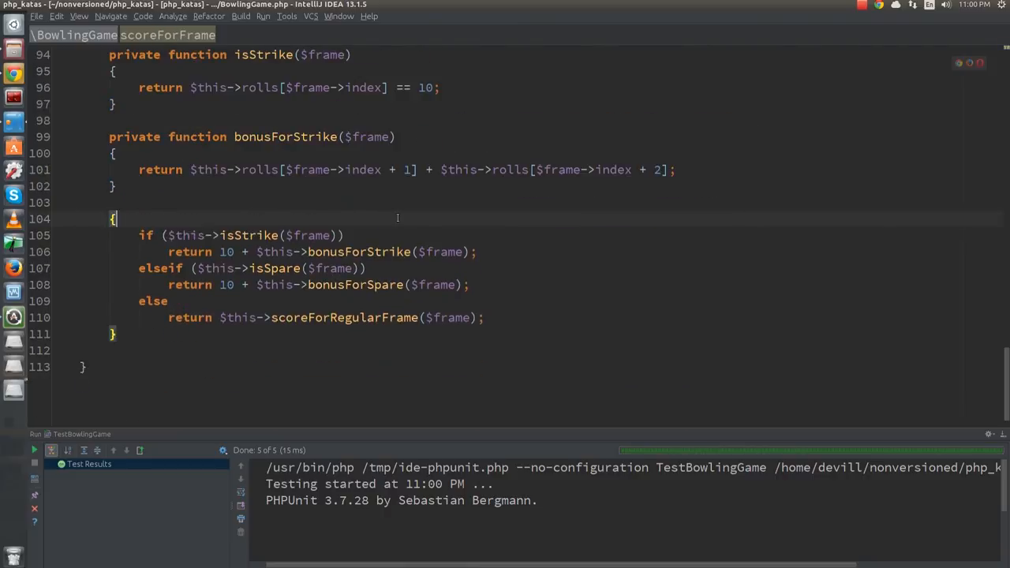
{"action": "scroll", "scroll_direction": "up", "scroll_amount": 3}
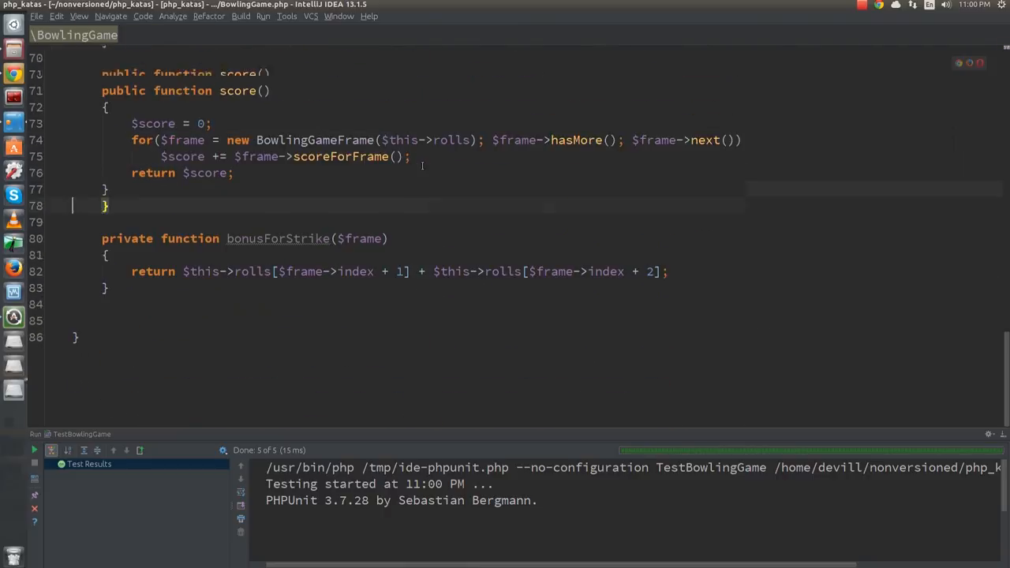
{"action": "scroll", "scroll_direction": "up", "scroll_amount": 3}
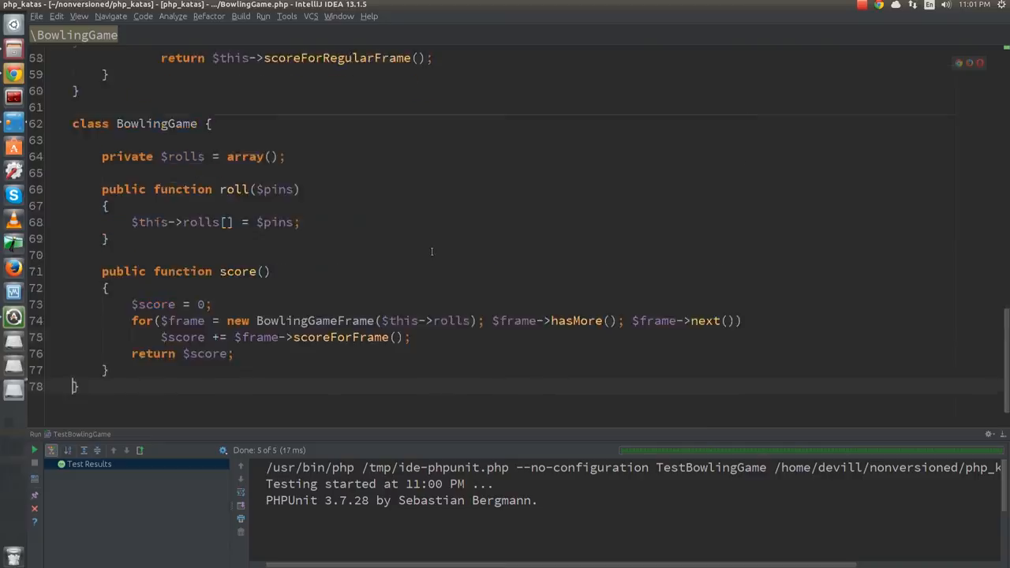
Rename scoreForFrame to score so BowlingGame's loop sums $frame->score()
{"action": "scroll", "scroll_direction": "up", "scroll_amount": 3}
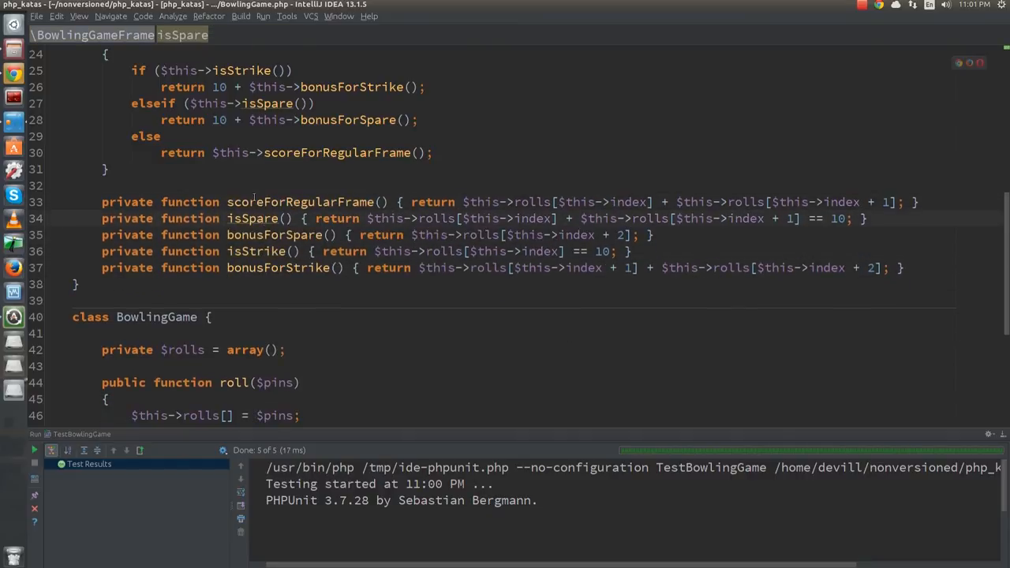
{"action": "scroll", "scroll_direction": "up", "scroll_amount": 3}
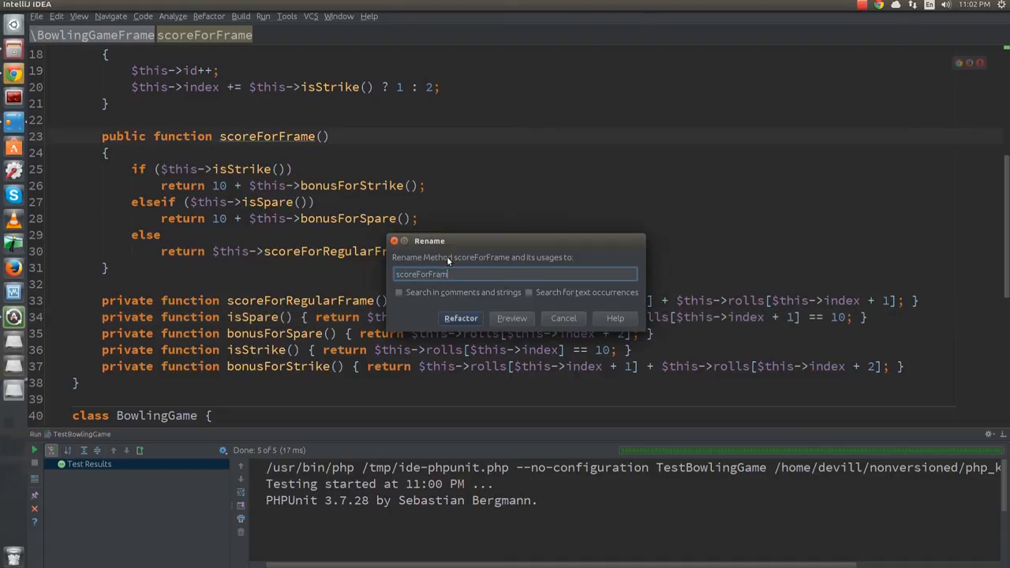
{"action": "left_click", "coordinate": [461, 319]}
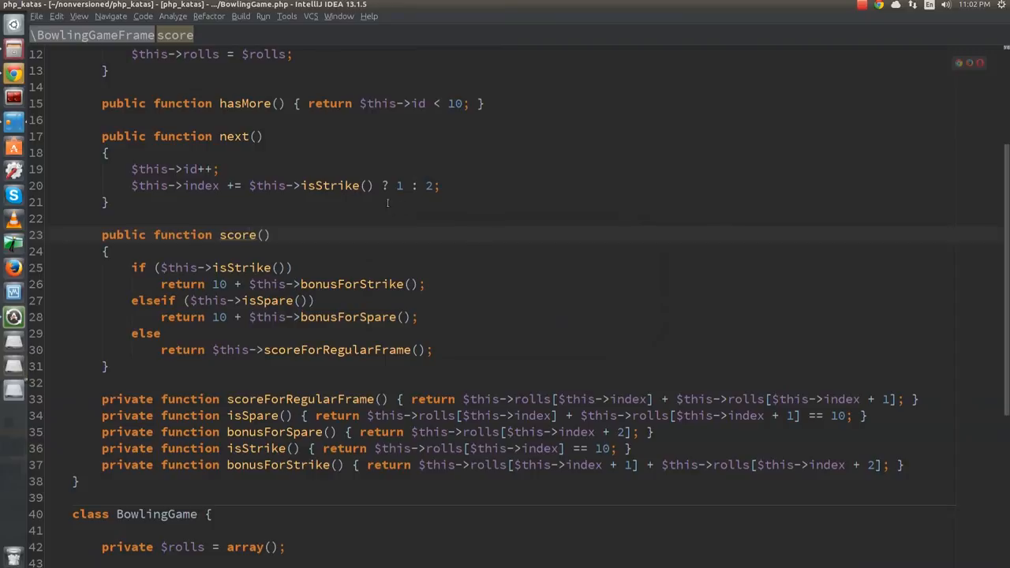
{"action": "scroll", "scroll_direction": "down", "scroll_amount": 3}
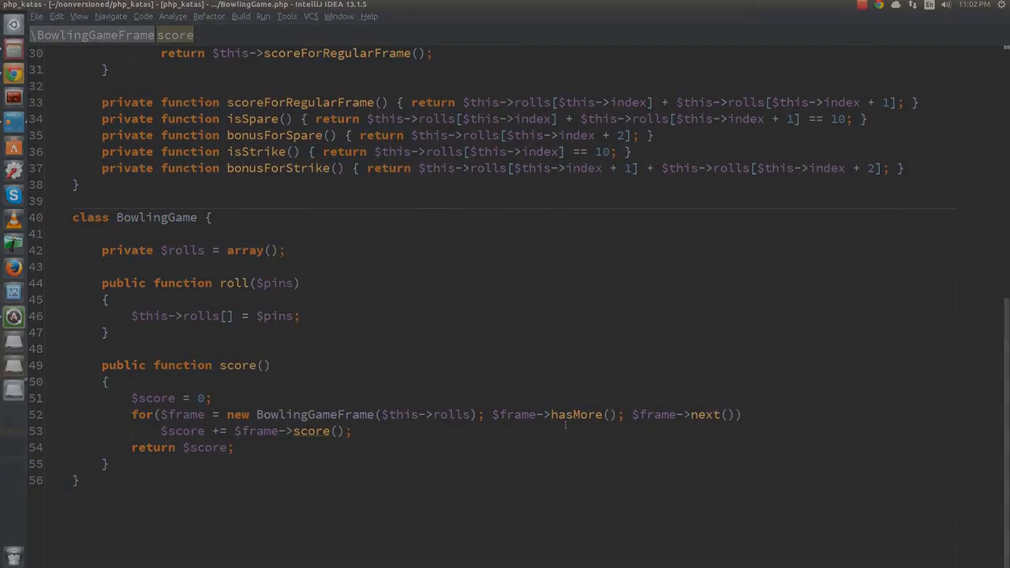